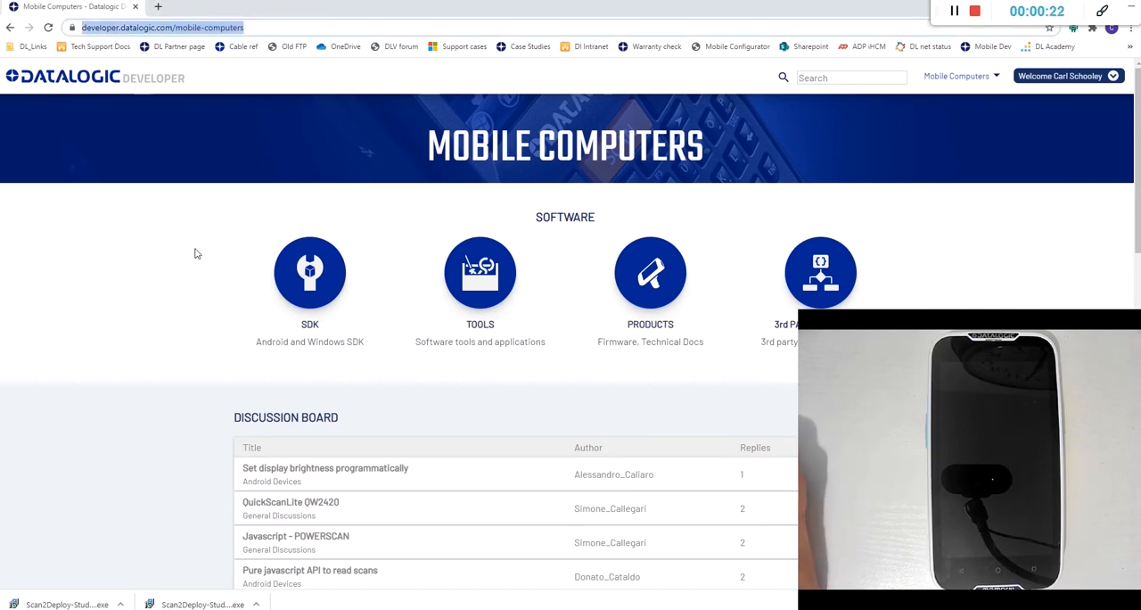
# Download Scan2Deploy-Studio-1.3.3808.exe from Datalogic's Tools page via its GitHub release assets
pyautogui.click(479, 273)
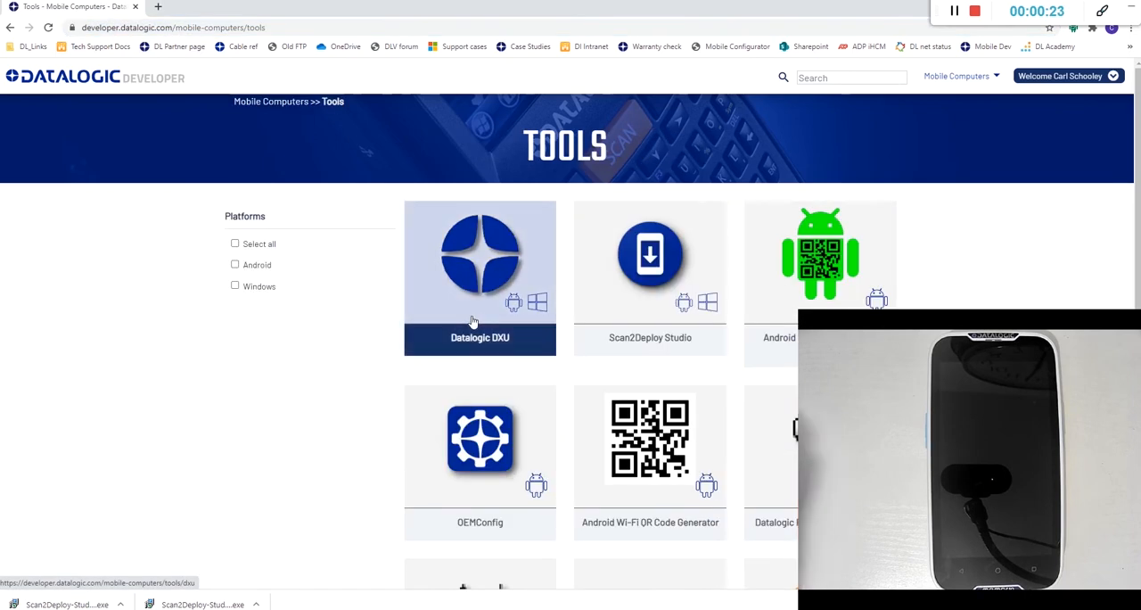
pyautogui.click(650, 259)
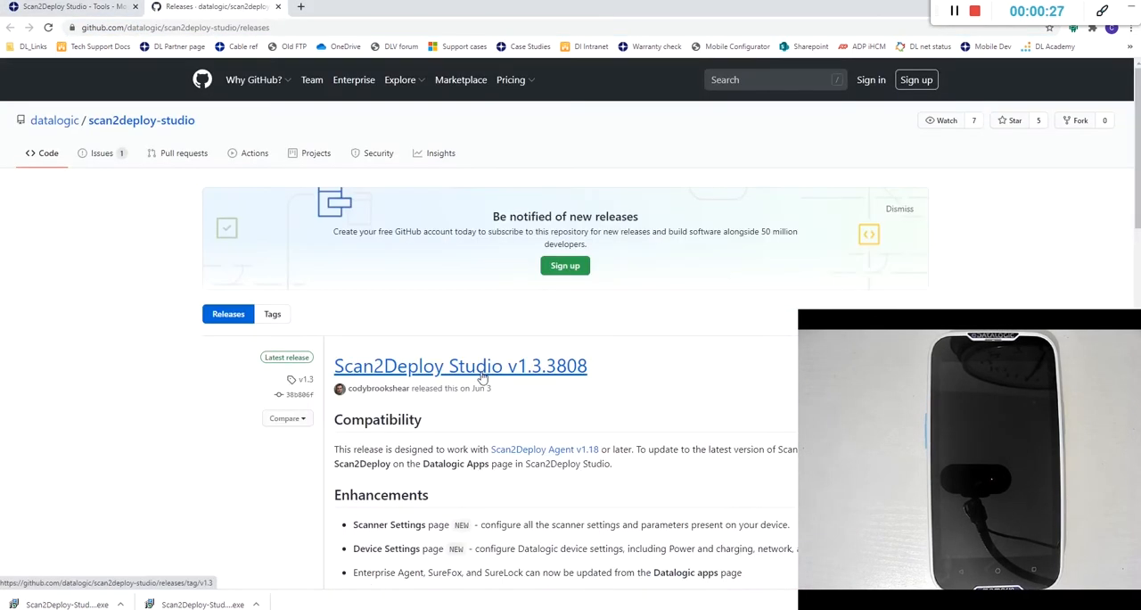
pyautogui.scroll(-3)
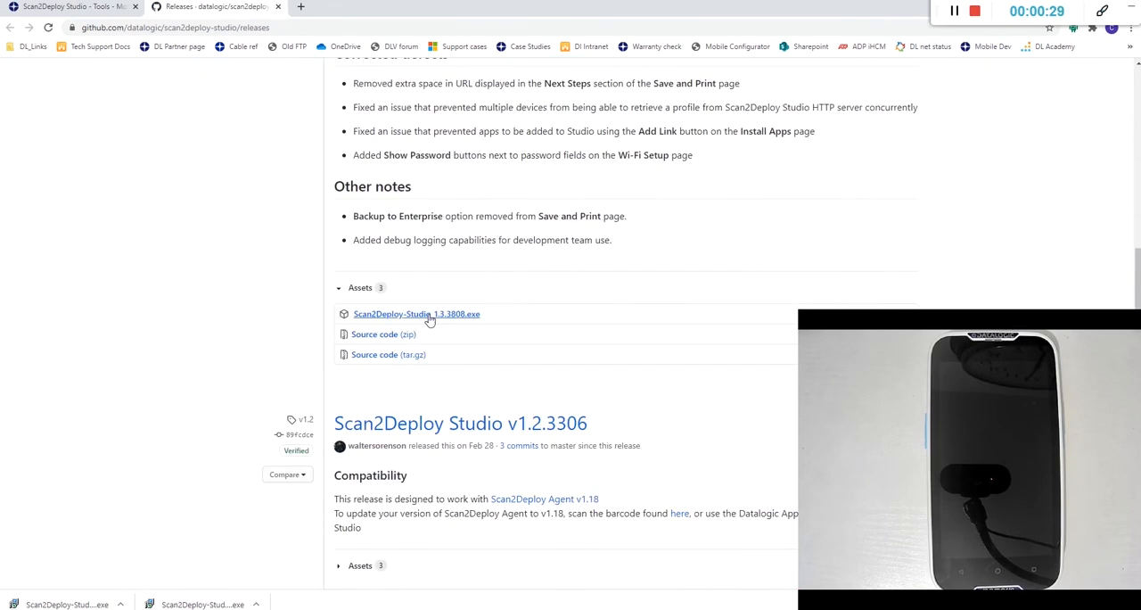
pyautogui.click(417, 313)
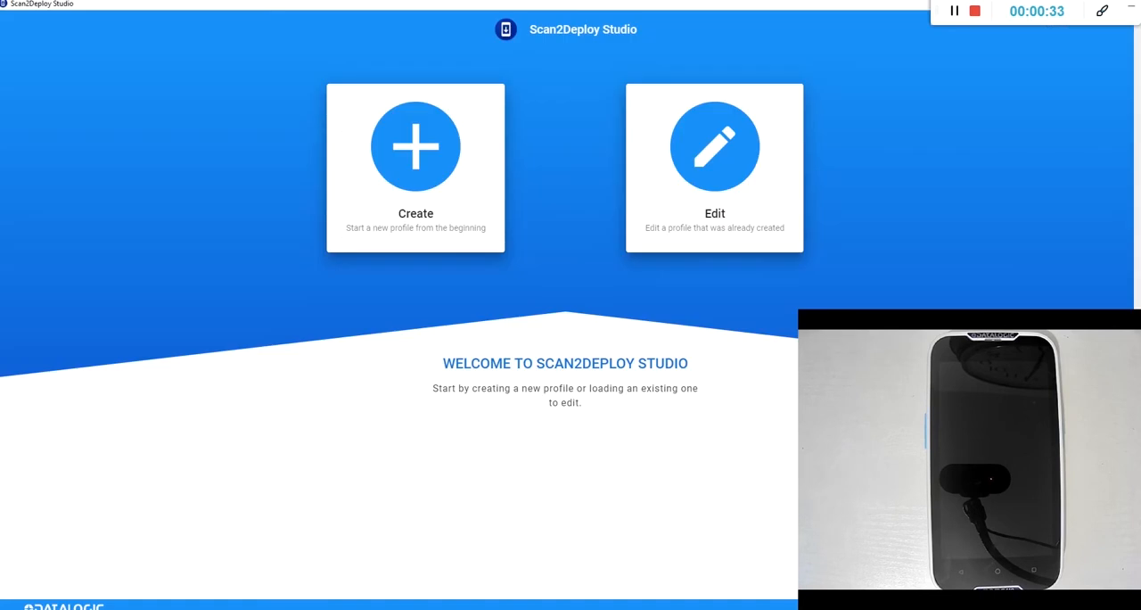
pyautogui.moveTo(189, 232)
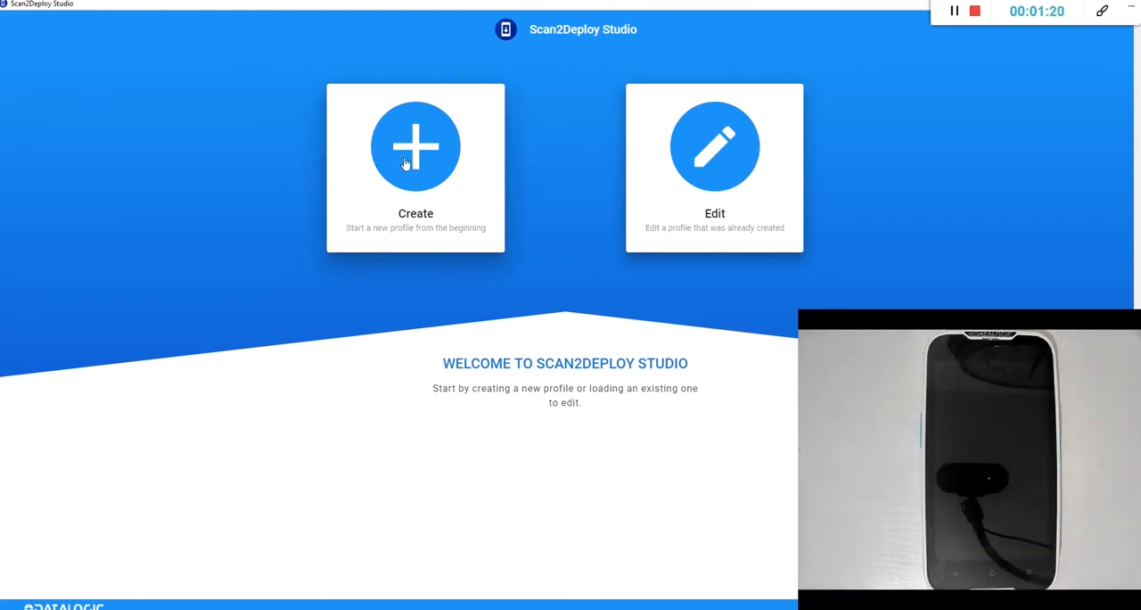
# Create a Firmware Actions profile with Wi-Fi Setup for MEMOR 10, EMEA/ROW GMS, Android 9
pyautogui.click(416, 147)
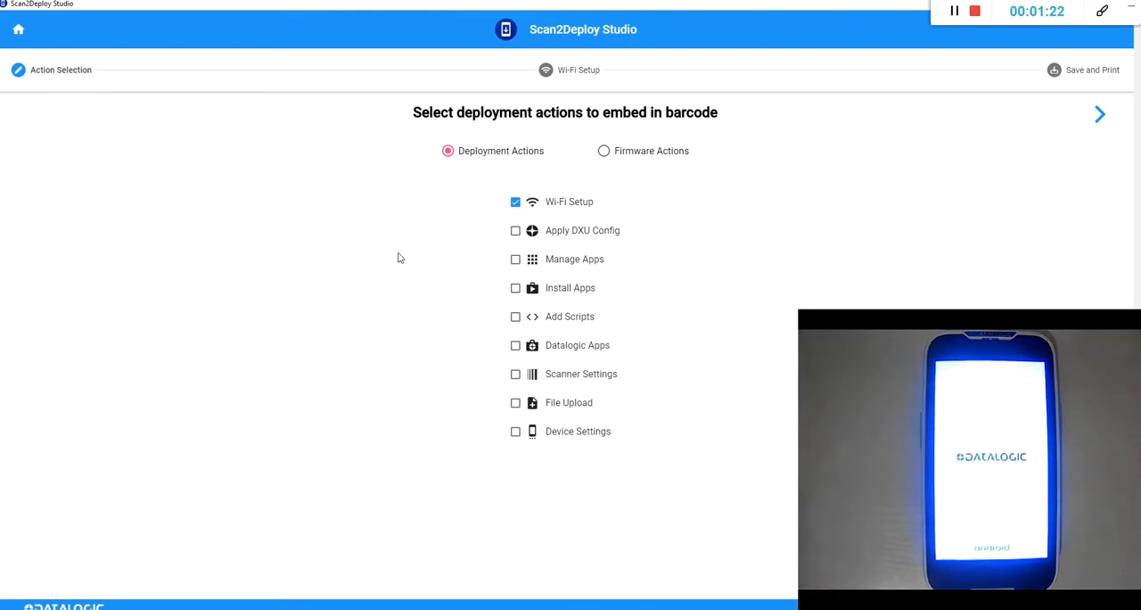
pyautogui.click(602, 150)
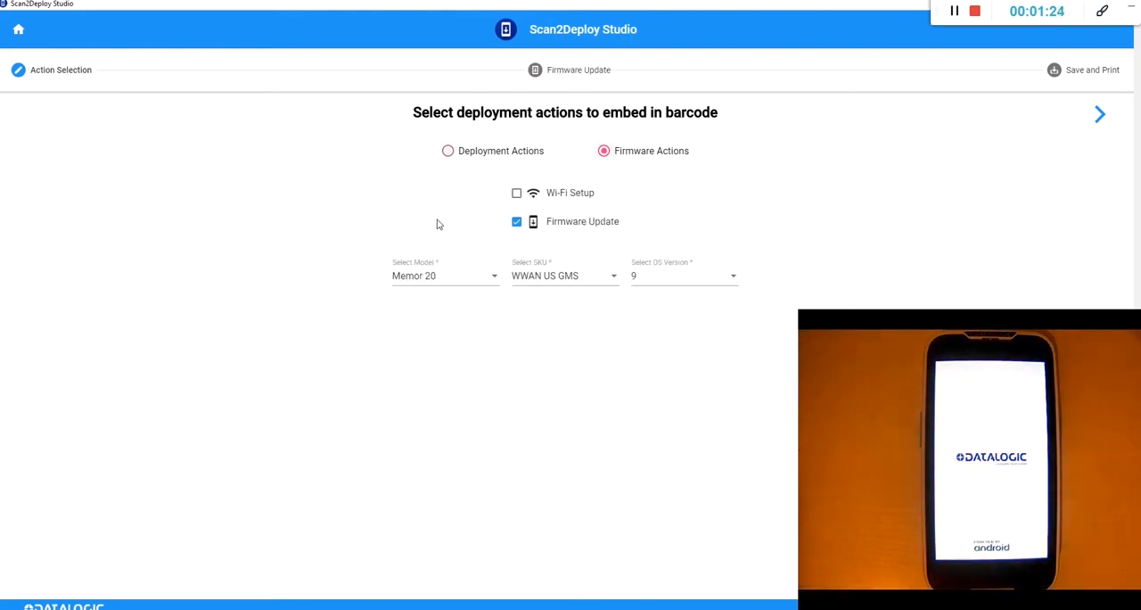
pyautogui.click(516, 193)
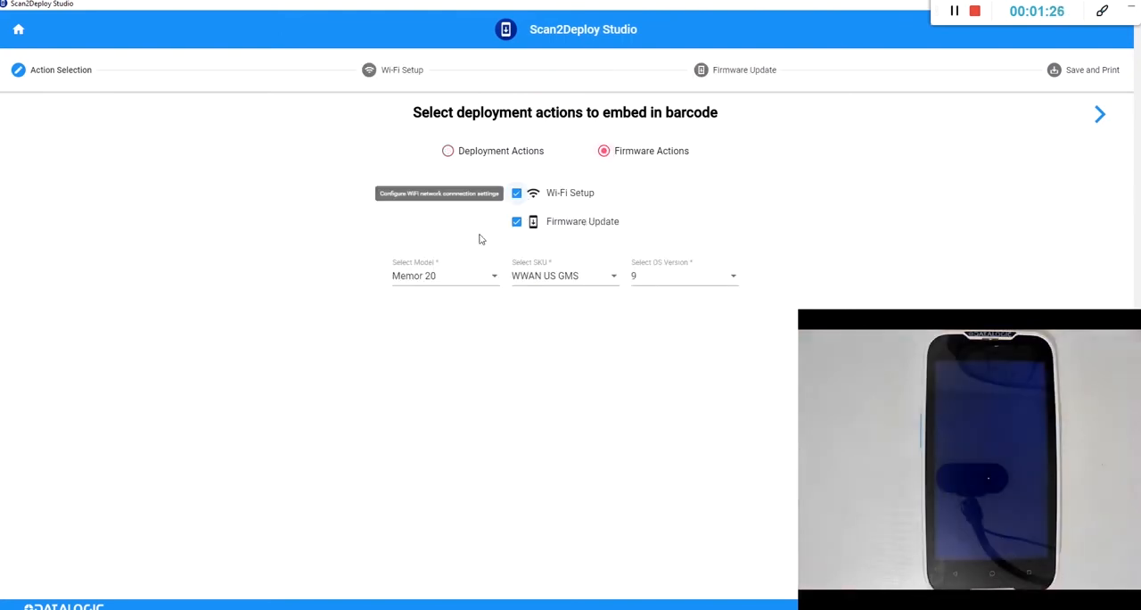
pyautogui.moveTo(457, 373)
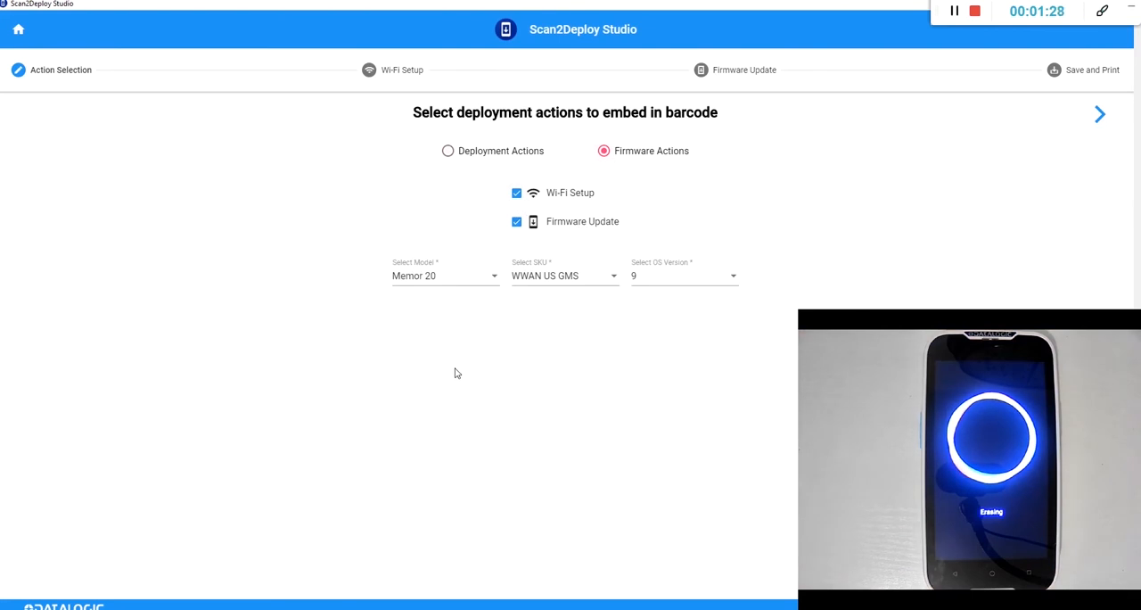
pyautogui.moveTo(471, 237)
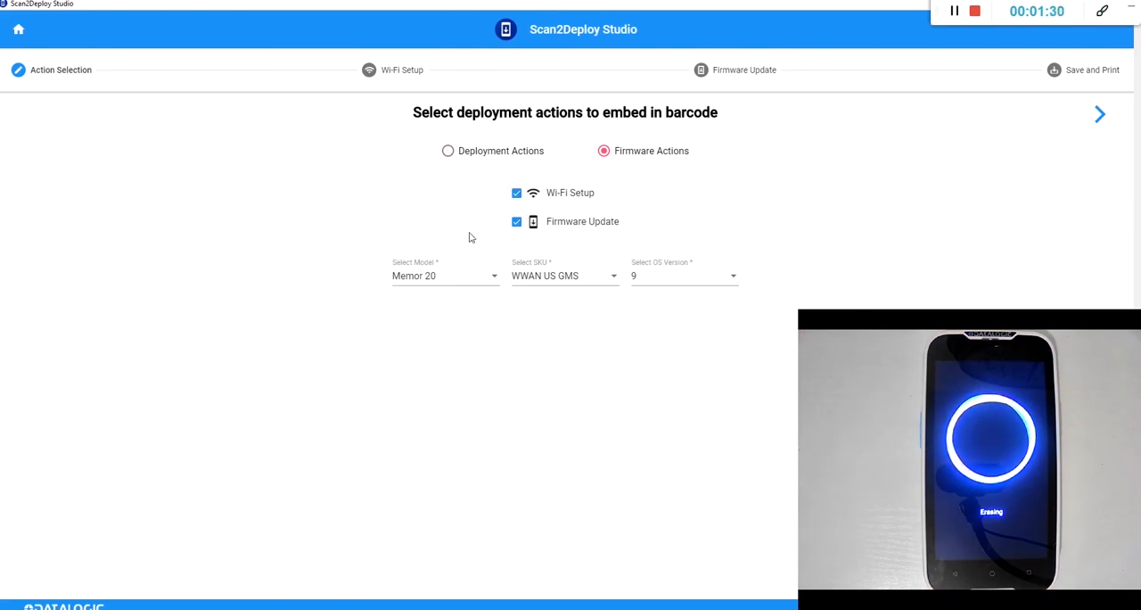
pyautogui.click(443, 275)
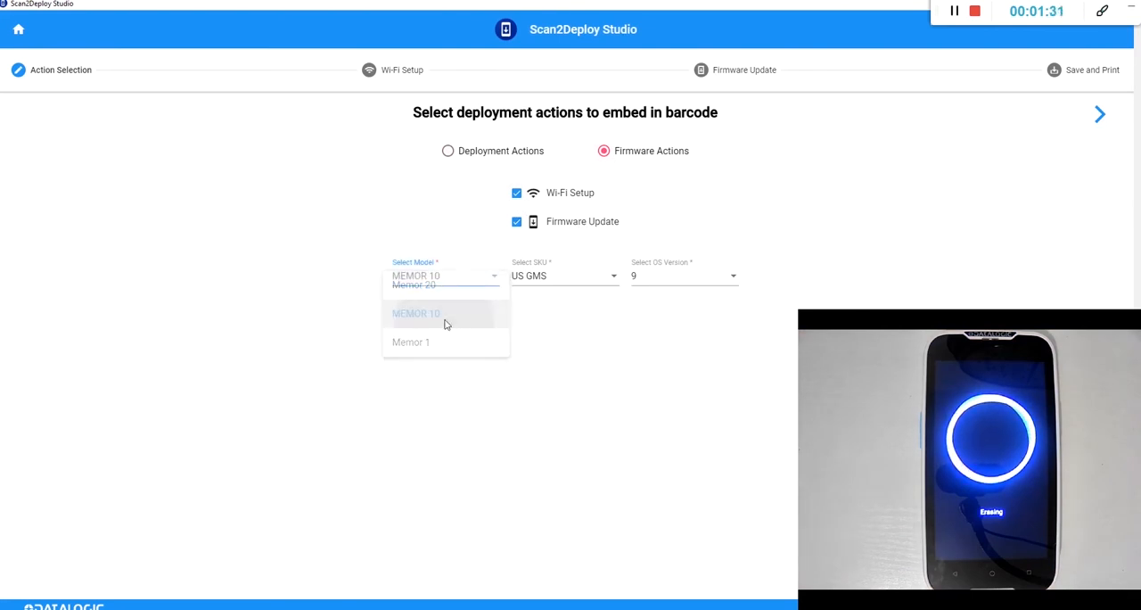
pyautogui.click(415, 313)
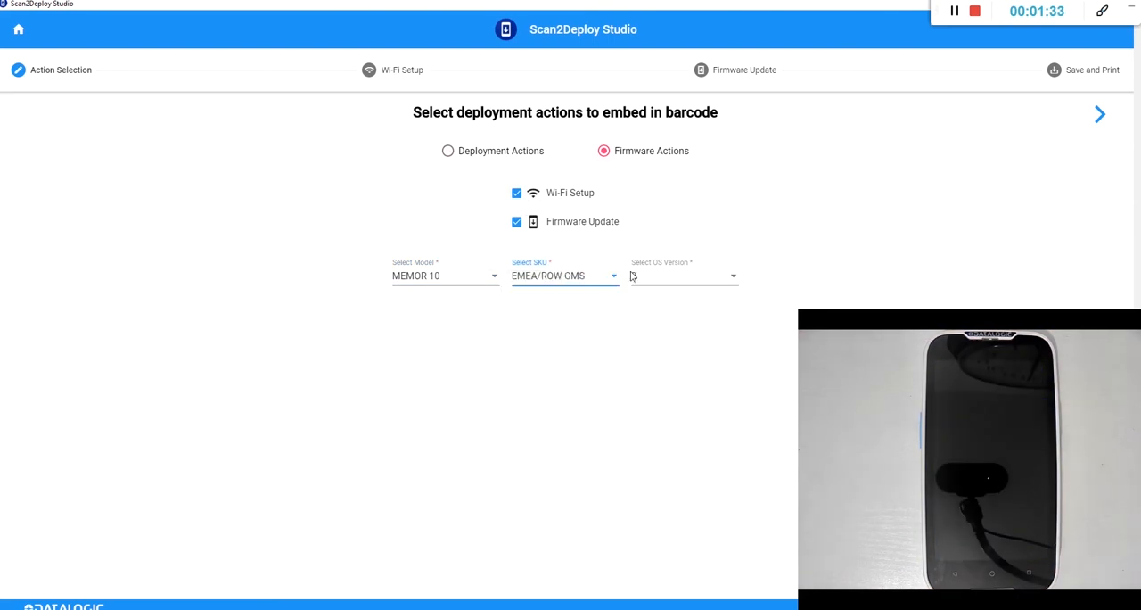
pyautogui.click(682, 276)
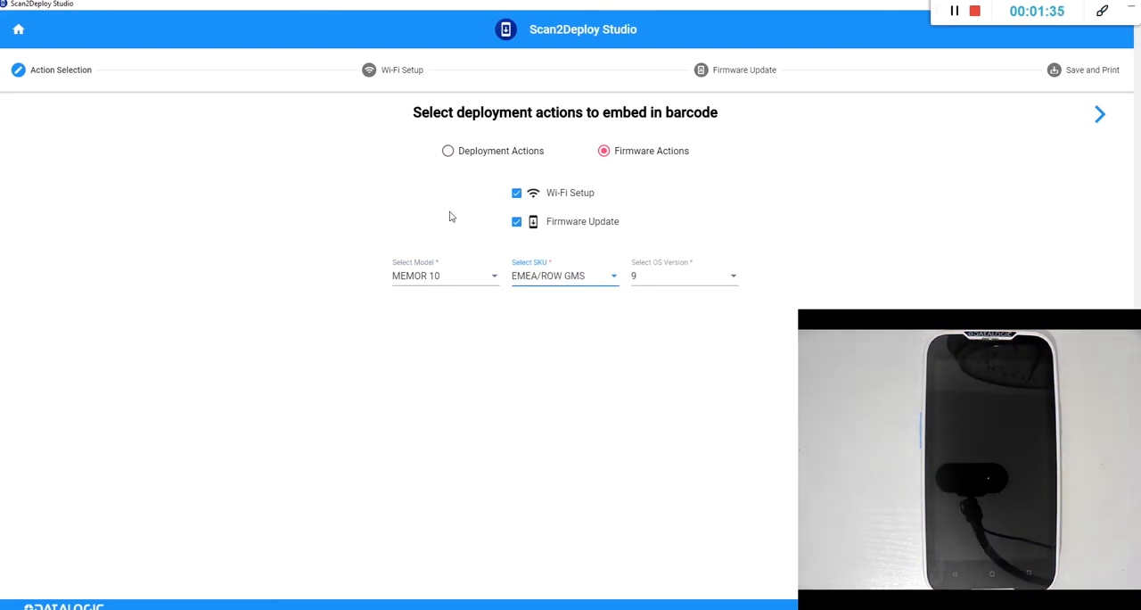
pyautogui.click(1099, 114)
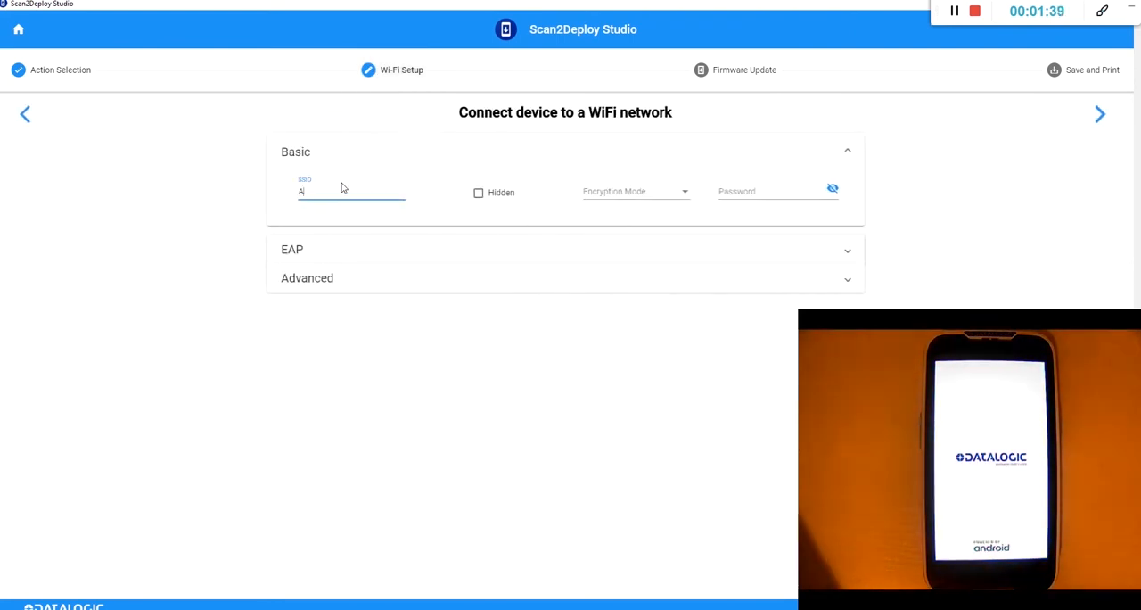
# Set the Wi-Fi network to SSID ASUS with WPA2-PSK encryption and its password
pyautogui.write('ASUS')
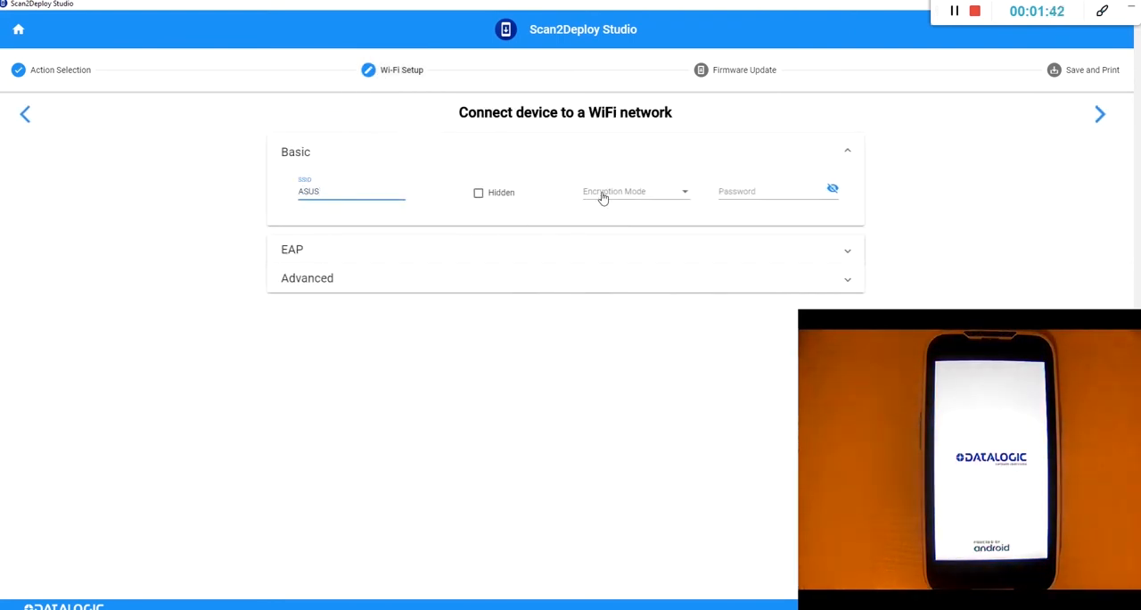
pyautogui.click(635, 191)
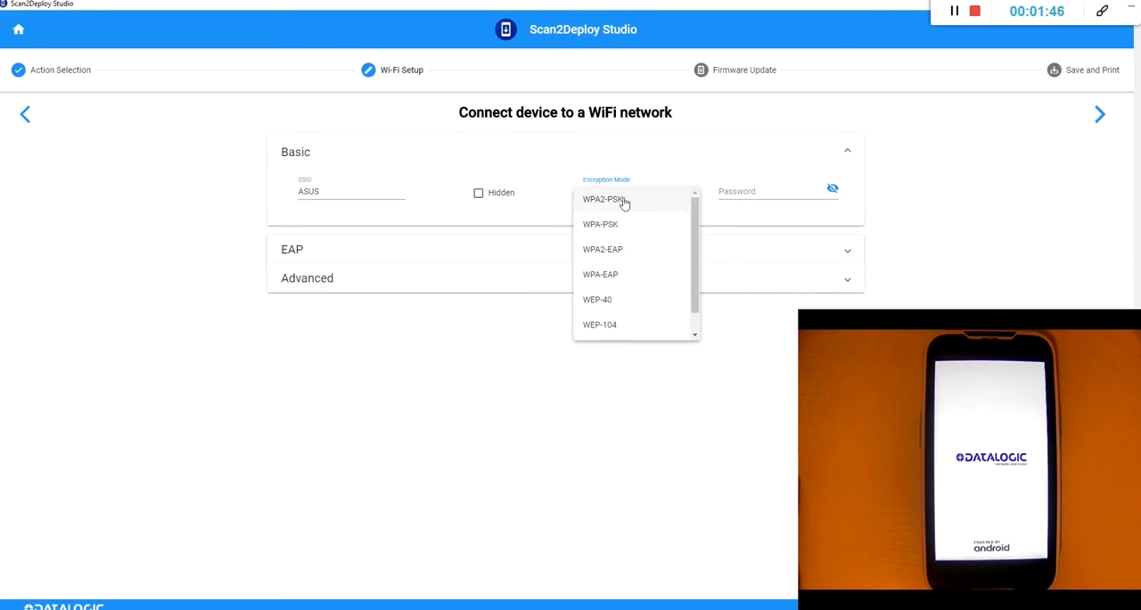
pyautogui.click(607, 199)
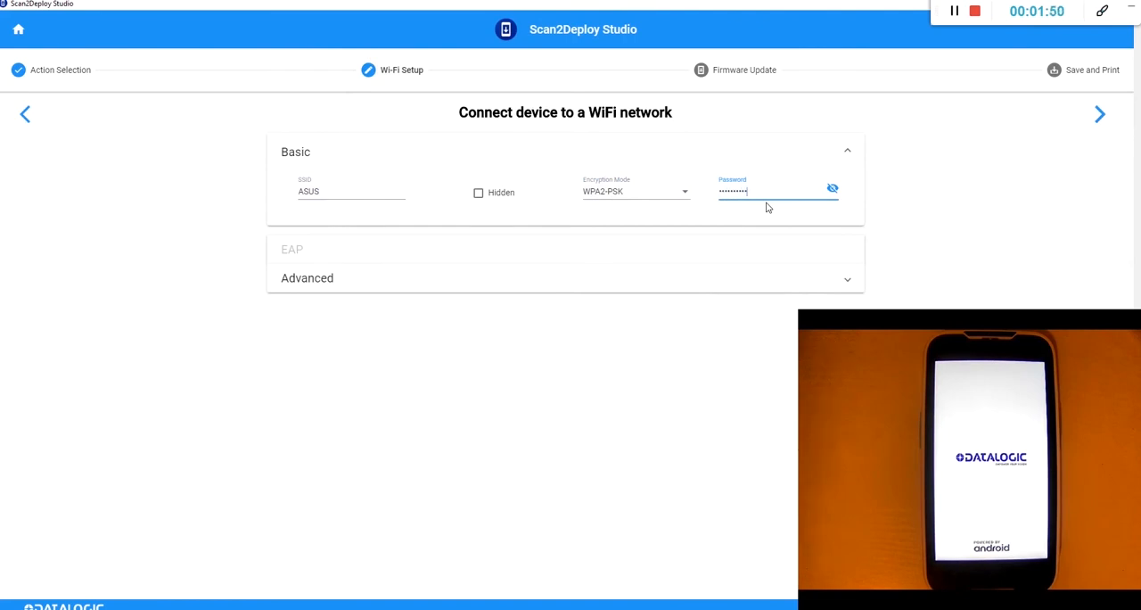
pyautogui.moveTo(733, 82)
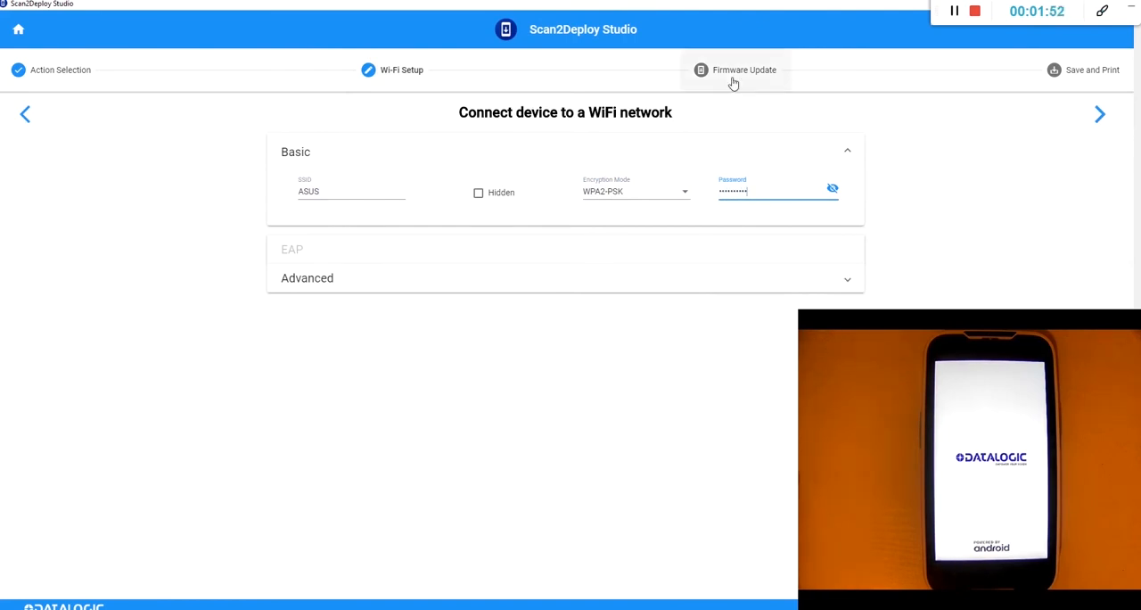
pyautogui.click(735, 70)
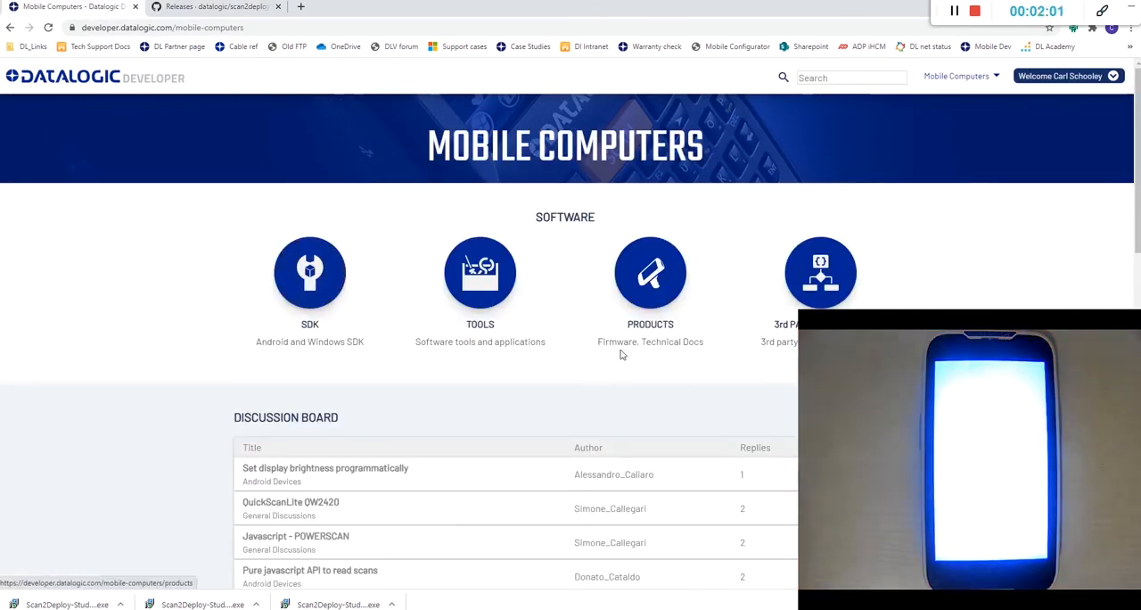
# Browse Datalogic's Products to the Memor 10 Android firmware downloads
pyautogui.click(650, 272)
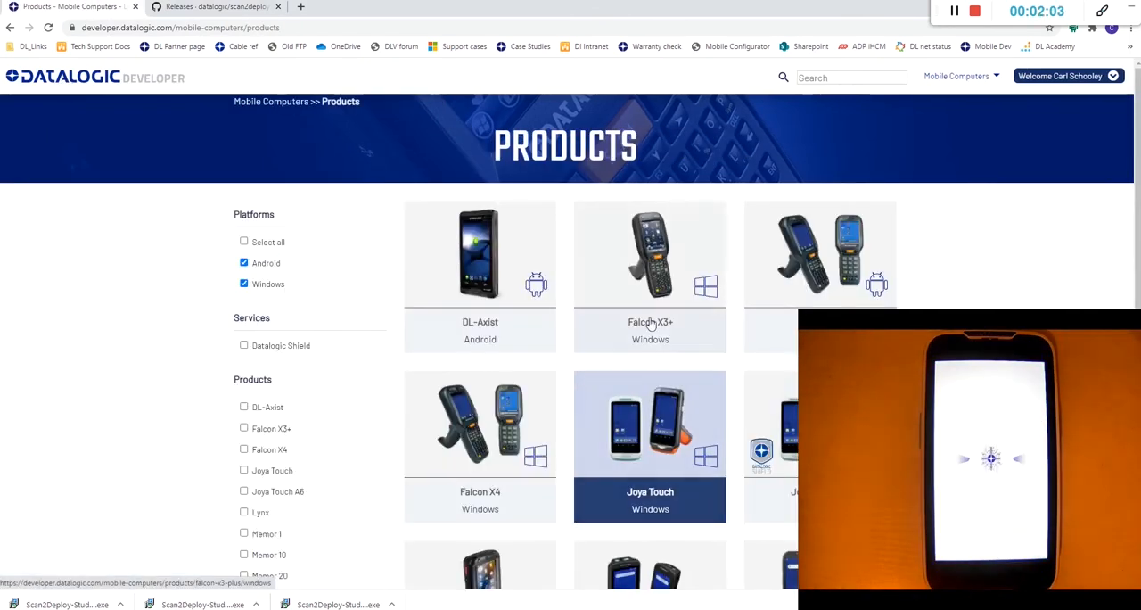
pyautogui.scroll(-3)
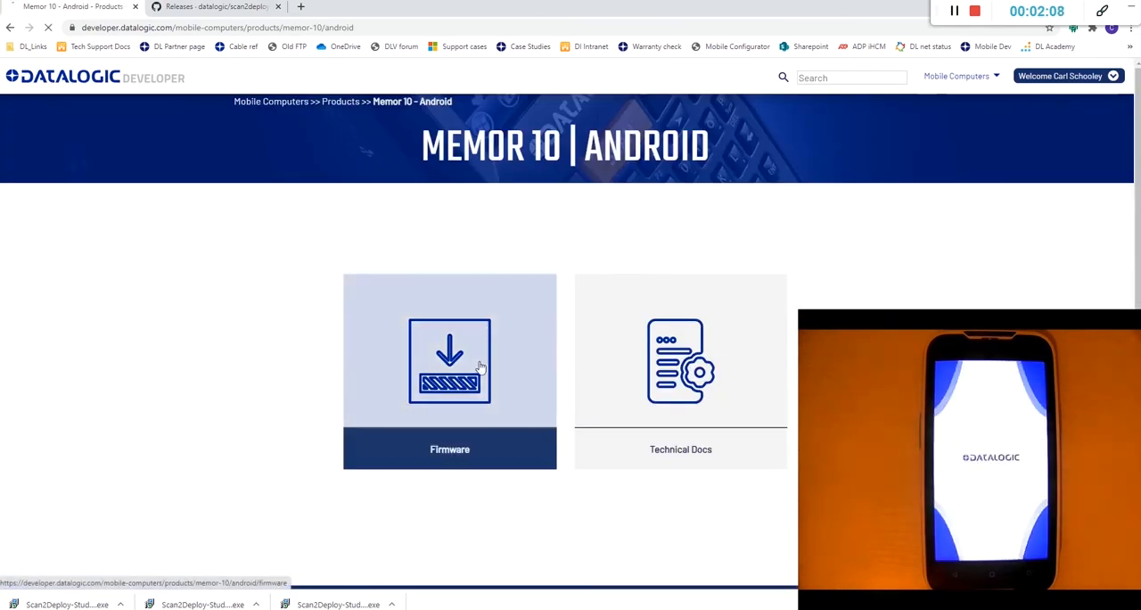
pyautogui.click(449, 370)
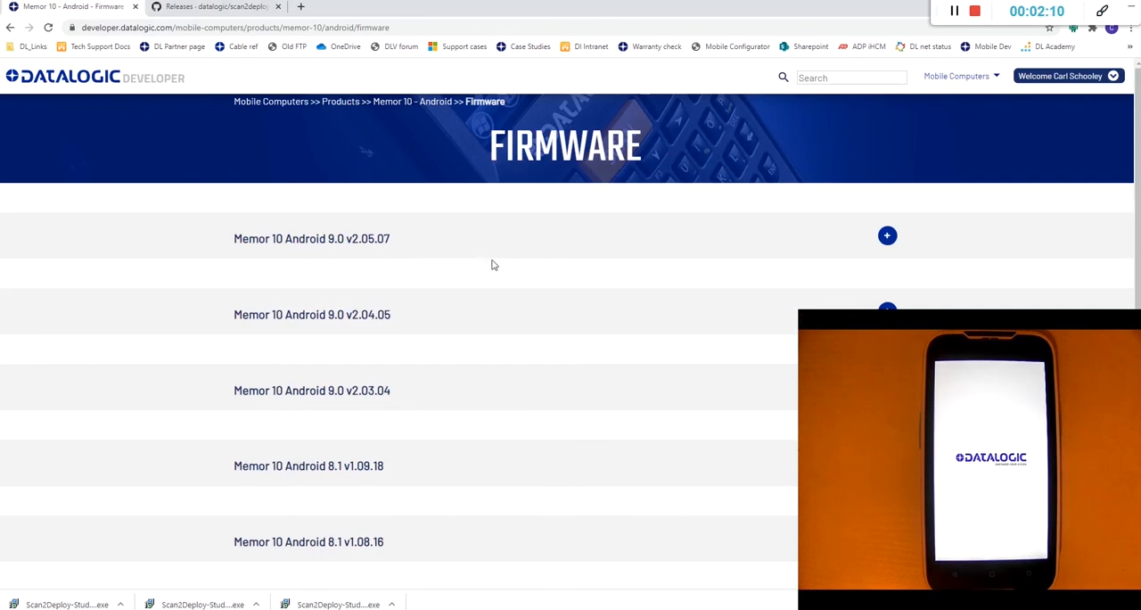
pyautogui.moveTo(365, 274)
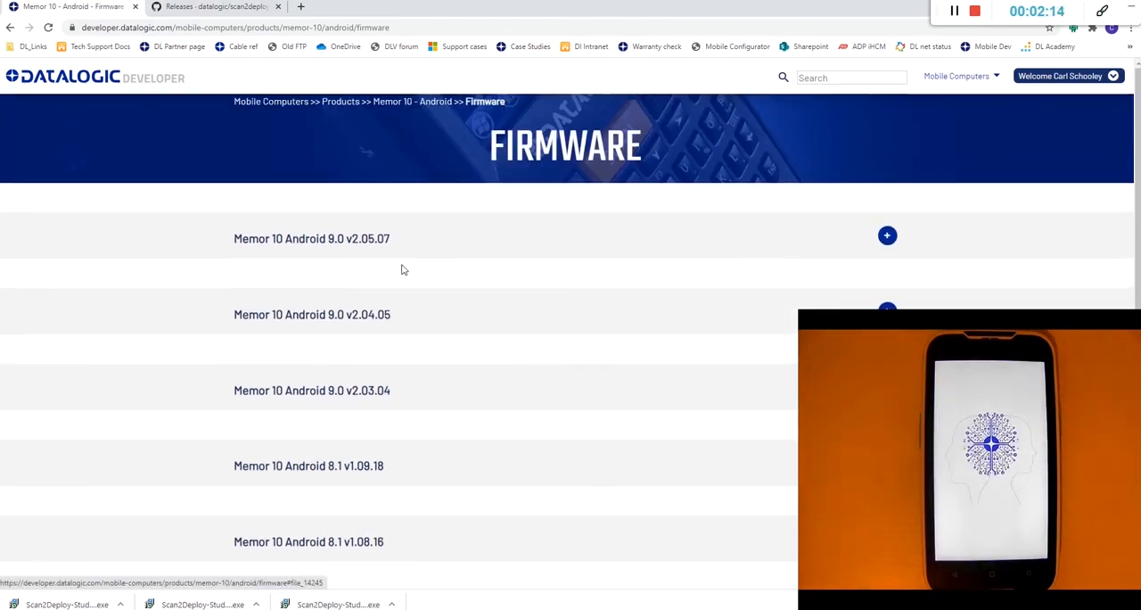
# Expand the Memor 10 Android 9.0 v2.05.07 files and request the EMEA/ROW GMS FULL download
pyautogui.click(887, 236)
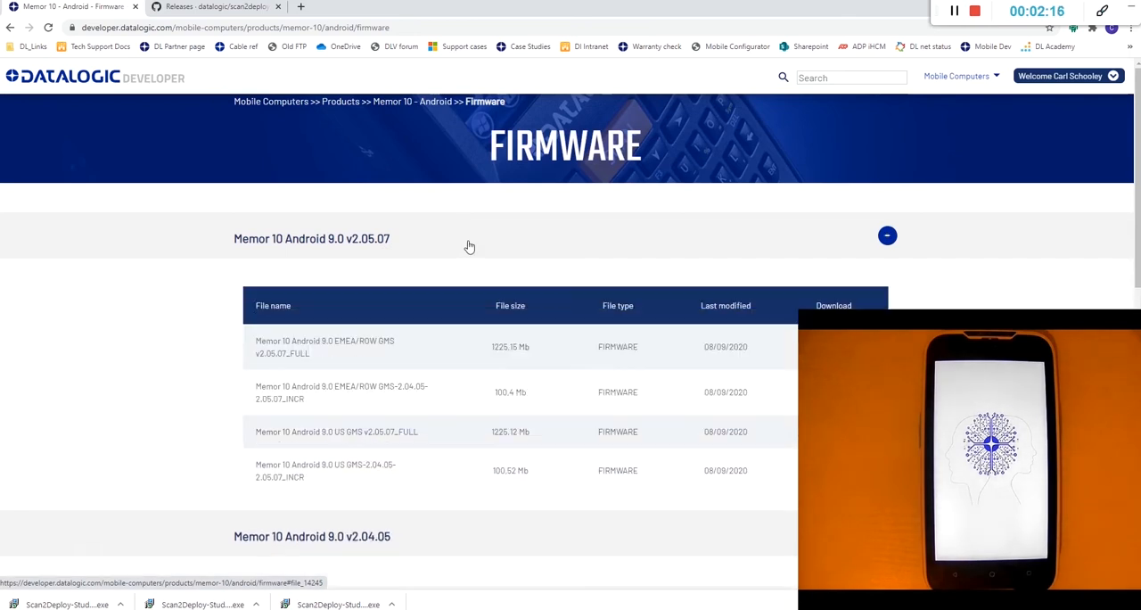
pyautogui.scroll(-3)
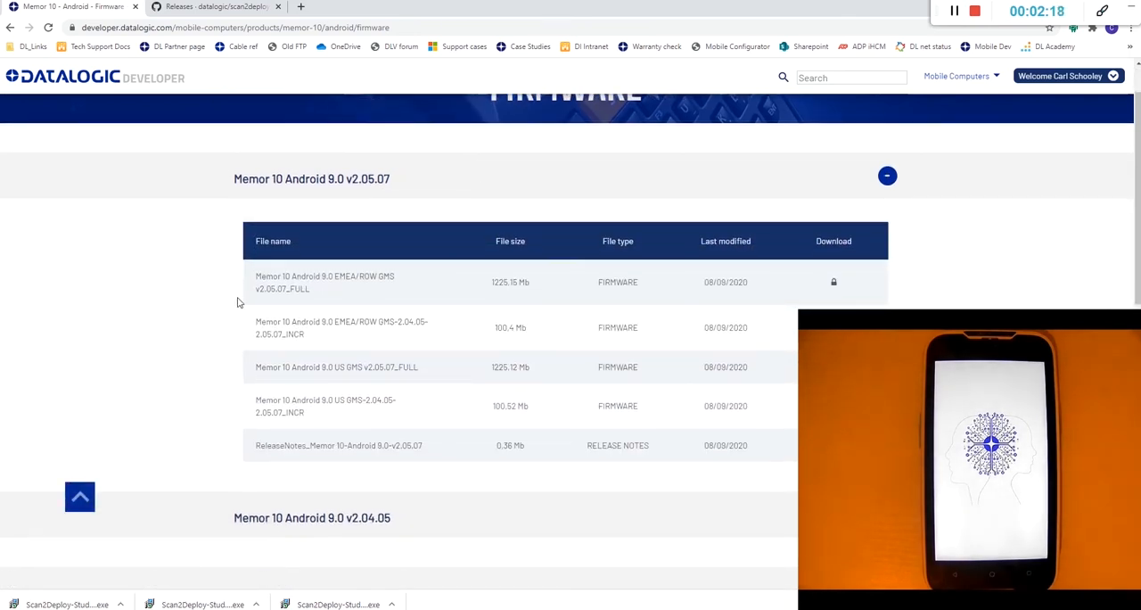
pyautogui.moveTo(365, 291)
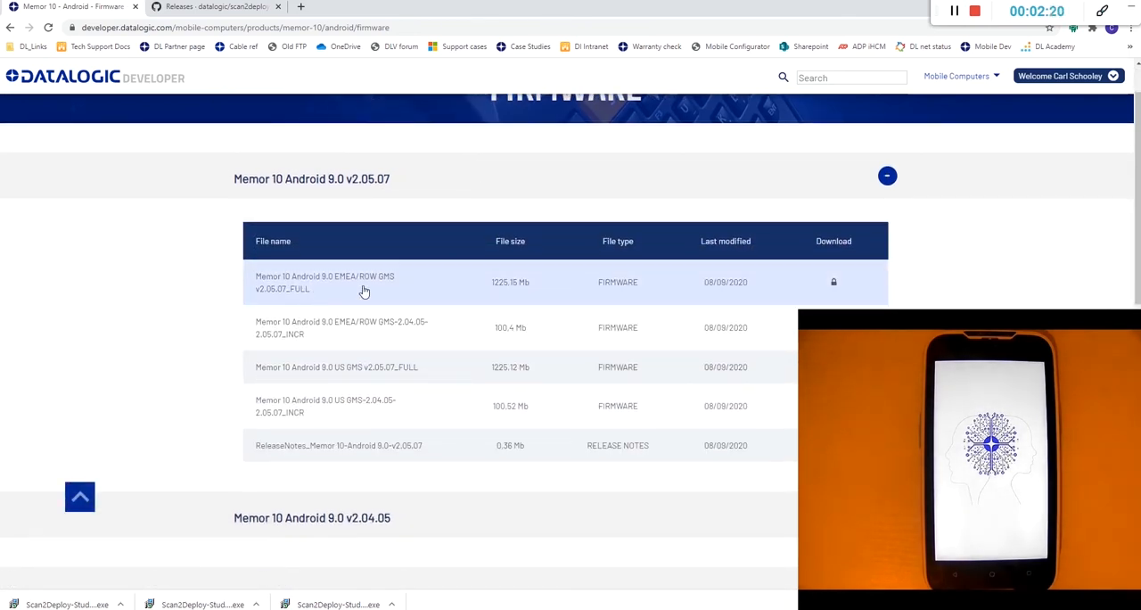
pyautogui.moveTo(198, 329)
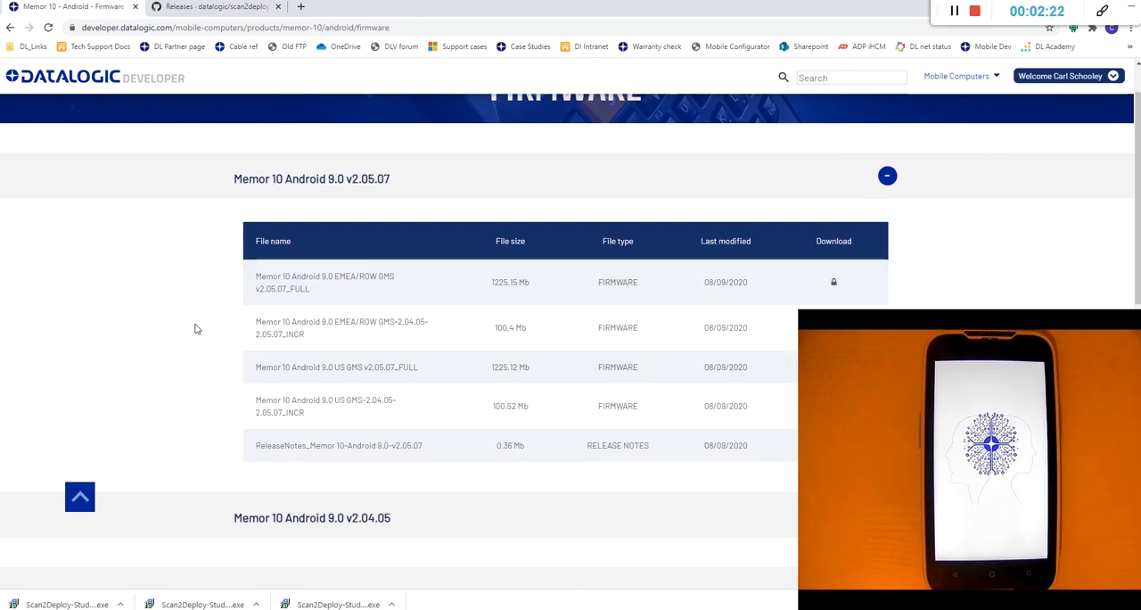
pyautogui.scroll(-3)
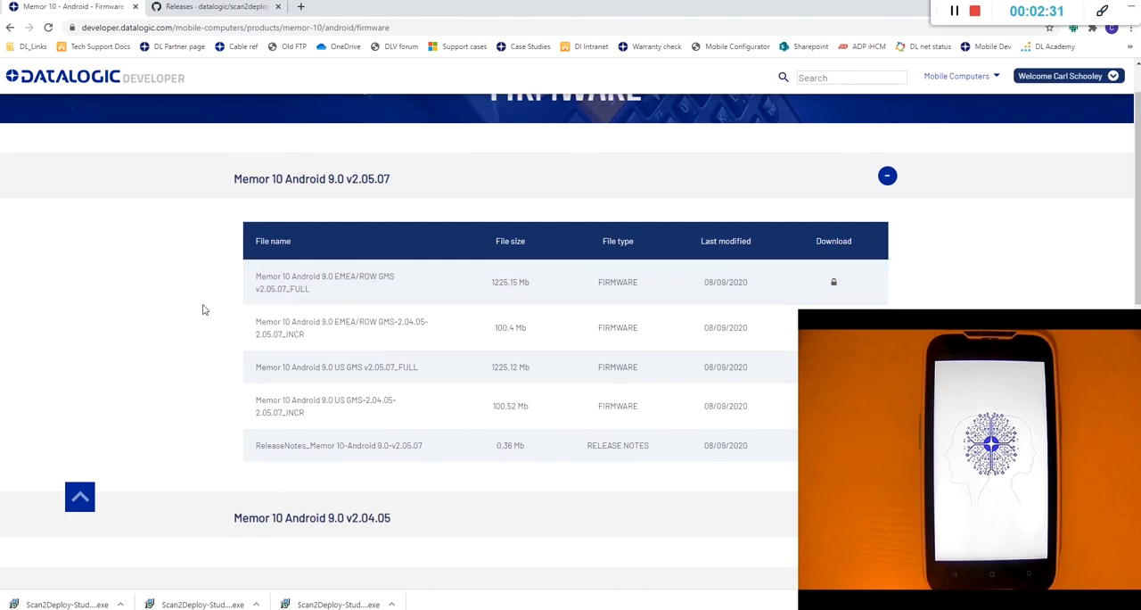
pyautogui.moveTo(378, 296)
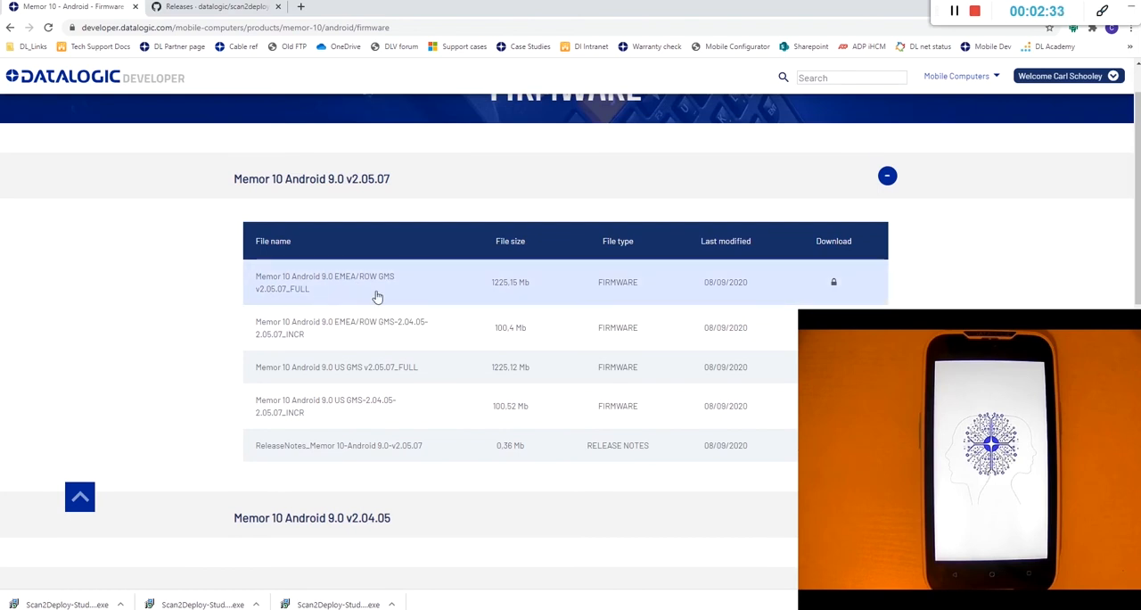
pyautogui.moveTo(279, 298)
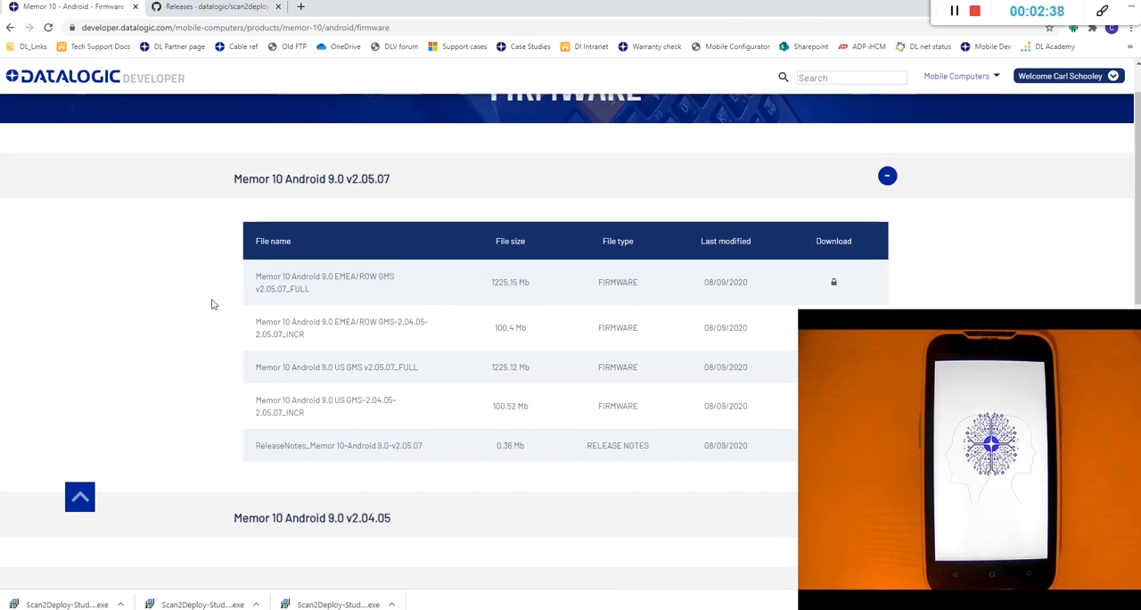
pyautogui.moveTo(326, 343)
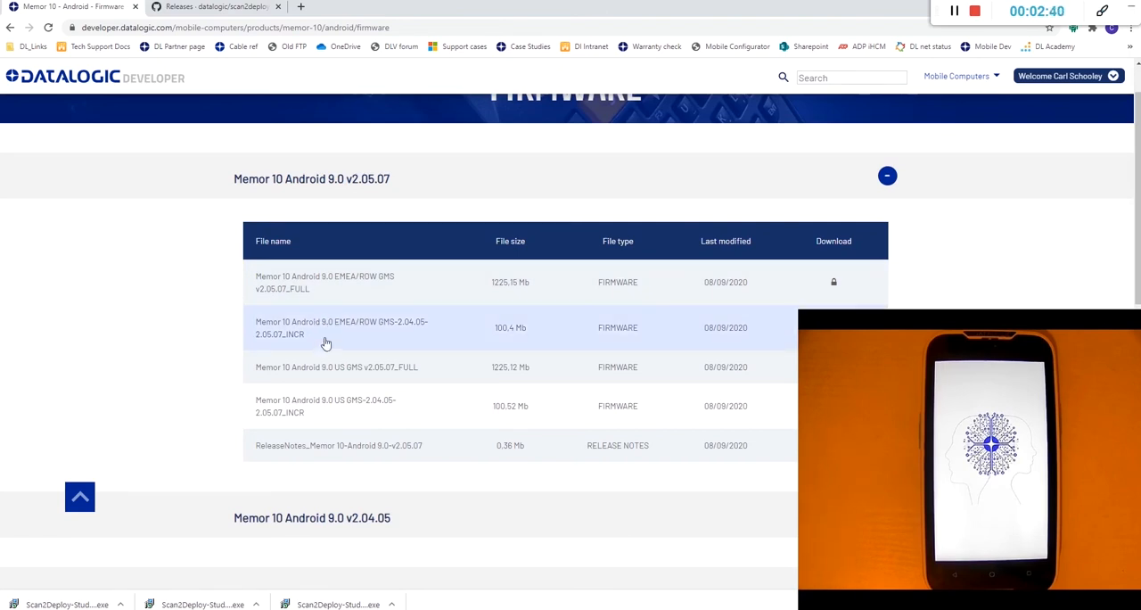
pyautogui.moveTo(205, 342)
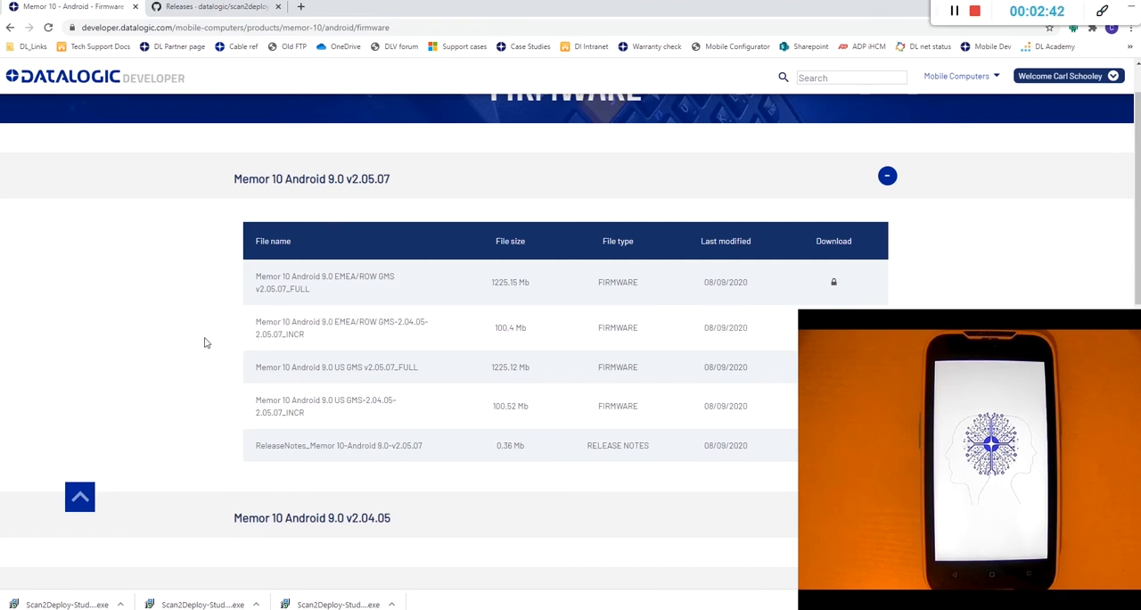
pyautogui.scroll(-3)
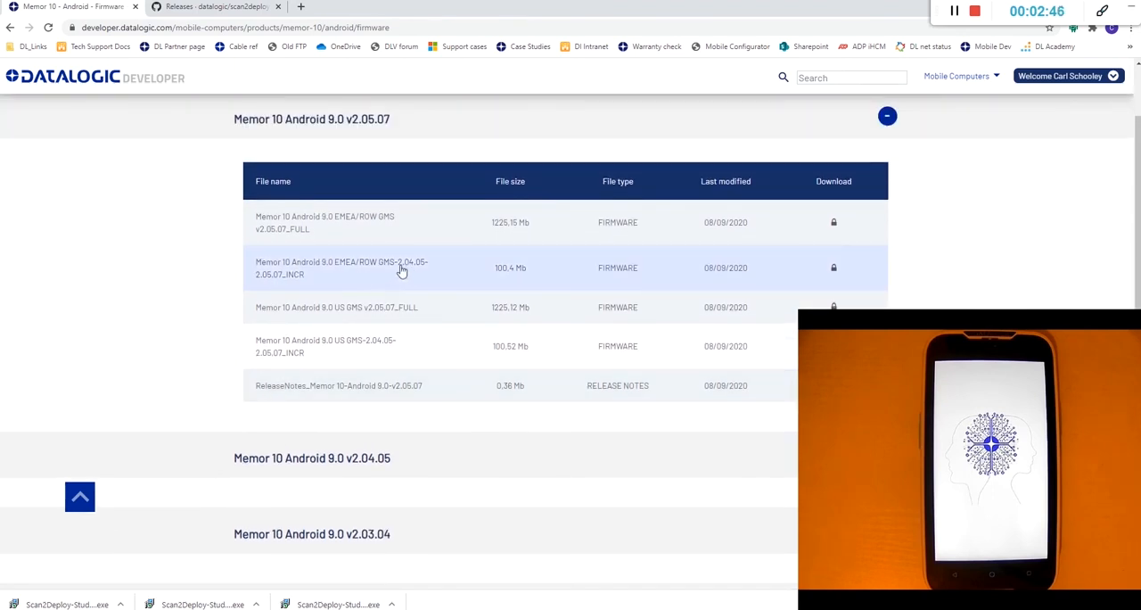
pyautogui.moveTo(196, 430)
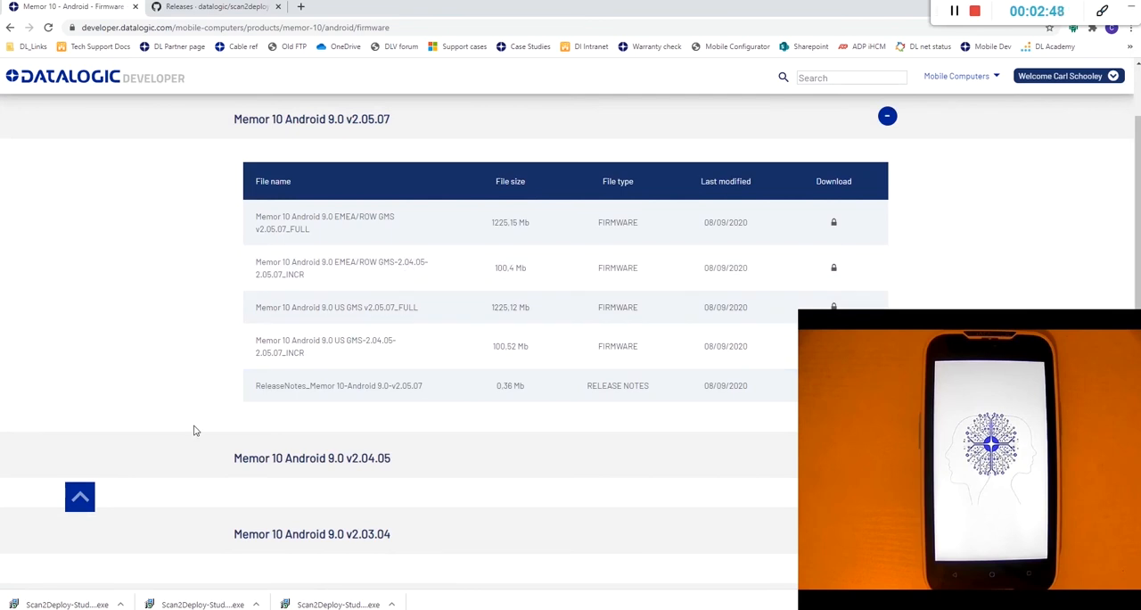
pyautogui.moveTo(202, 354)
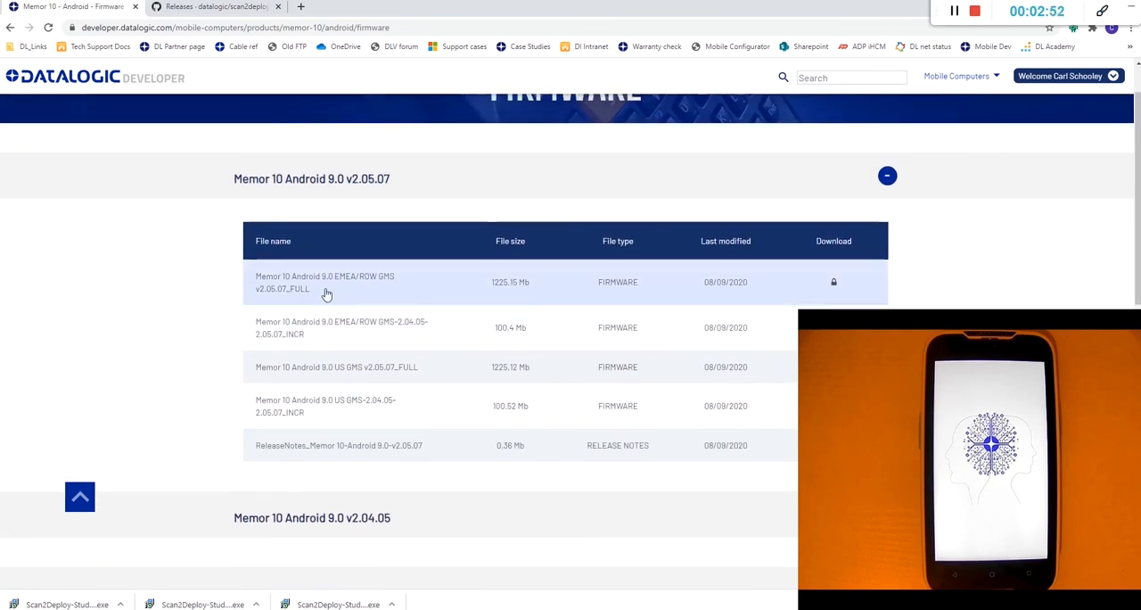
pyautogui.moveTo(505, 296)
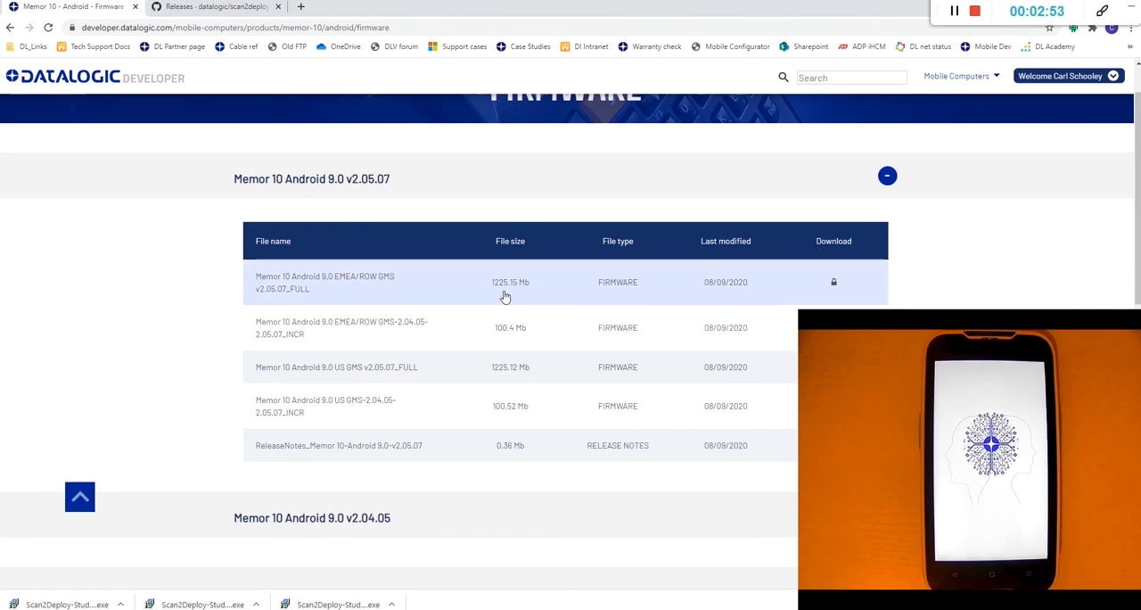
pyautogui.click(834, 282)
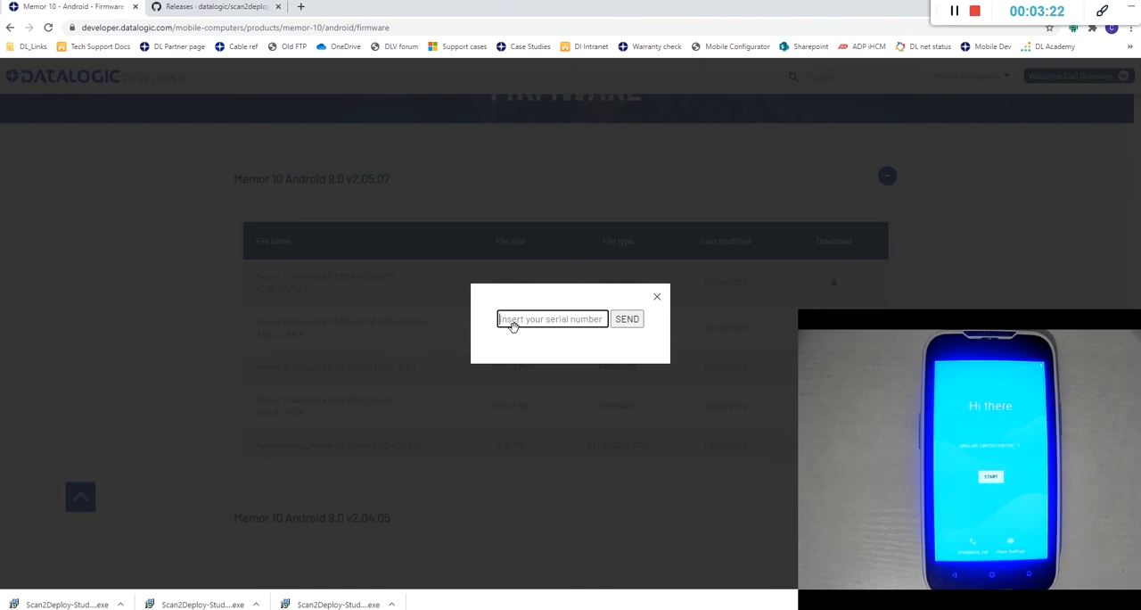
pyautogui.moveTo(498, 343)
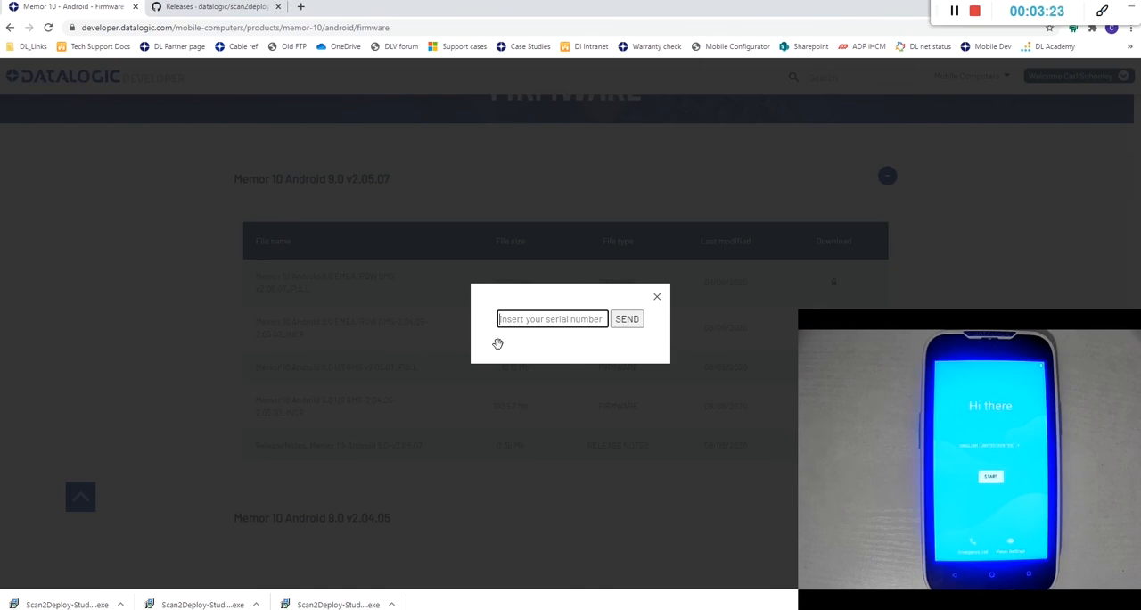
pyautogui.moveTo(486, 322)
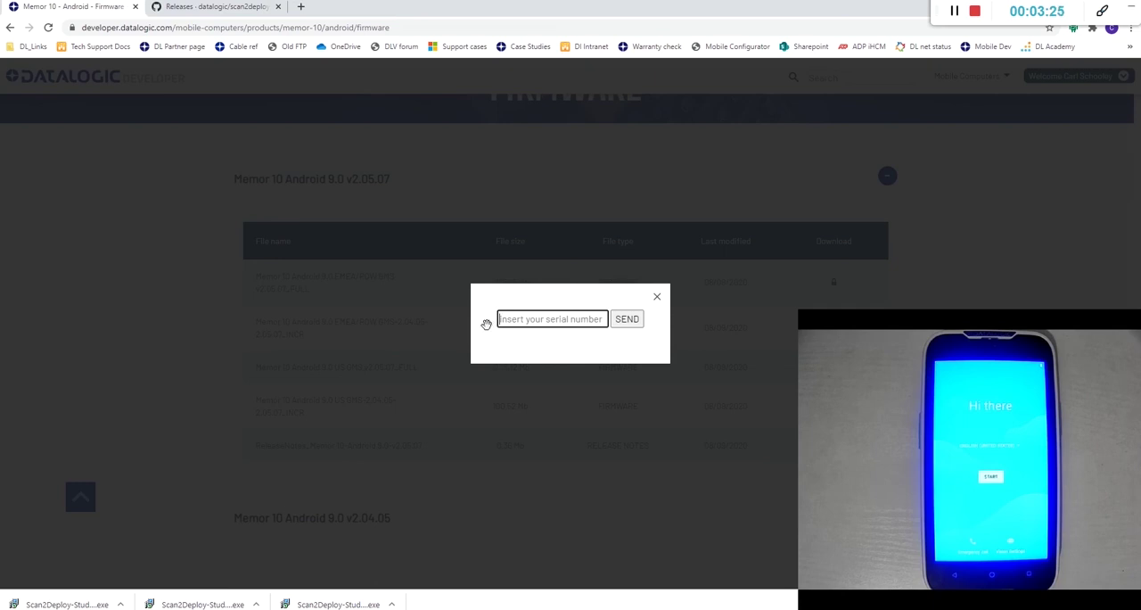
# Submit the device serial number and begin the firmware file download
pyautogui.click(627, 318)
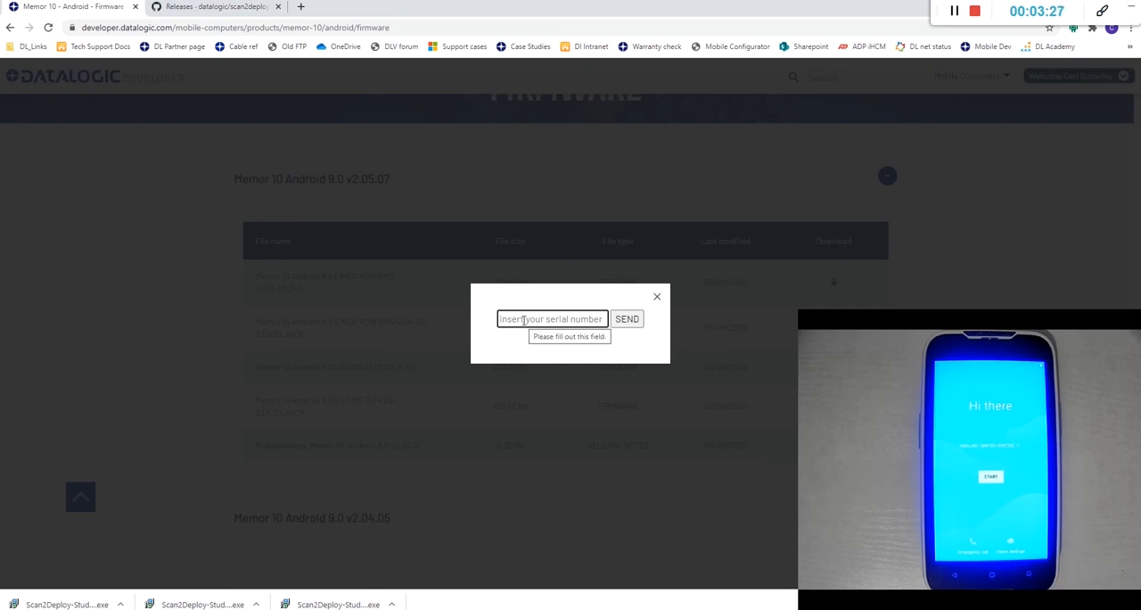
pyautogui.click(627, 318)
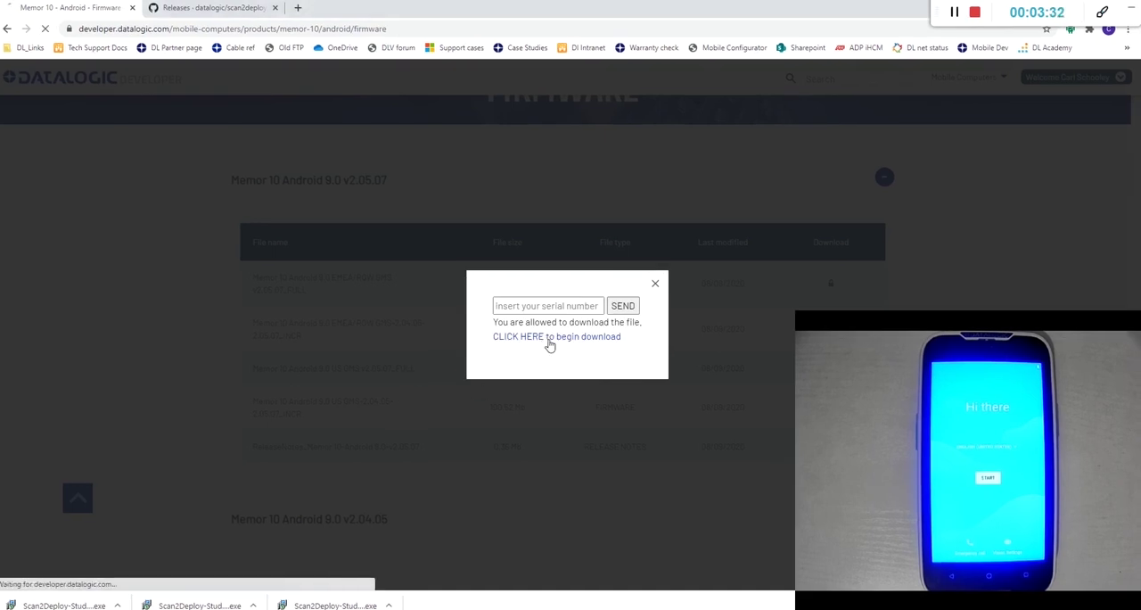
pyautogui.click(543, 336)
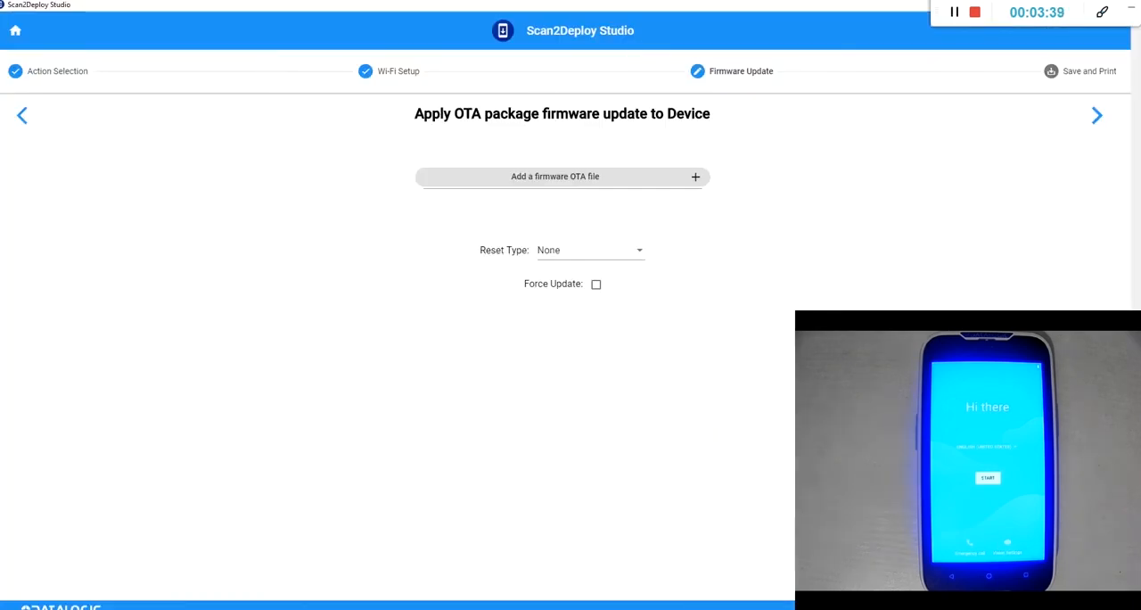
pyautogui.moveTo(152, 601)
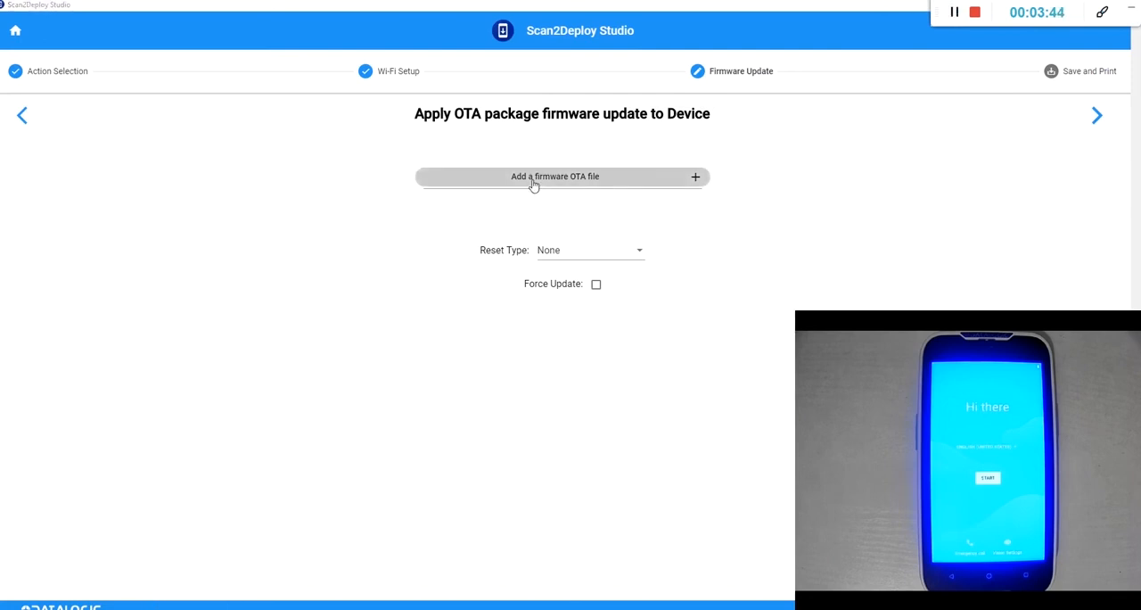
# Attach memor10-ota-row-2.05.07.20200813.zip from the M10 folder as the firmware OTA file
pyautogui.click(554, 176)
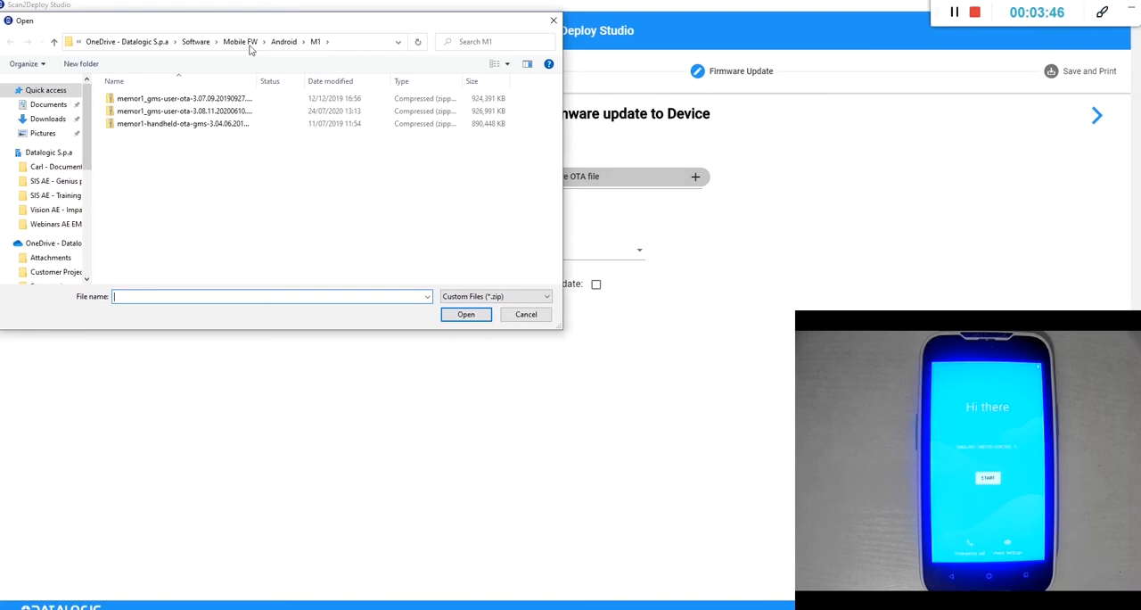
pyautogui.click(328, 41)
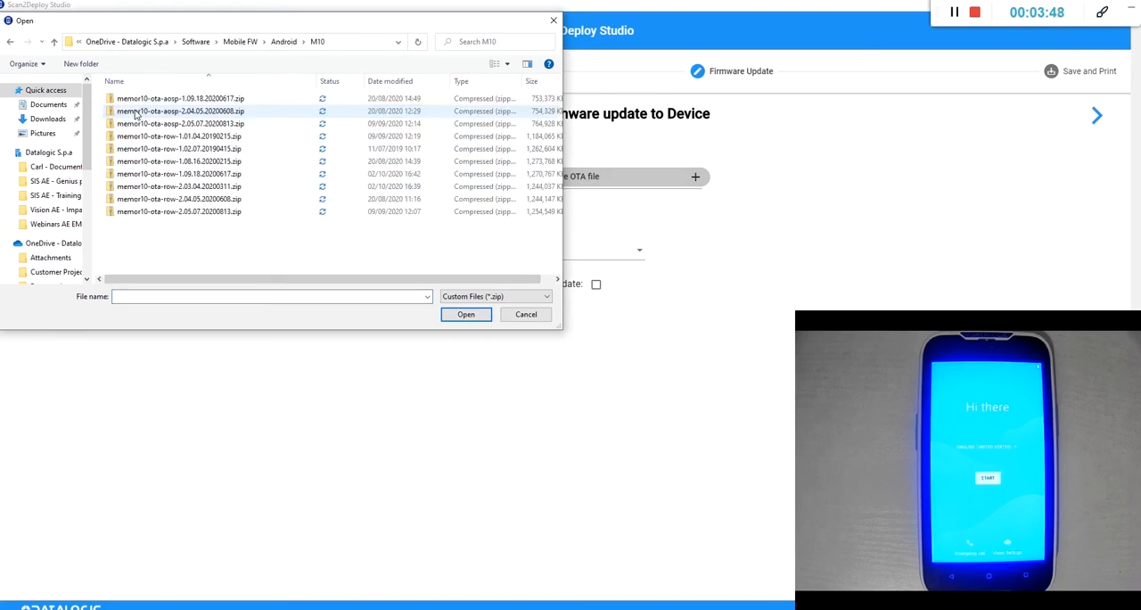
pyautogui.click(178, 212)
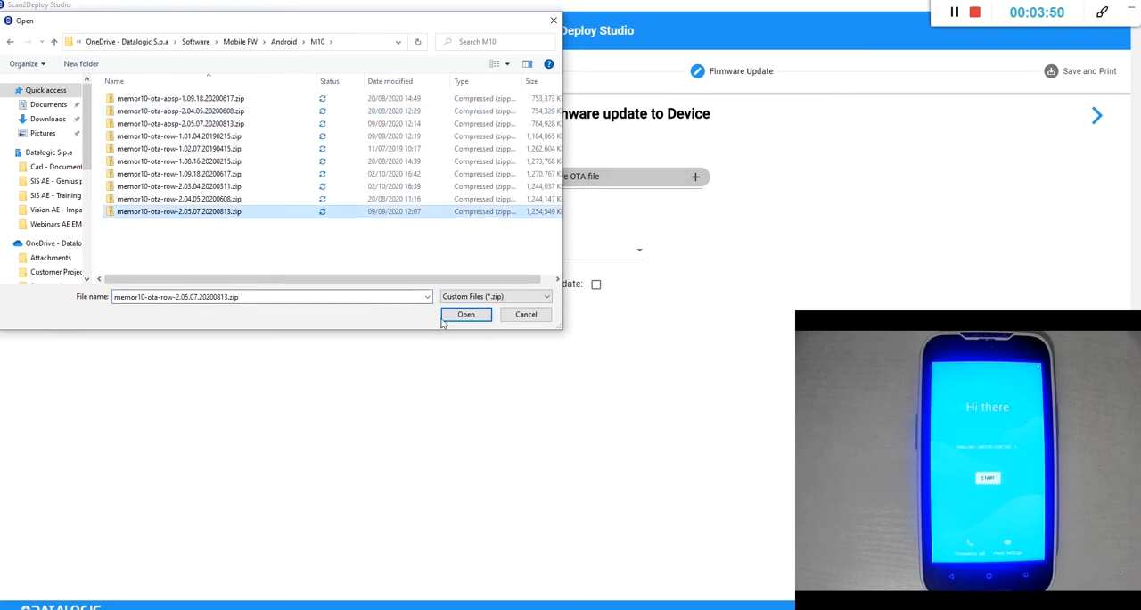
pyautogui.click(466, 314)
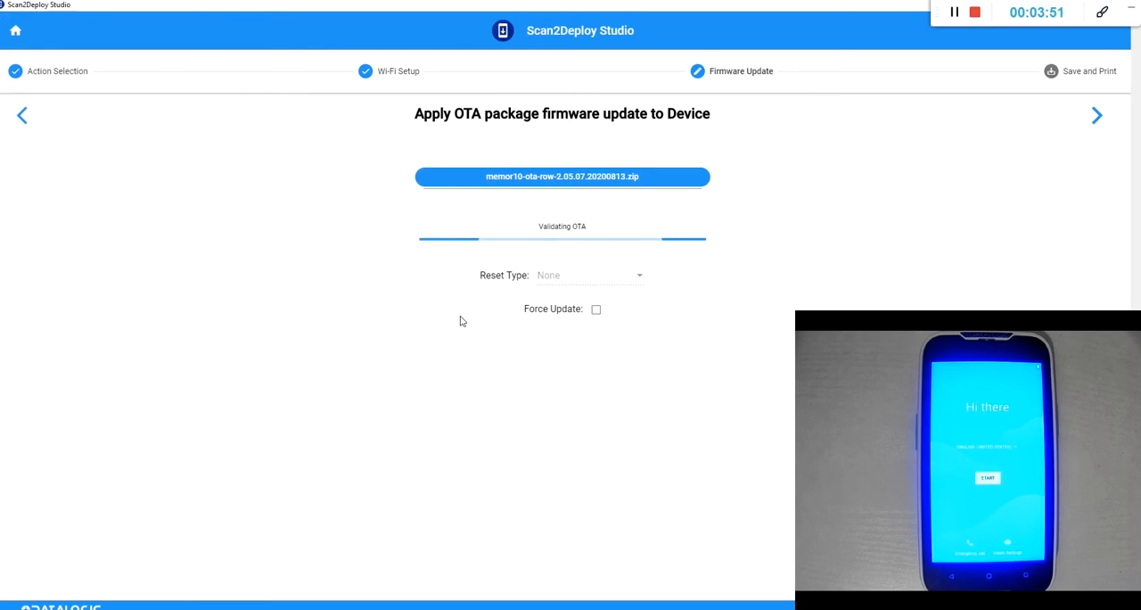
pyautogui.moveTo(589, 379)
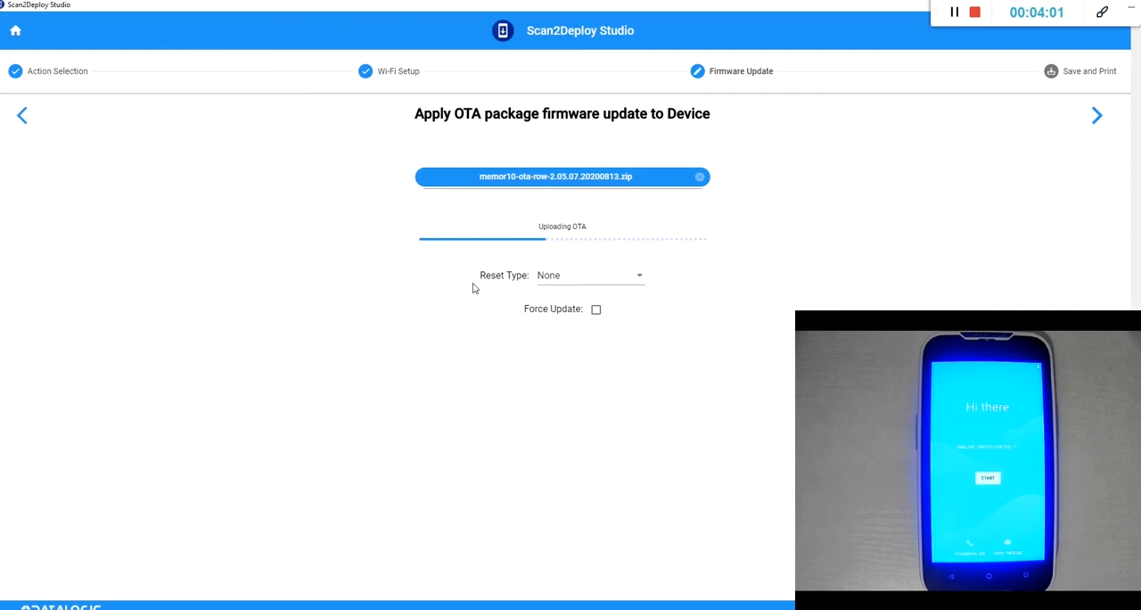
pyautogui.moveTo(516, 292)
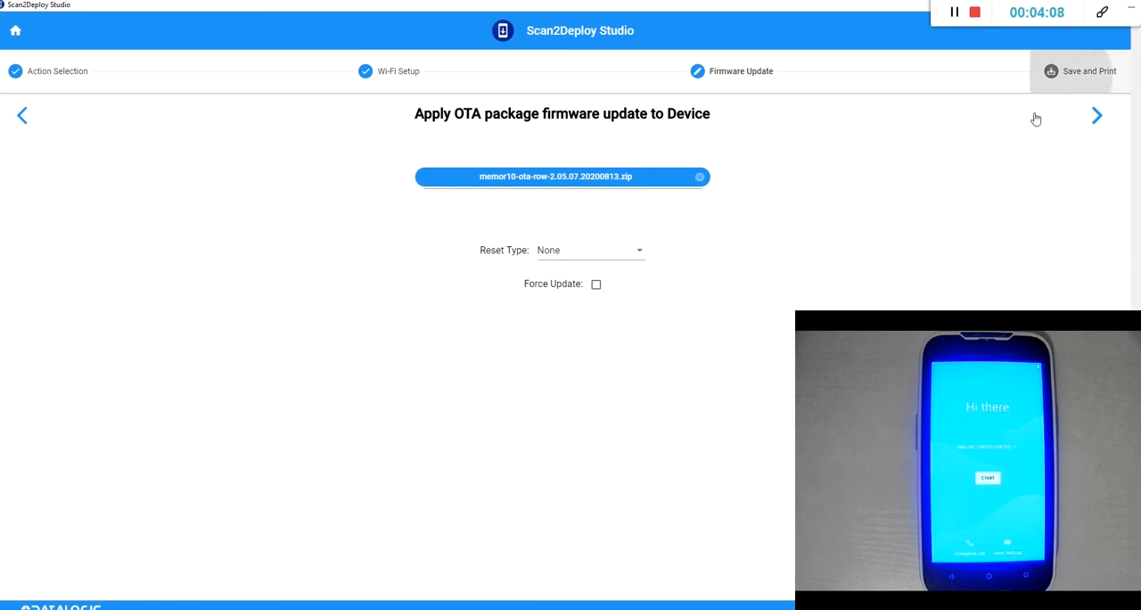
# Advance to Save and Print and name the profile 'M10 update'
pyautogui.click(1096, 116)
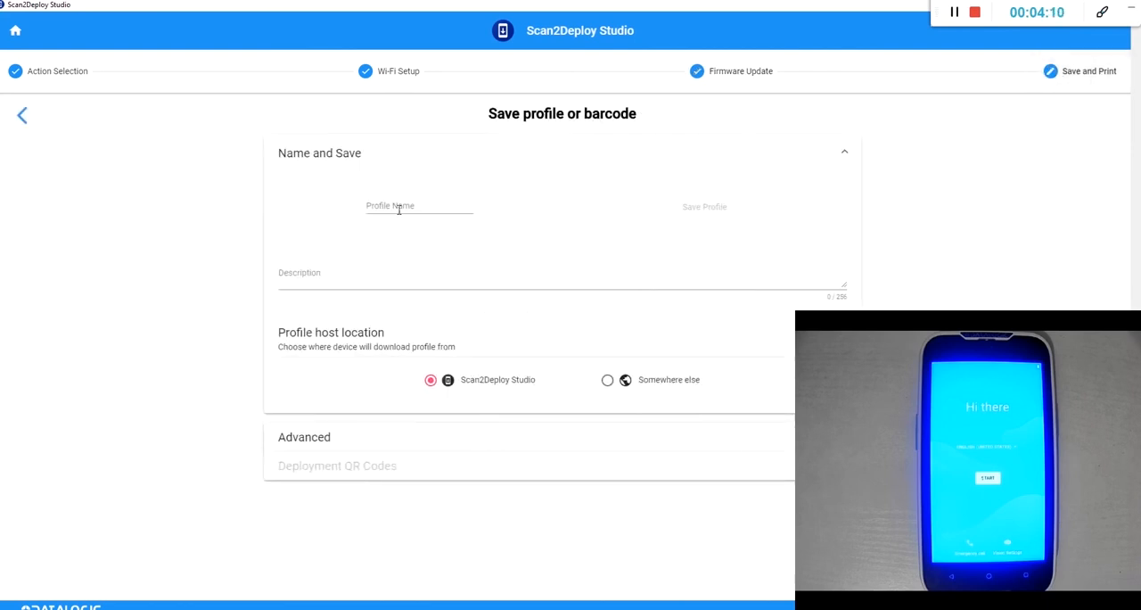
pyautogui.write('M10 update')
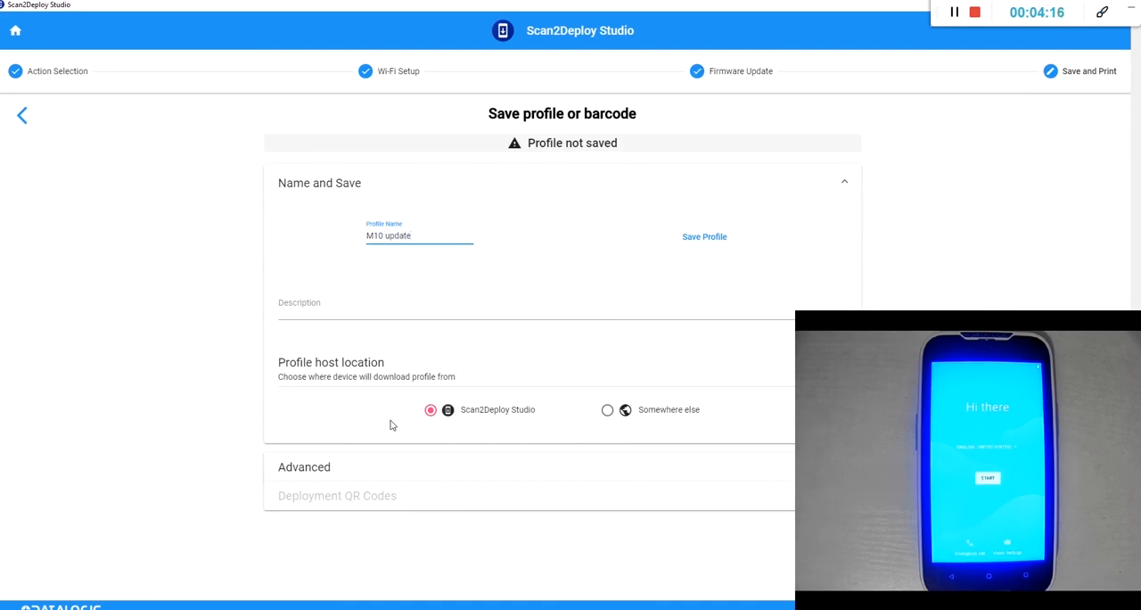
pyautogui.moveTo(457, 418)
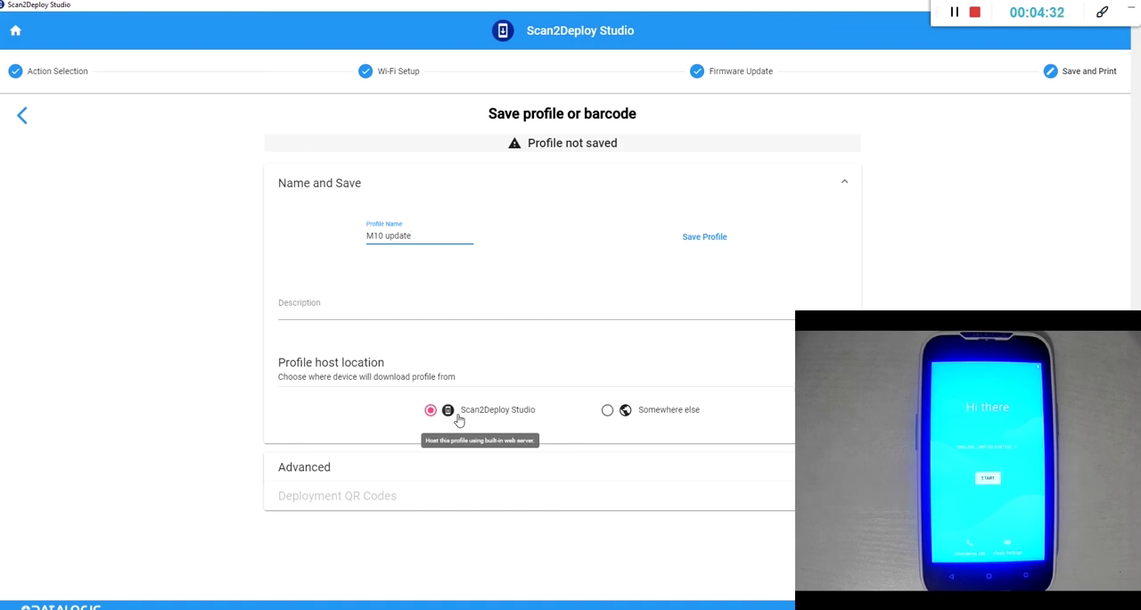
pyautogui.moveTo(647, 417)
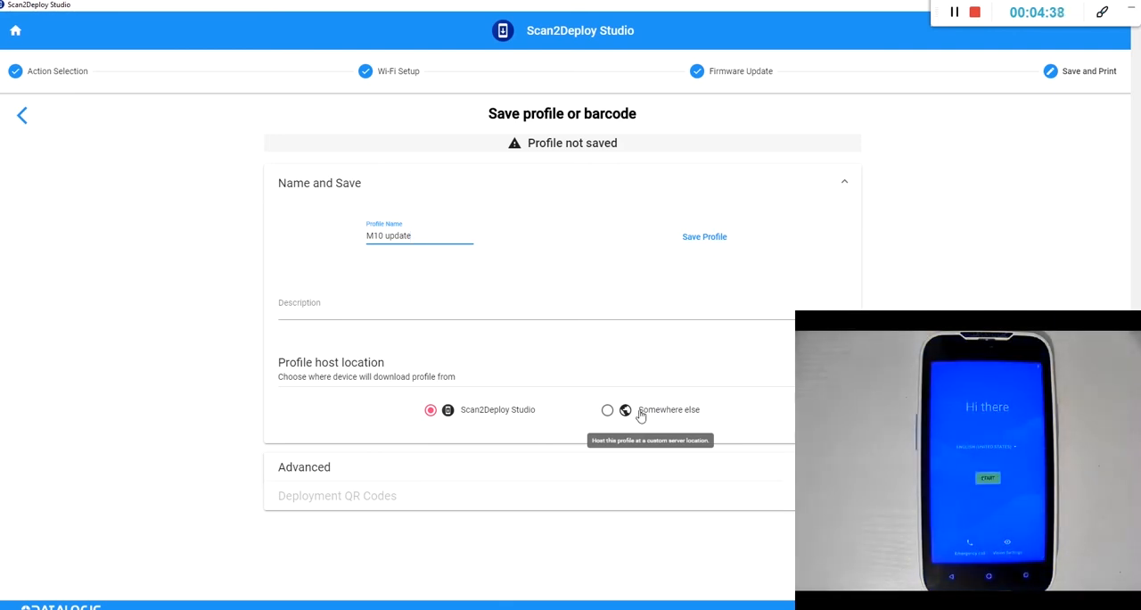
pyautogui.moveTo(597, 384)
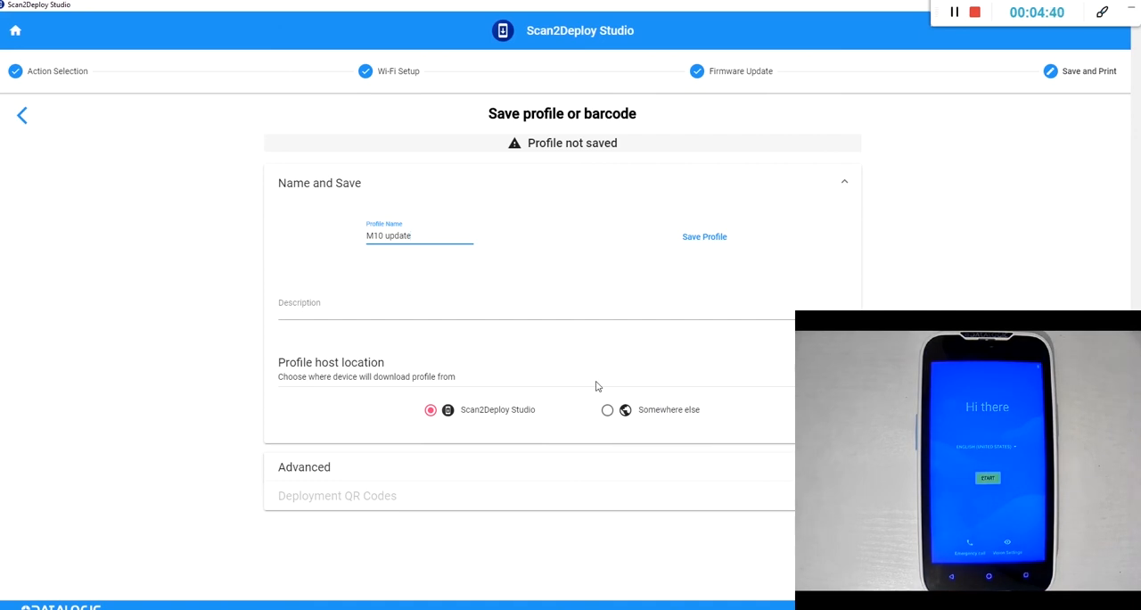
pyautogui.moveTo(582, 393)
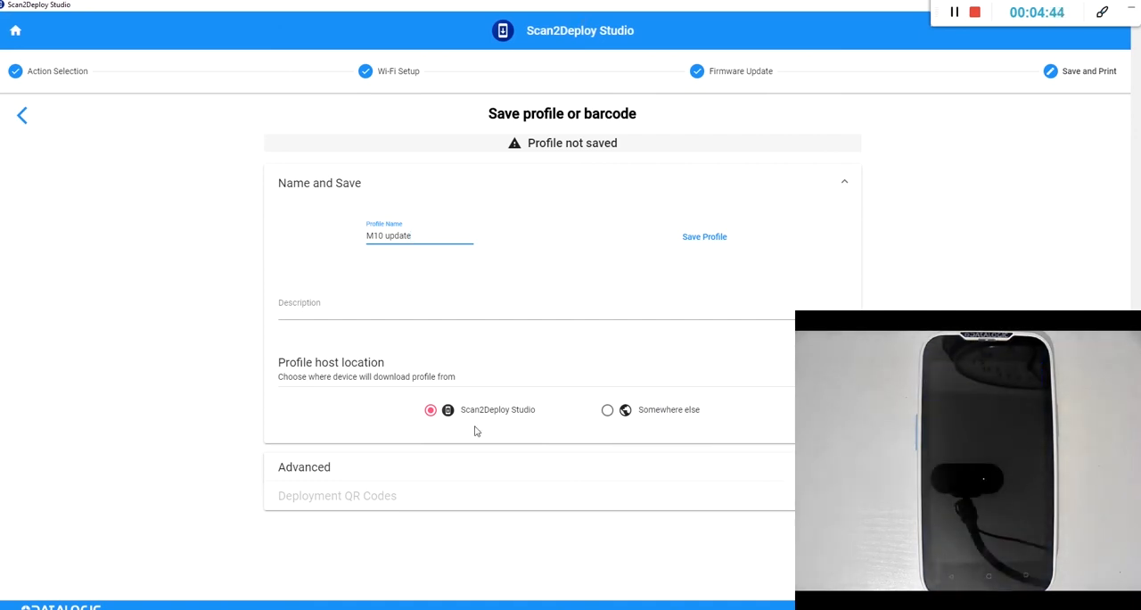
pyautogui.moveTo(439, 421)
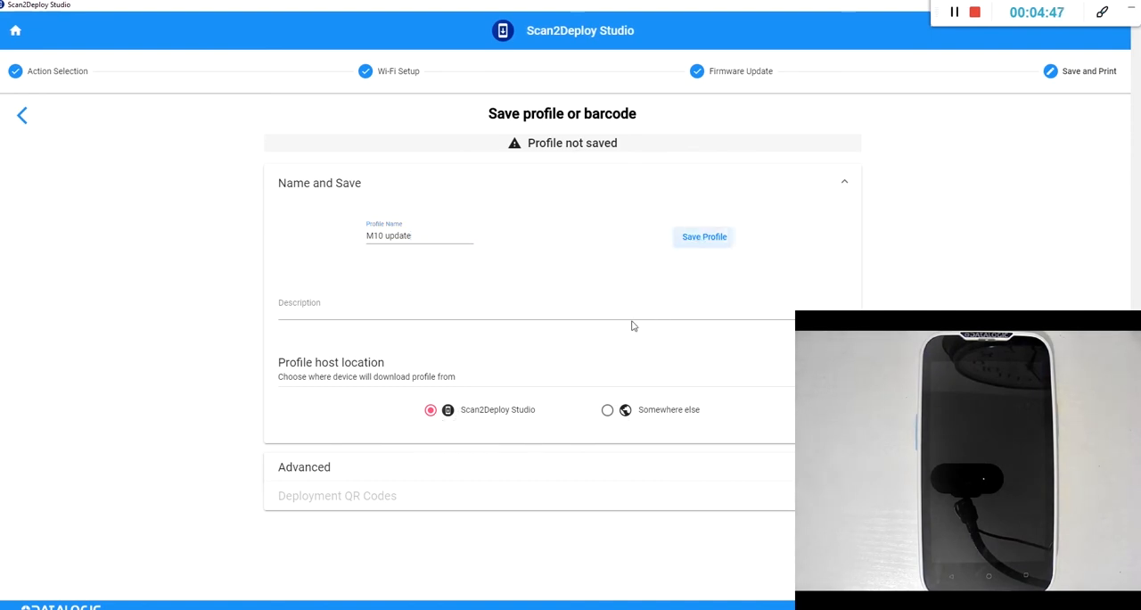
# Save the profile as M10 update.txt on the Desktop
pyautogui.click(704, 236)
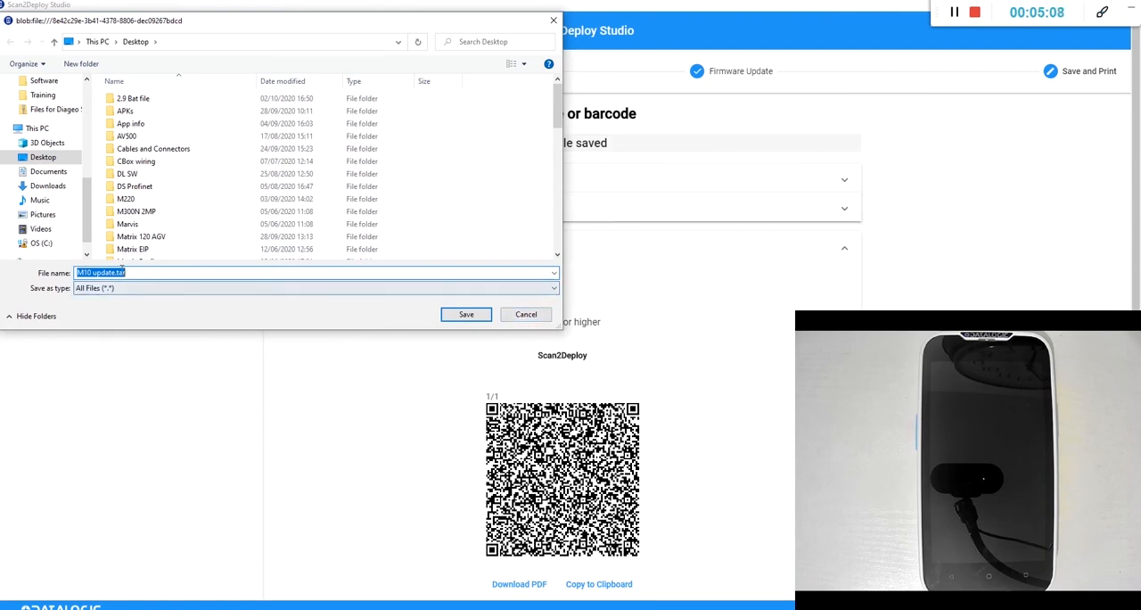
pyautogui.click(466, 314)
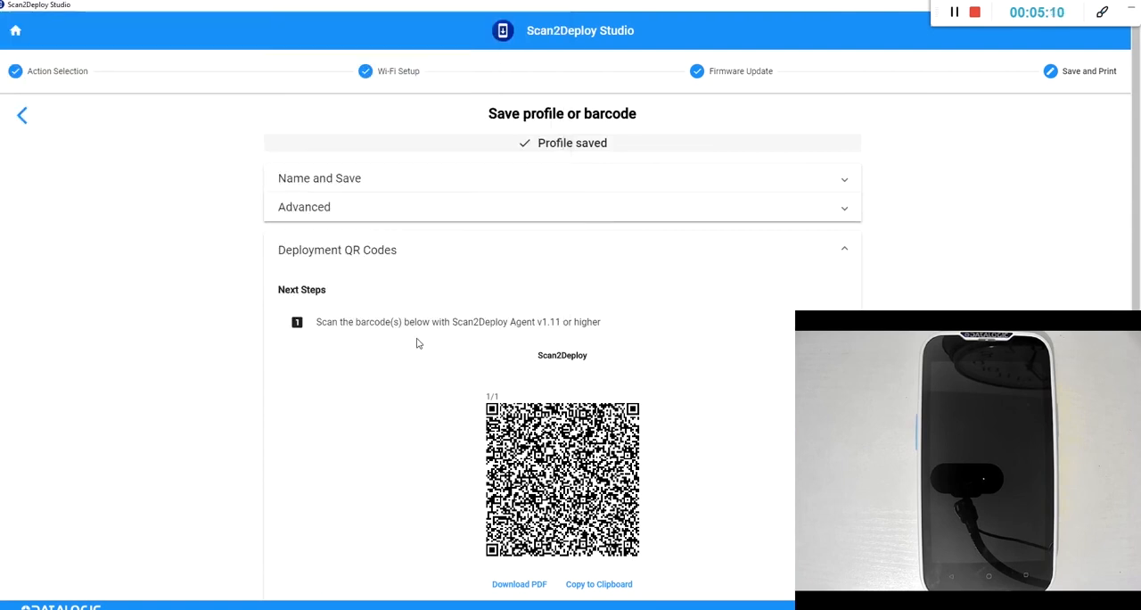
pyautogui.scroll(-3)
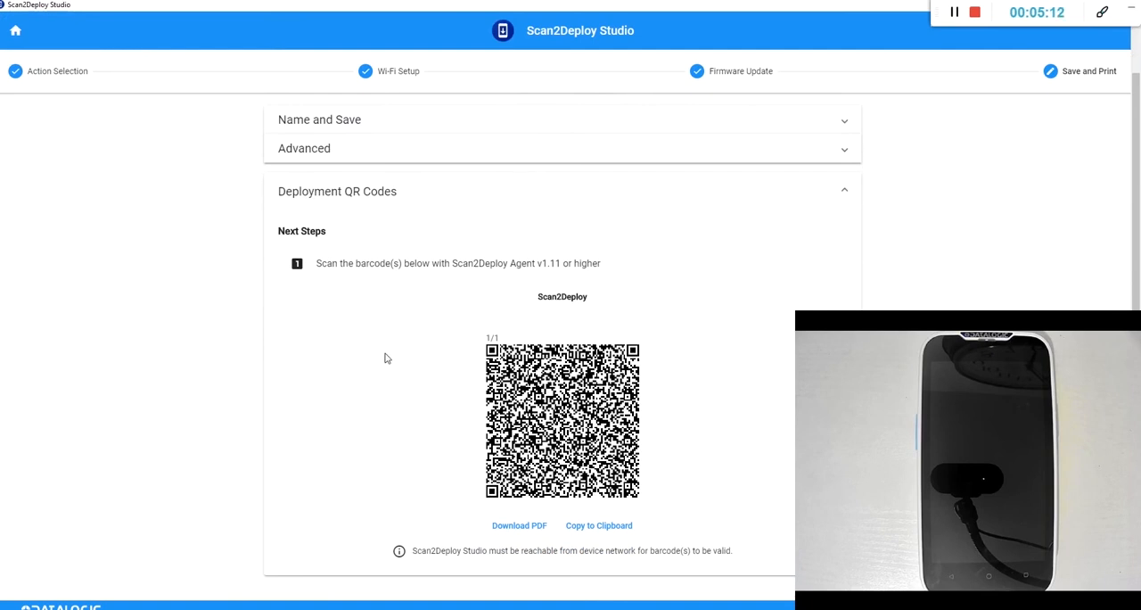
pyautogui.moveTo(366, 435)
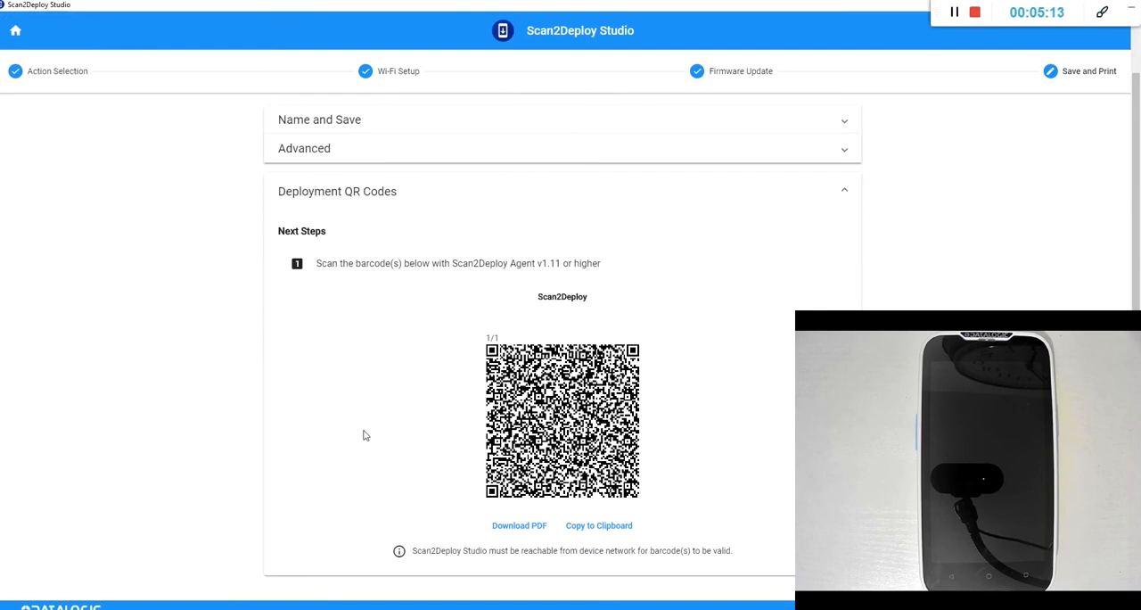
pyautogui.moveTo(451, 387)
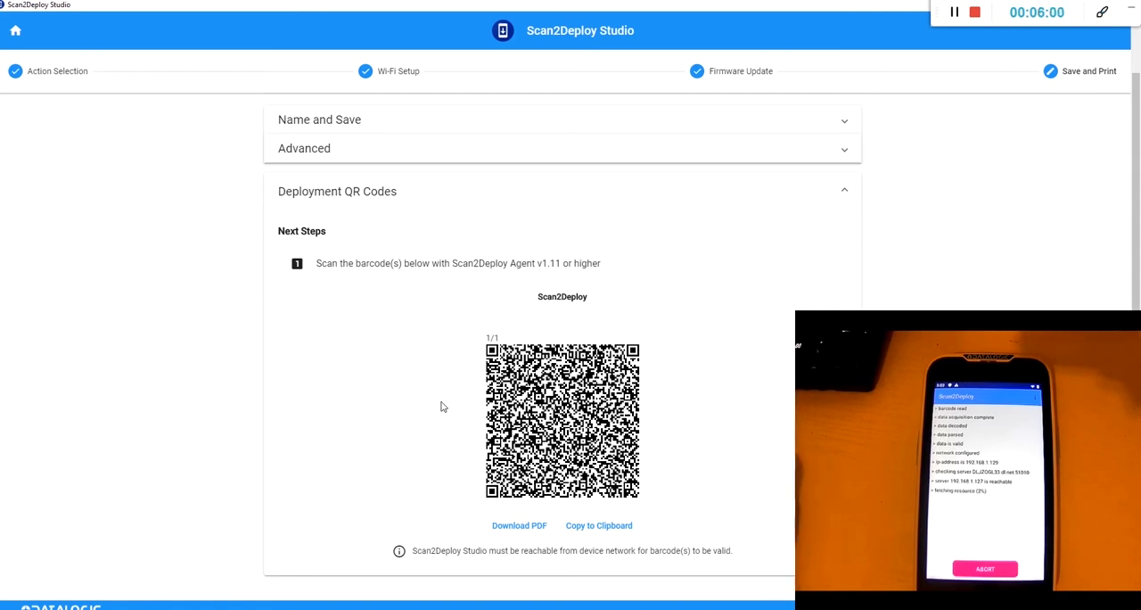
pyautogui.moveTo(455, 415)
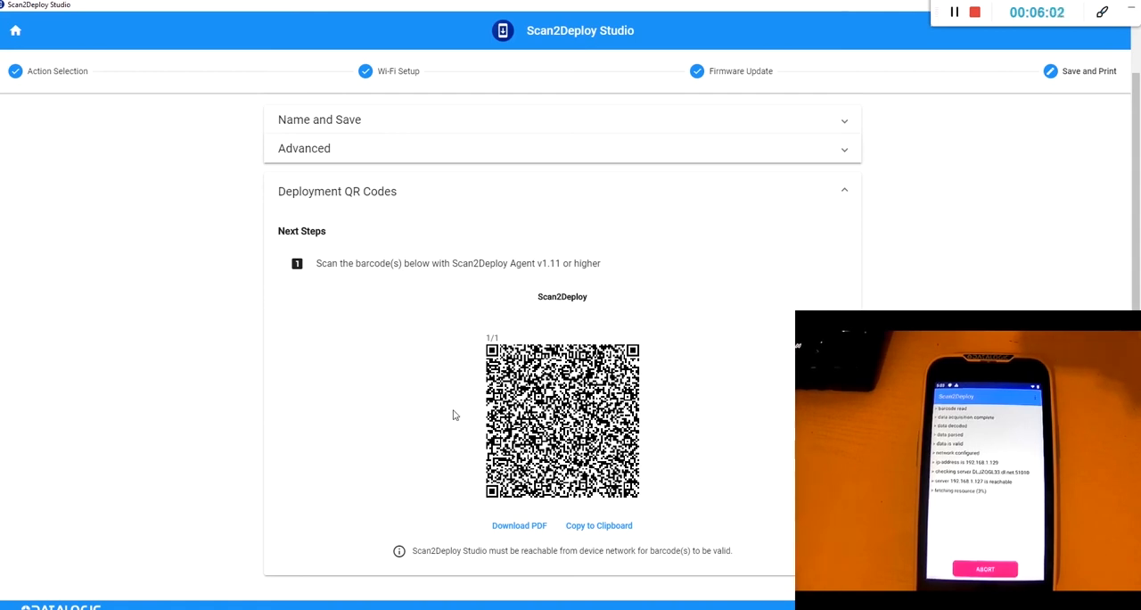
pyautogui.moveTo(721, 434)
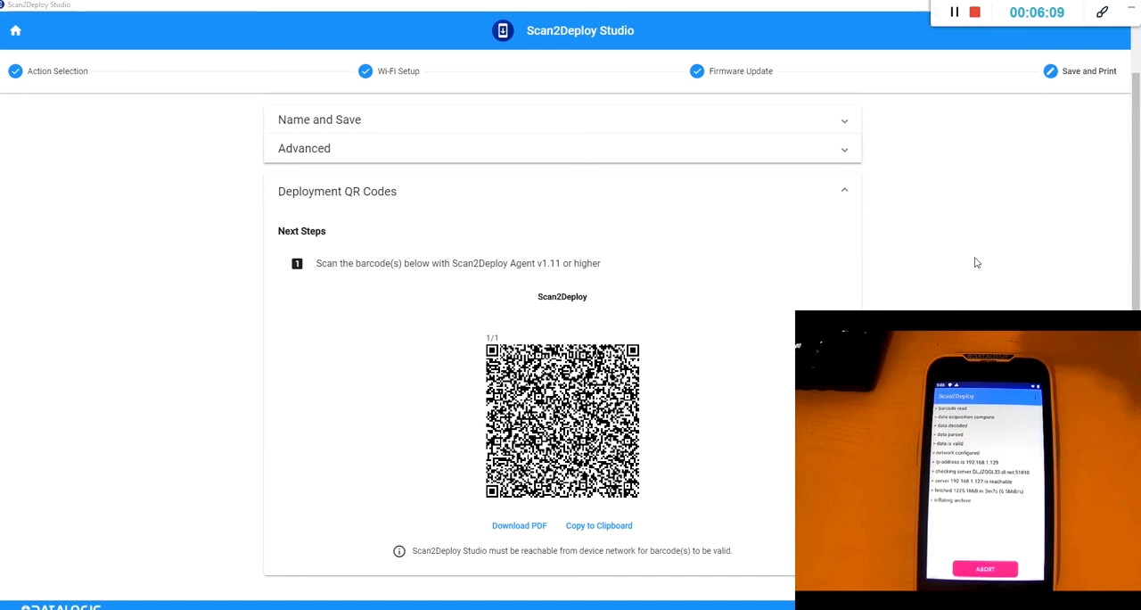
pyautogui.moveTo(962, 276)
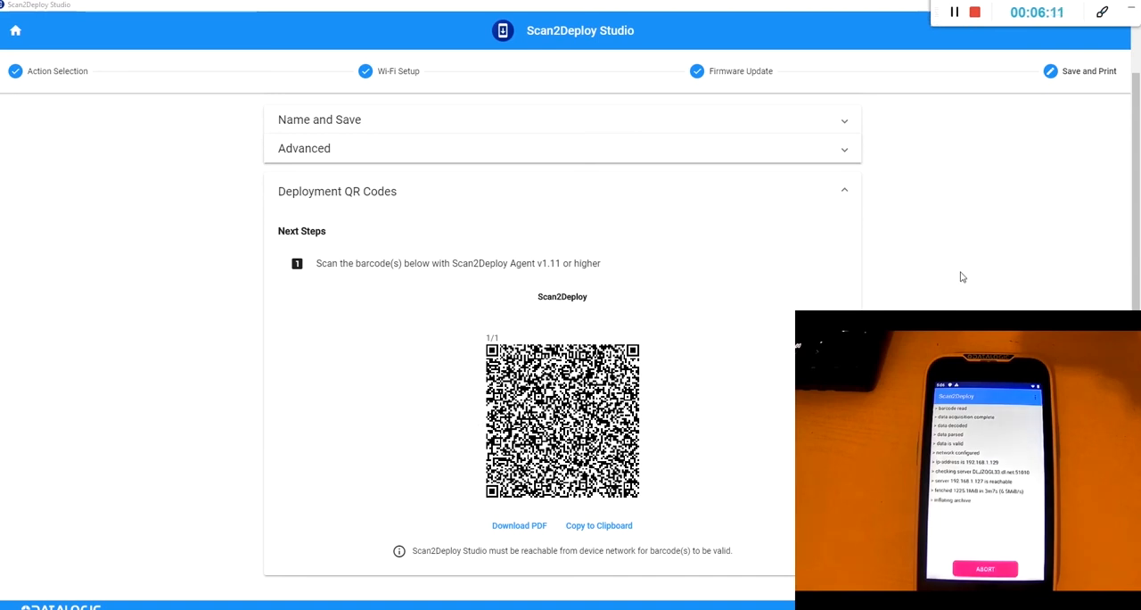
pyautogui.moveTo(948, 350)
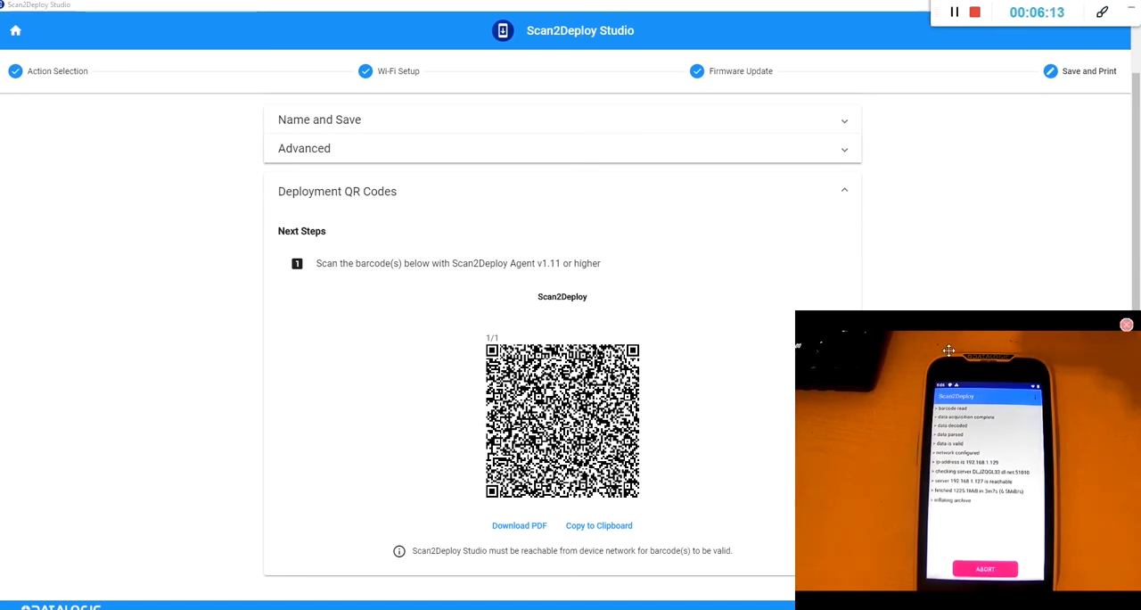
pyautogui.moveTo(962, 273)
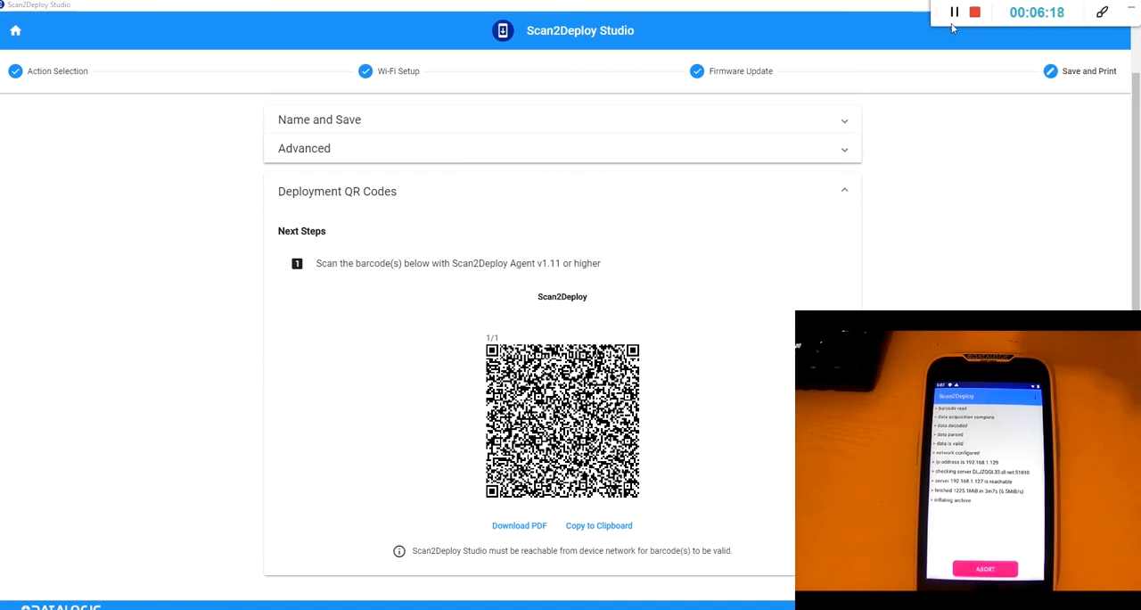
pyautogui.moveTo(953, 15)
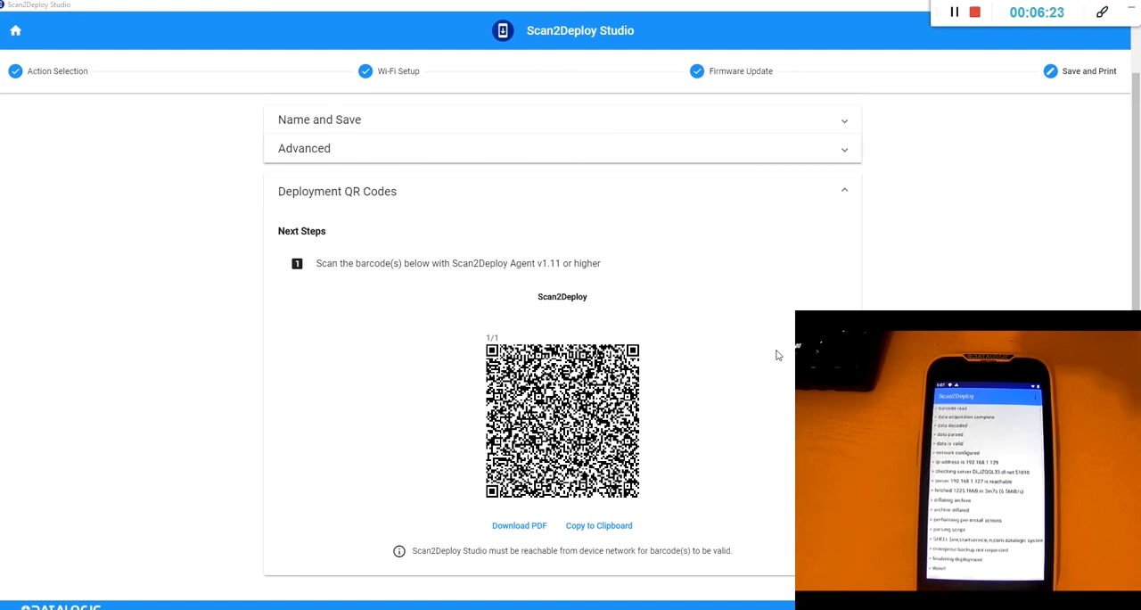
pyautogui.moveTo(767, 329)
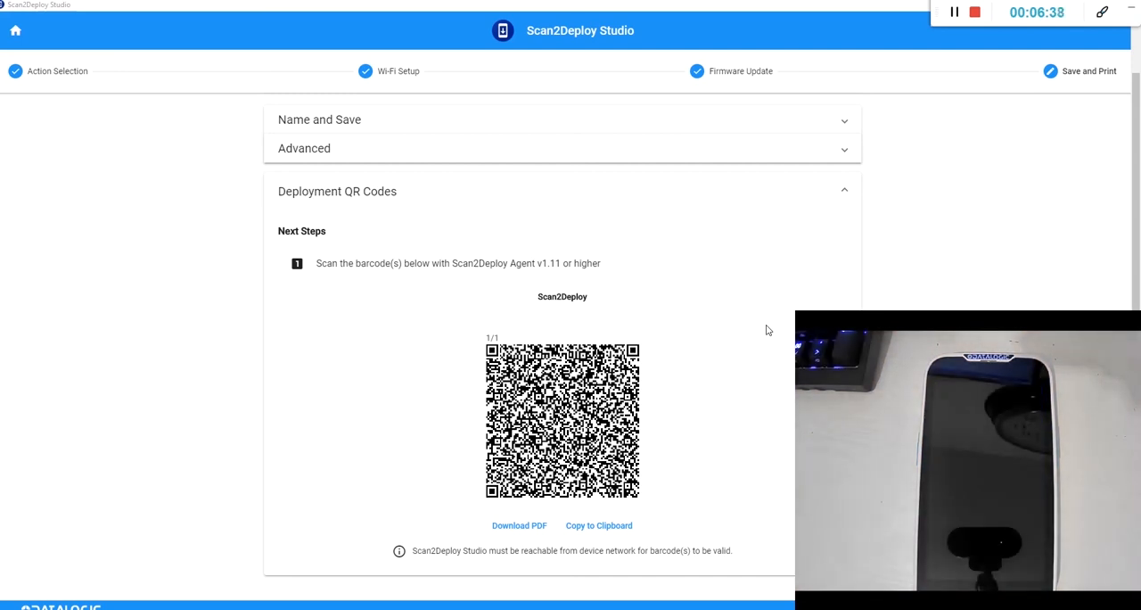
pyautogui.moveTo(899, 71)
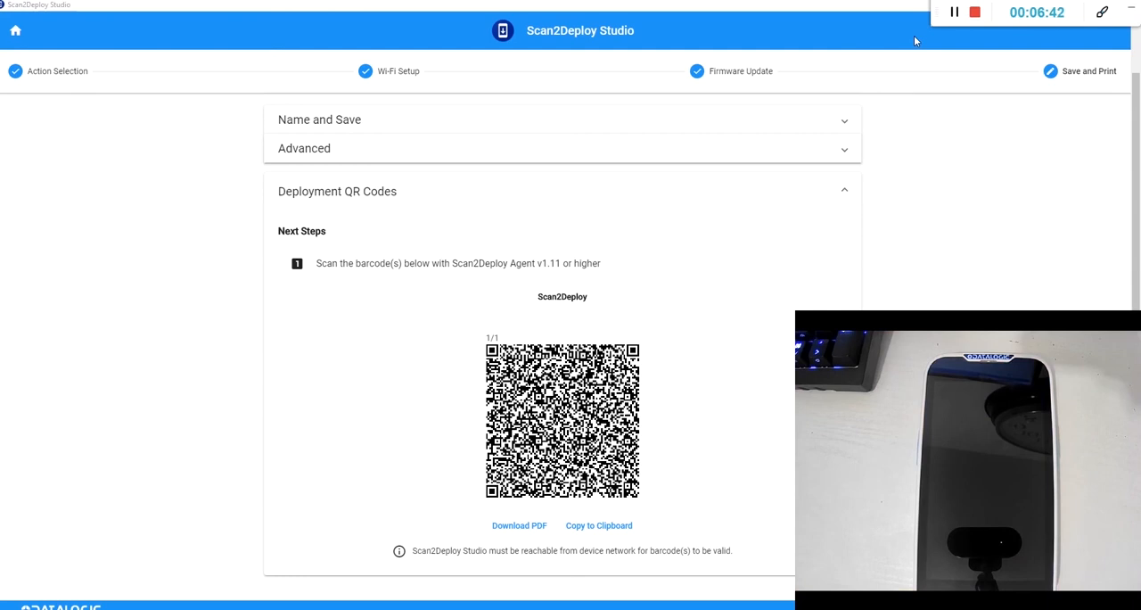
pyautogui.moveTo(953, 16)
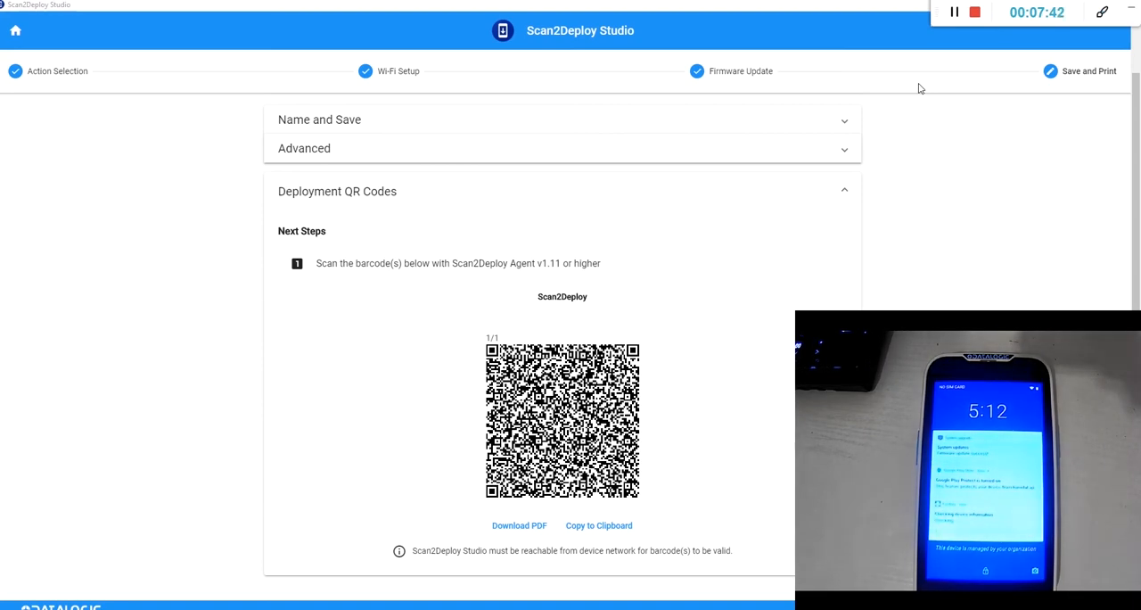
pyautogui.moveTo(1058, 165)
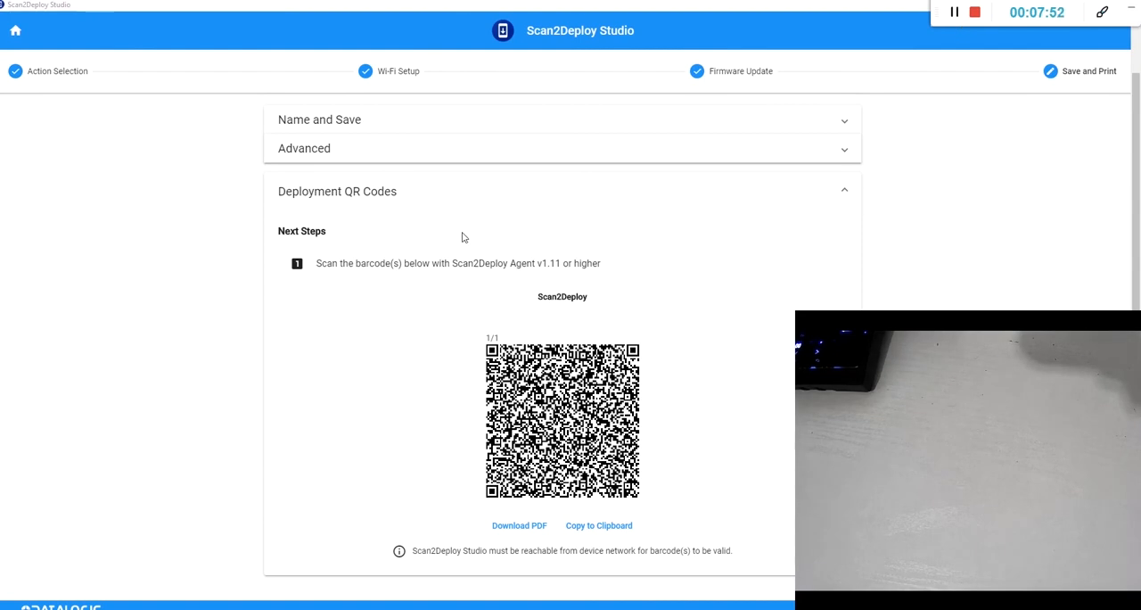
pyautogui.moveTo(468, 230)
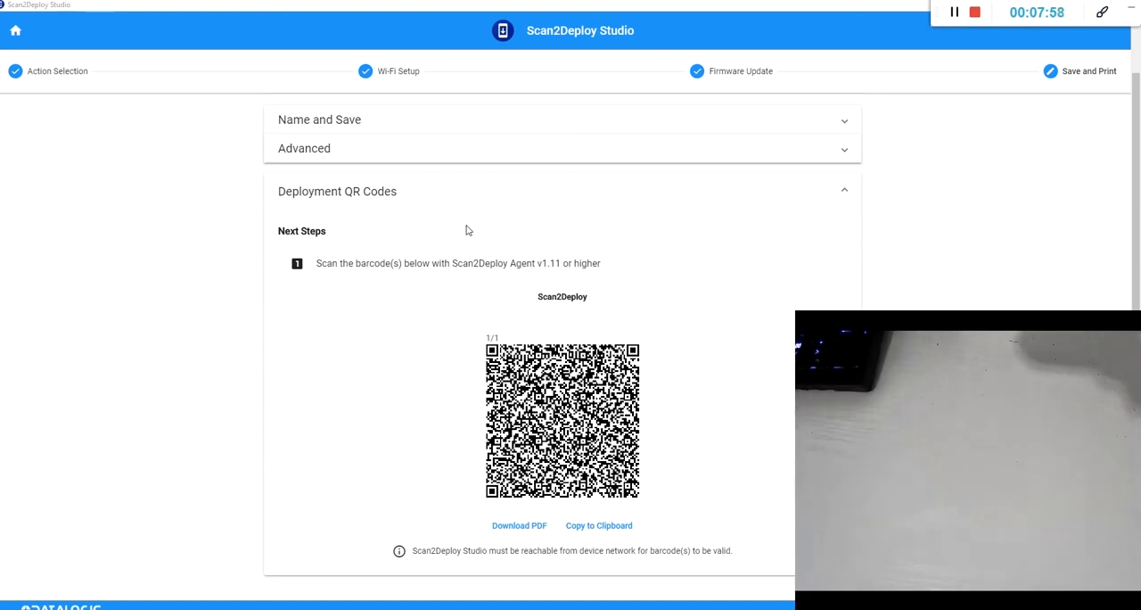
pyautogui.moveTo(558, 69)
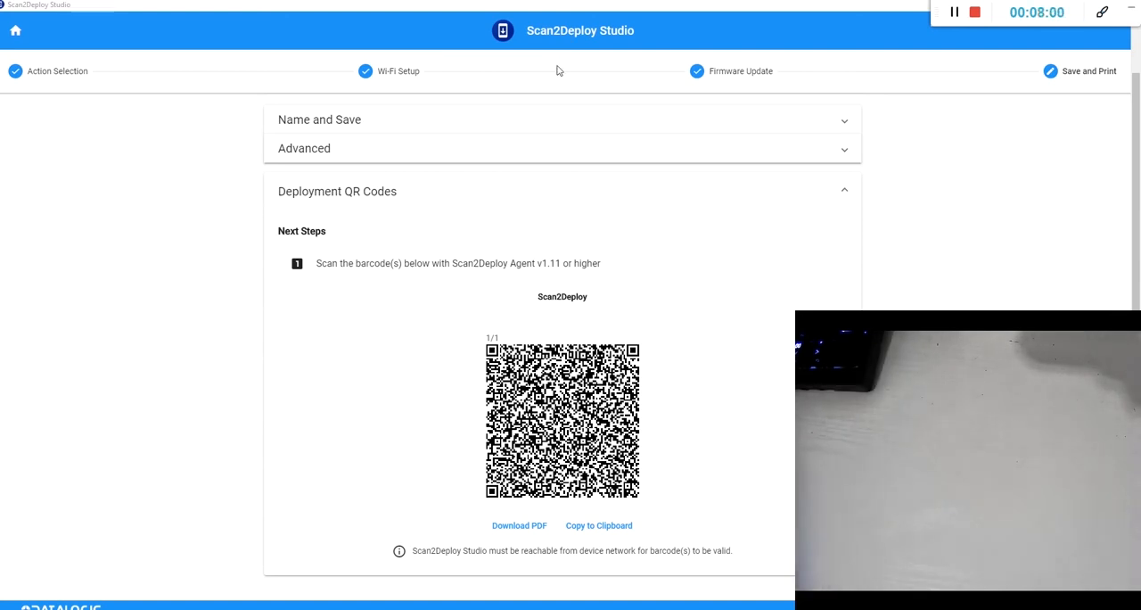
pyautogui.moveTo(503, 186)
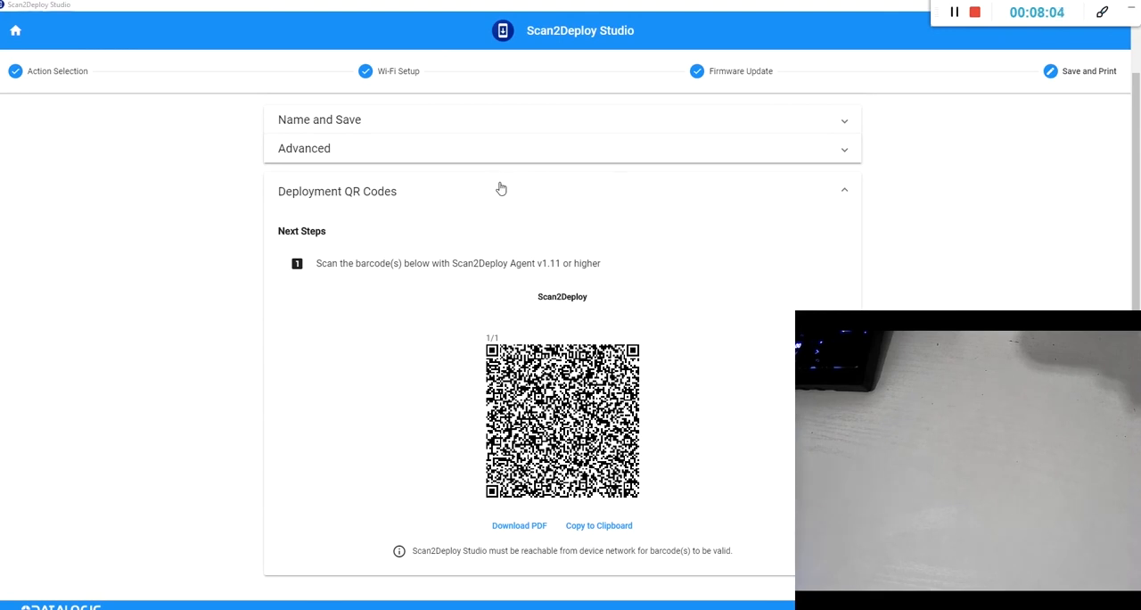
pyautogui.moveTo(492, 208)
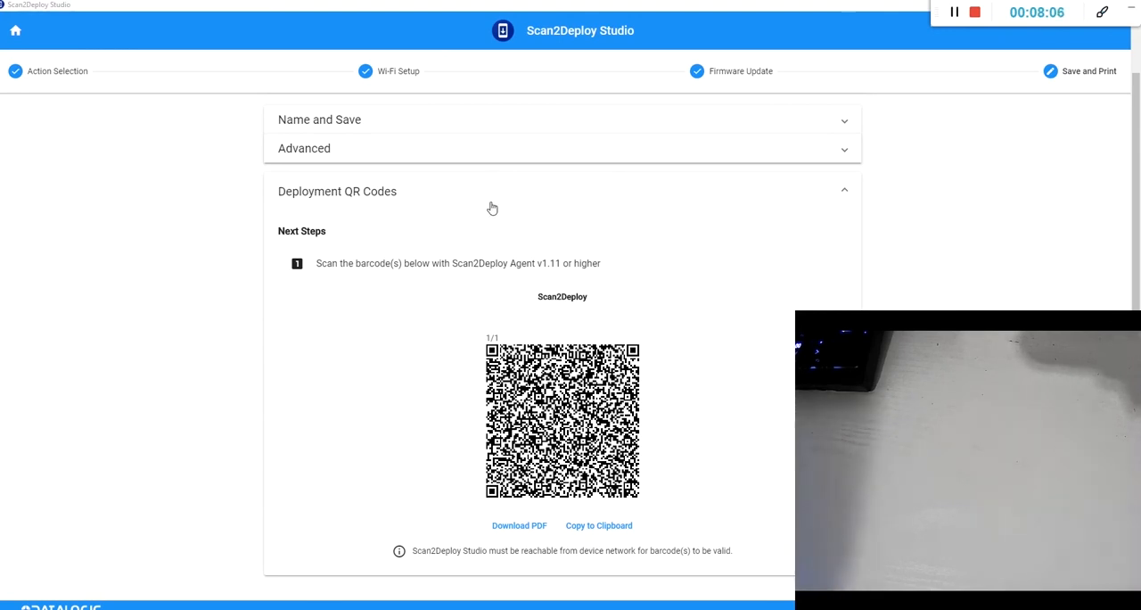
pyautogui.moveTo(920, 10)
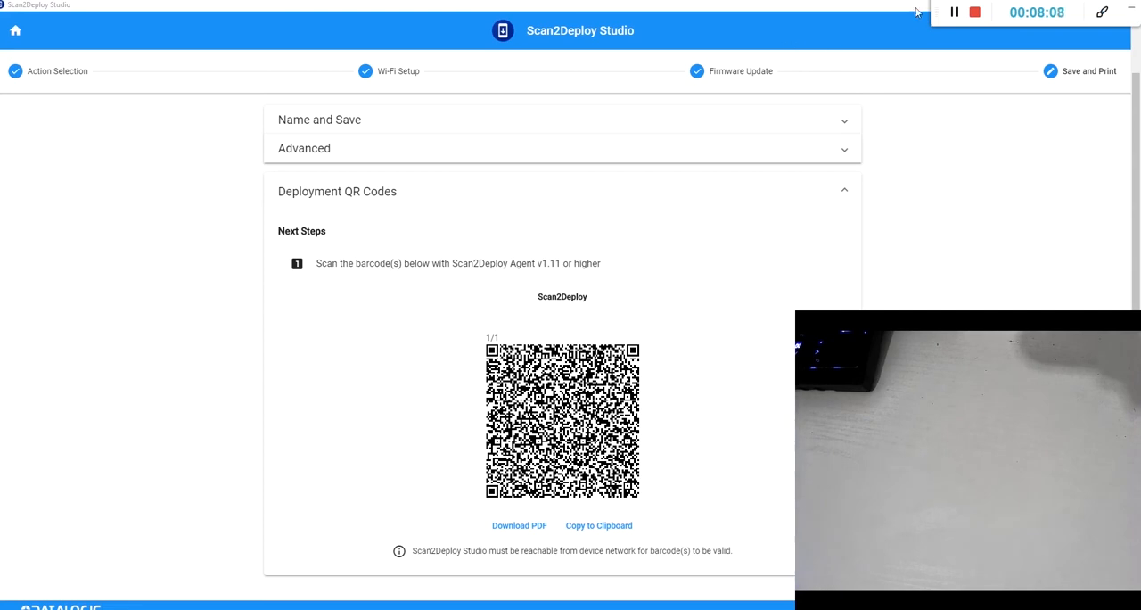
pyautogui.moveTo(790, 147)
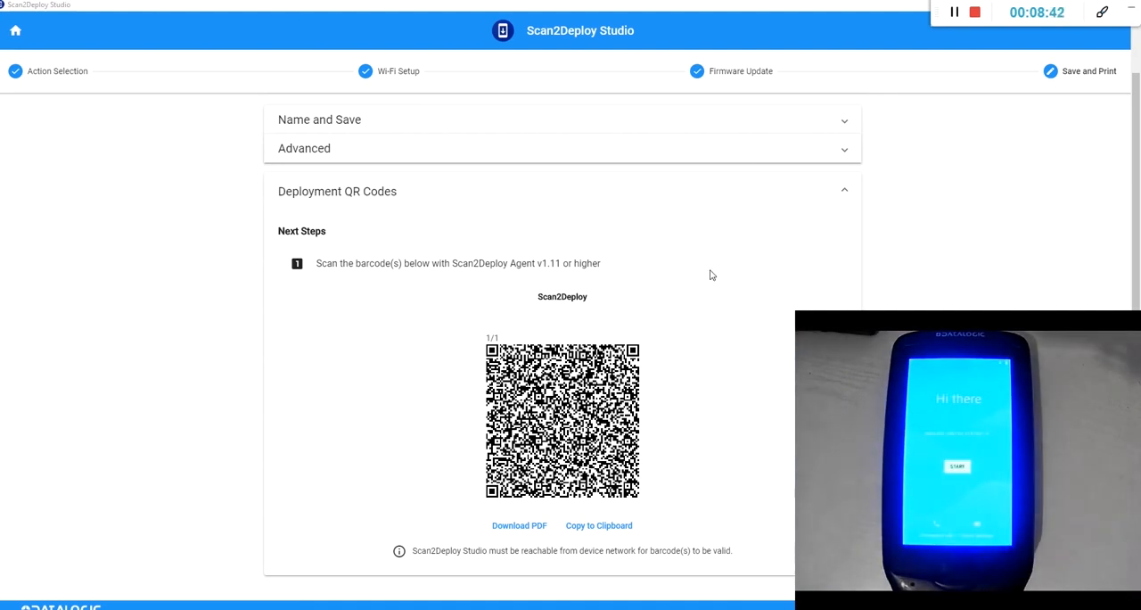
pyautogui.moveTo(898, 70)
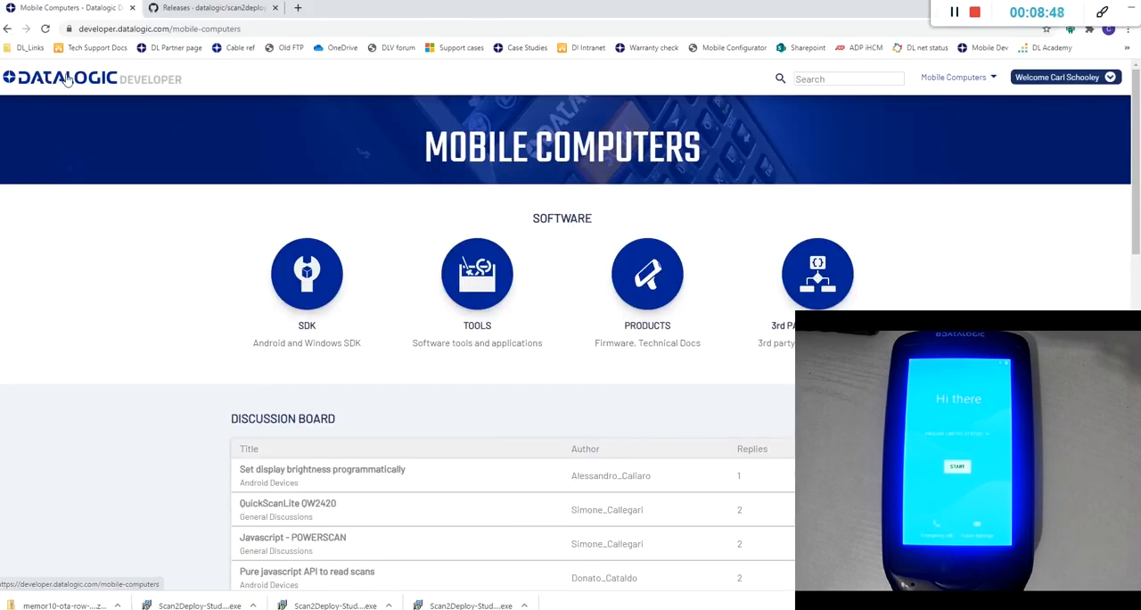
pyautogui.moveTo(468, 285)
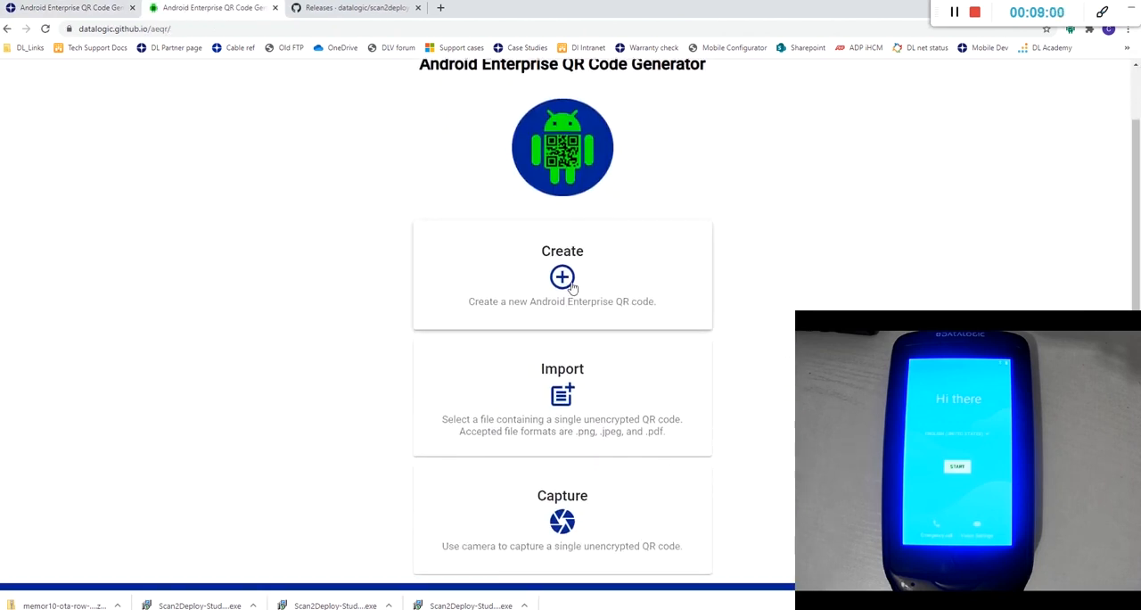
# Start a new Android Enterprise QR code with Datalogic Scan2Deploy as EMM and review the prefilled fields
pyautogui.click(561, 278)
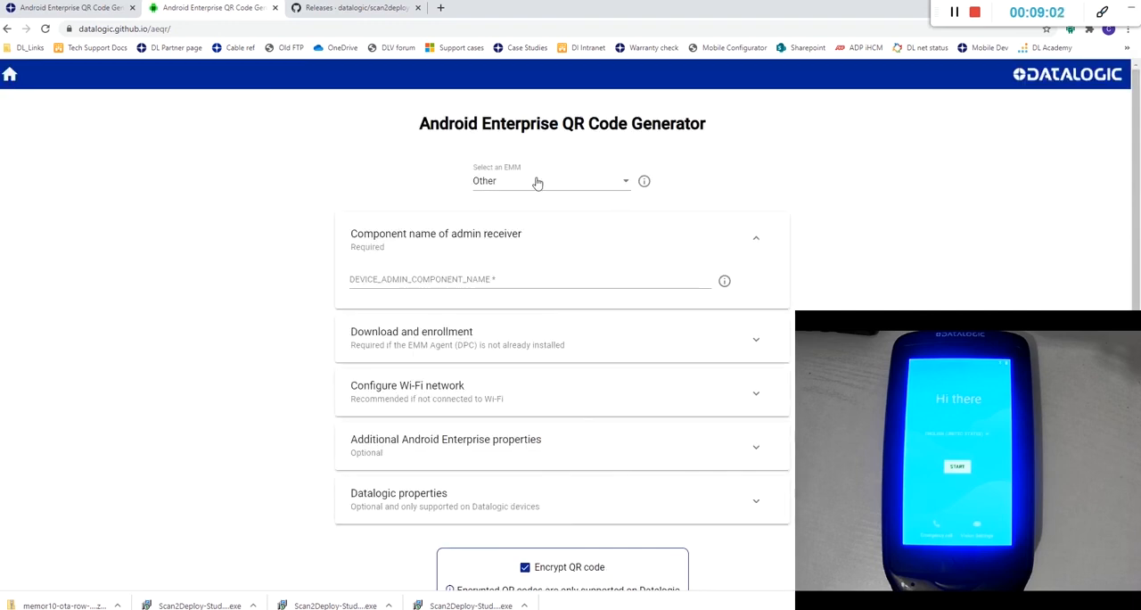
pyautogui.click(548, 181)
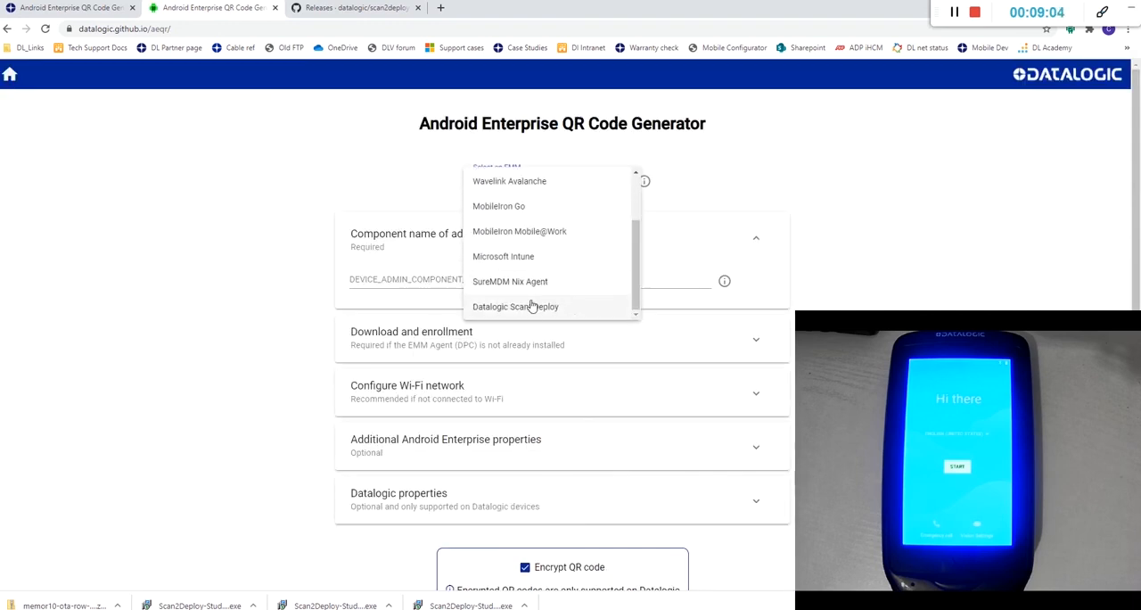
pyautogui.click(516, 306)
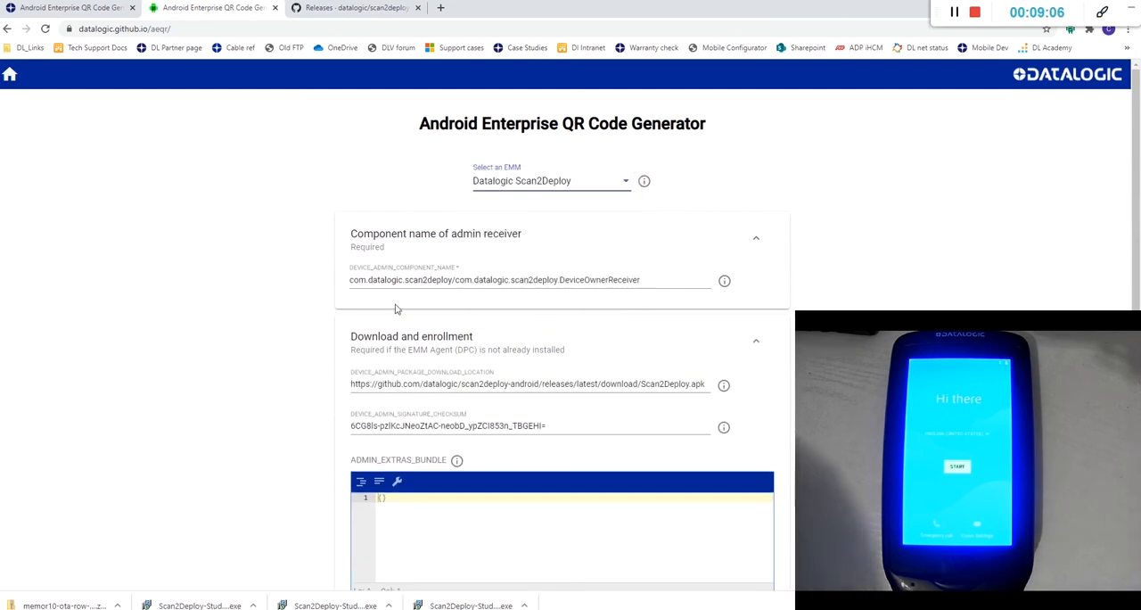
pyautogui.scroll(-3)
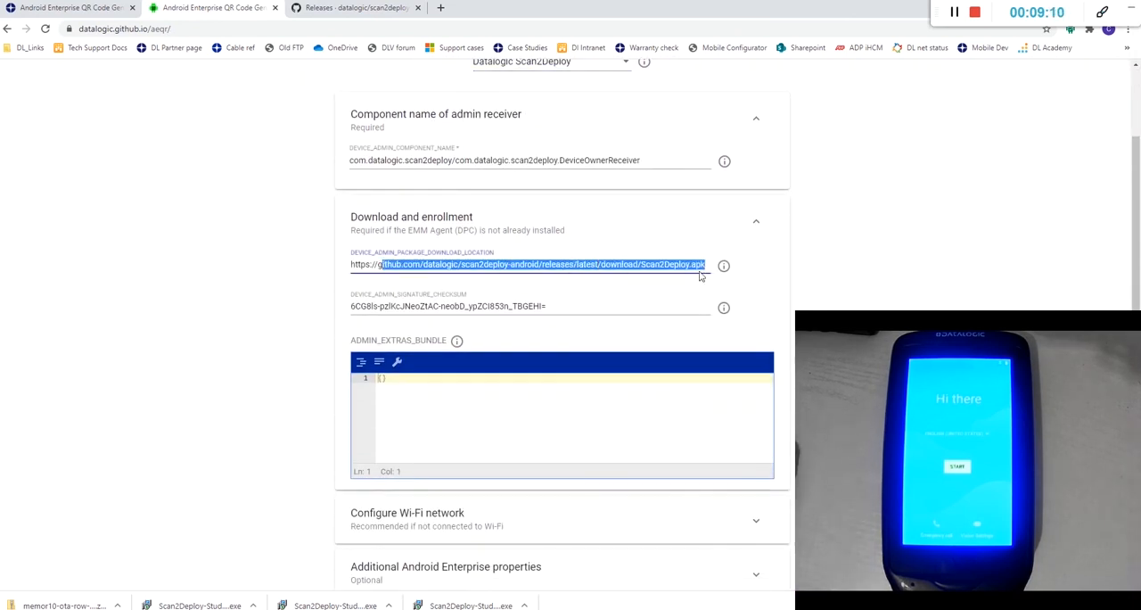
pyautogui.moveTo(624, 281)
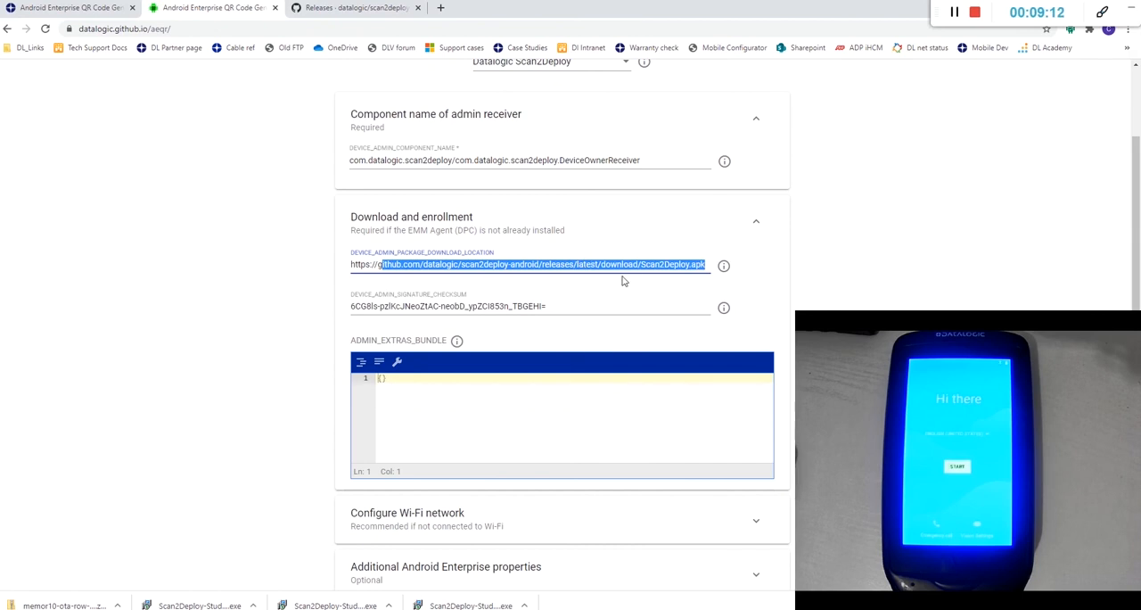
pyautogui.scroll(-3)
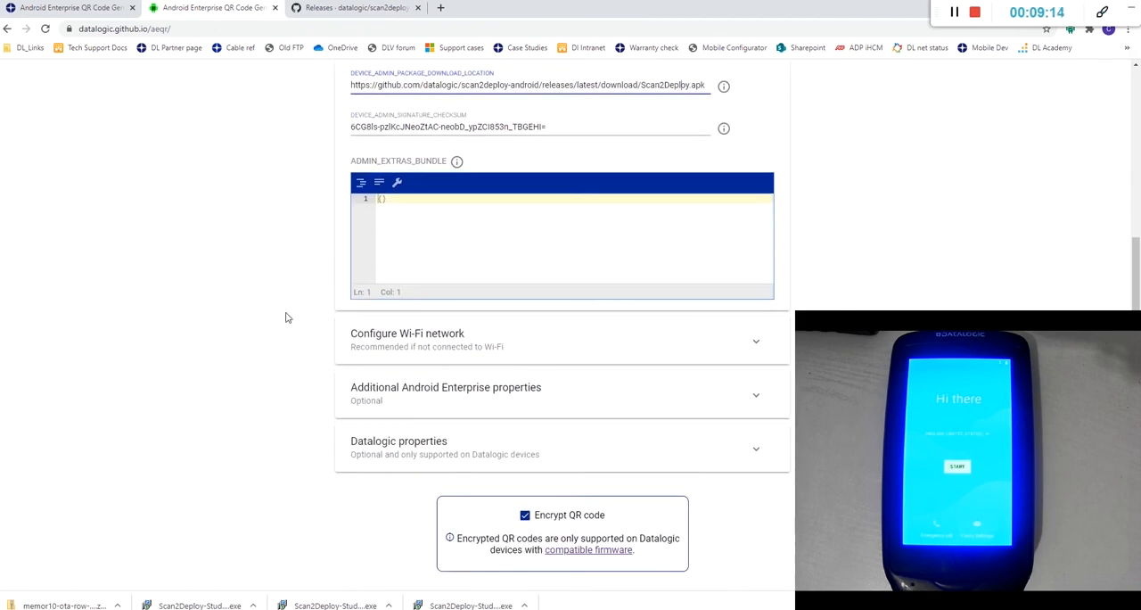
# Set the Wi-Fi network to SSID 'ASUS' with WPA/WPA2-PSK security and its password
pyautogui.click(407, 333)
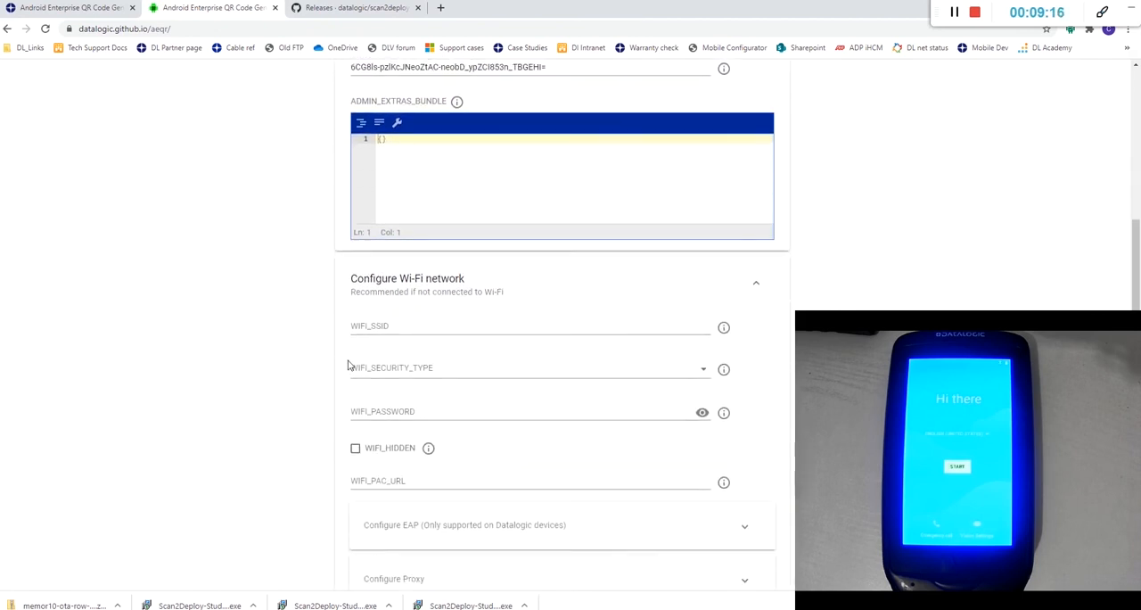
pyautogui.click(530, 325)
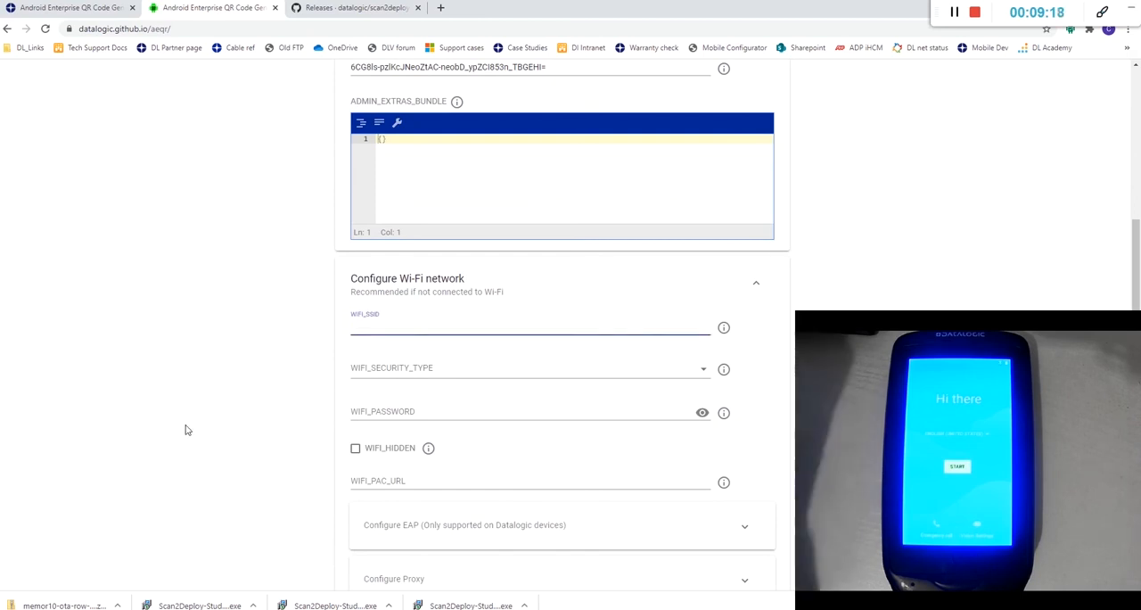
pyautogui.click(529, 327)
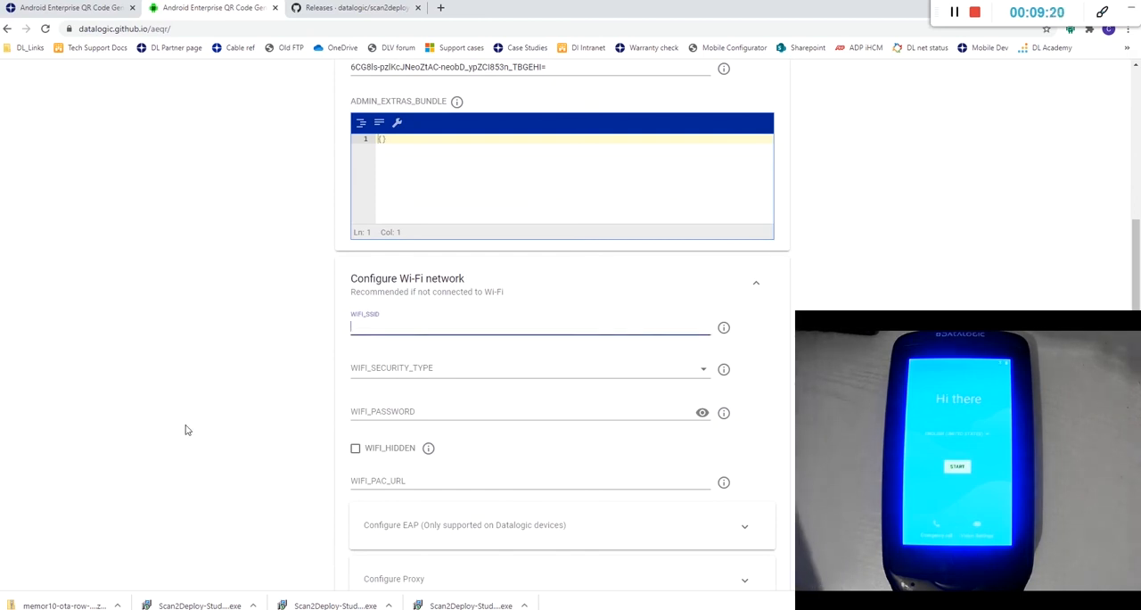
pyautogui.write('ASUS')
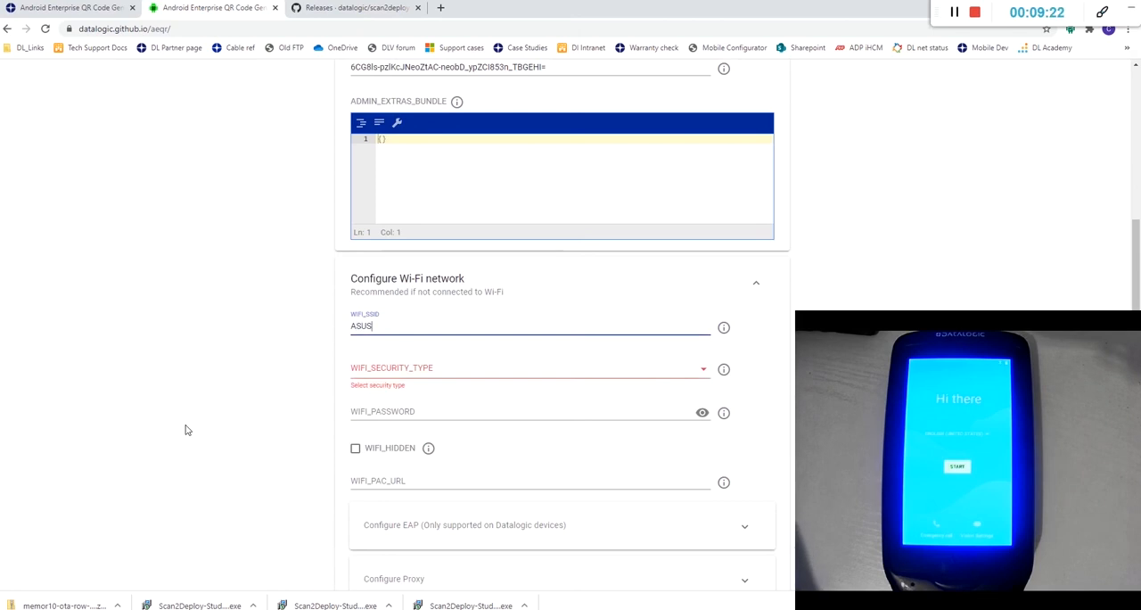
pyautogui.click(530, 367)
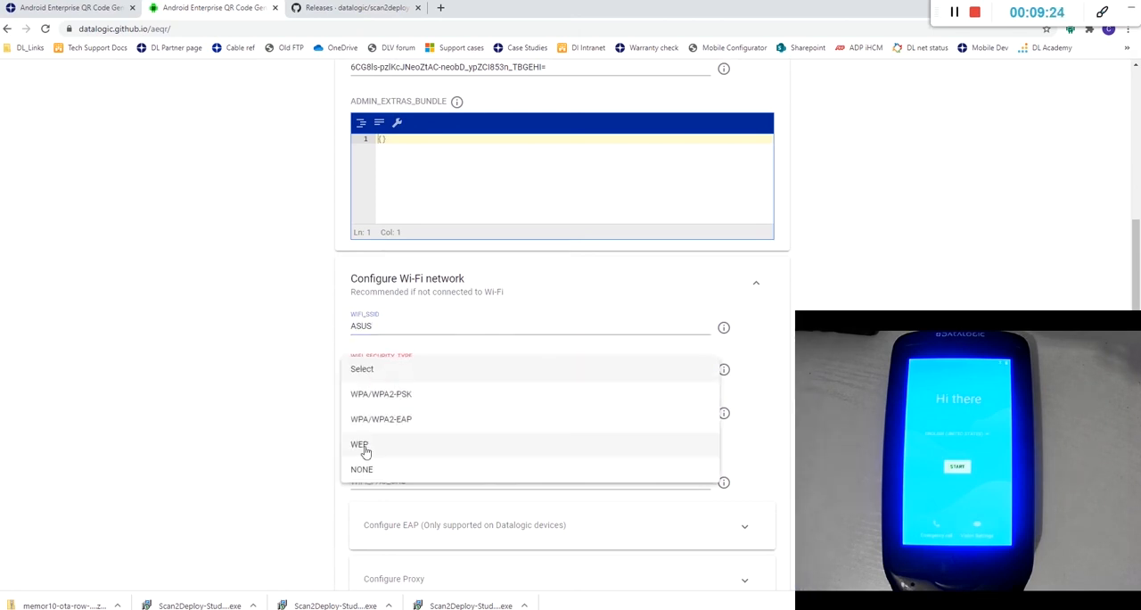
pyautogui.click(379, 394)
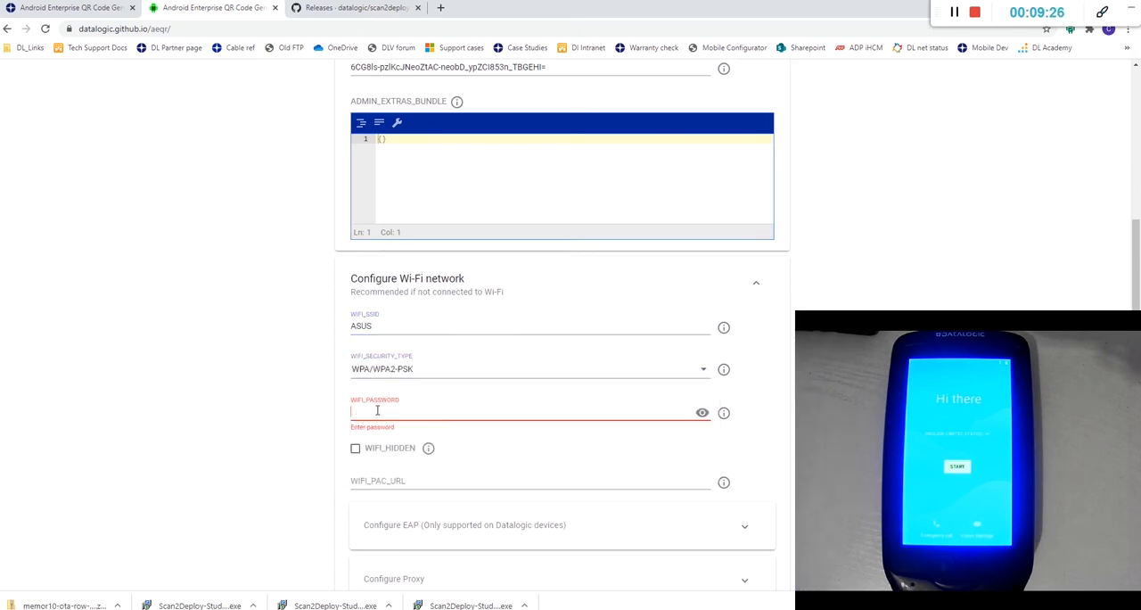
pyautogui.write('password')
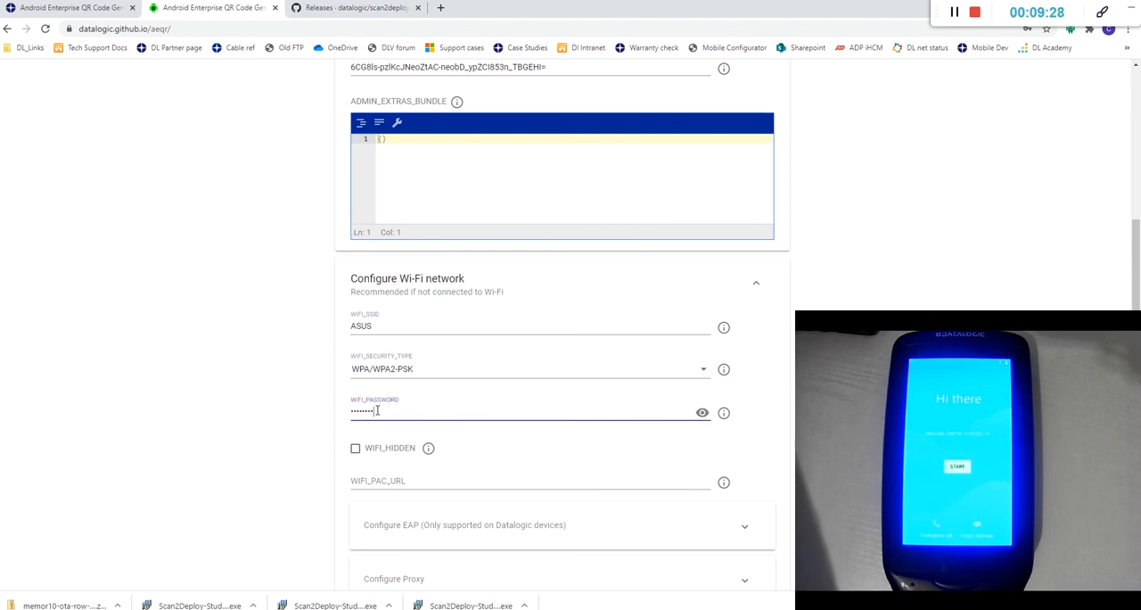
pyautogui.scroll(-3)
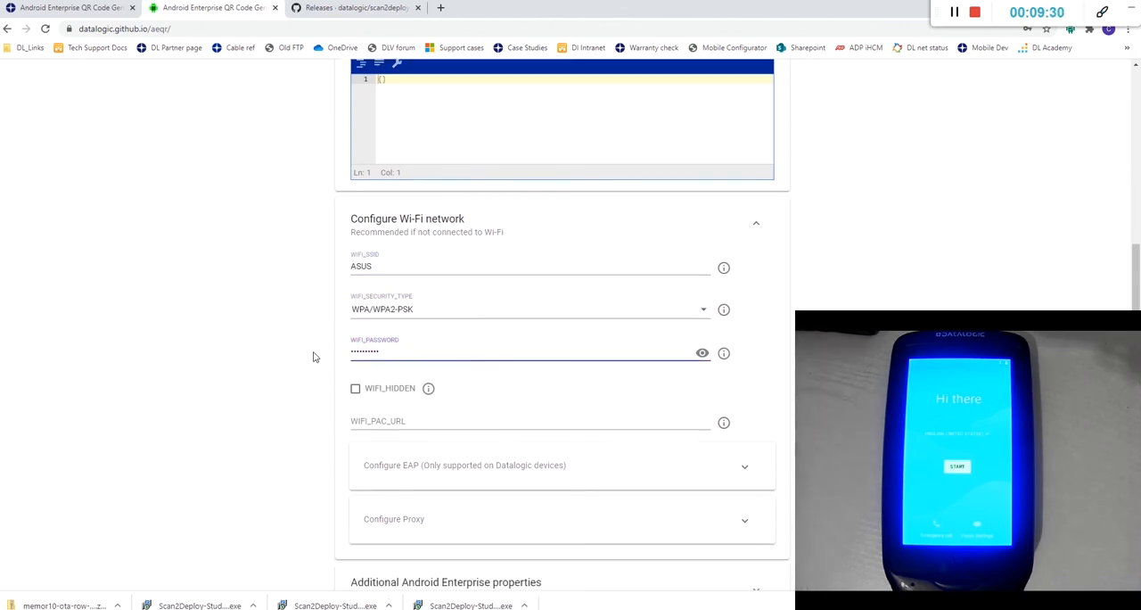
pyautogui.scroll(-3)
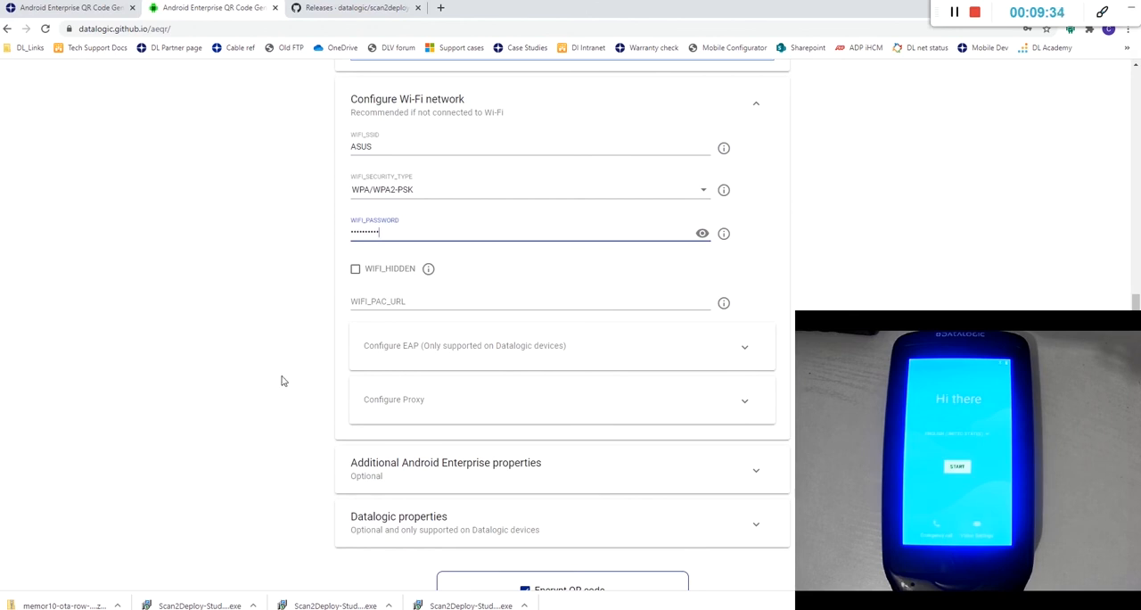
pyautogui.moveTo(294, 301)
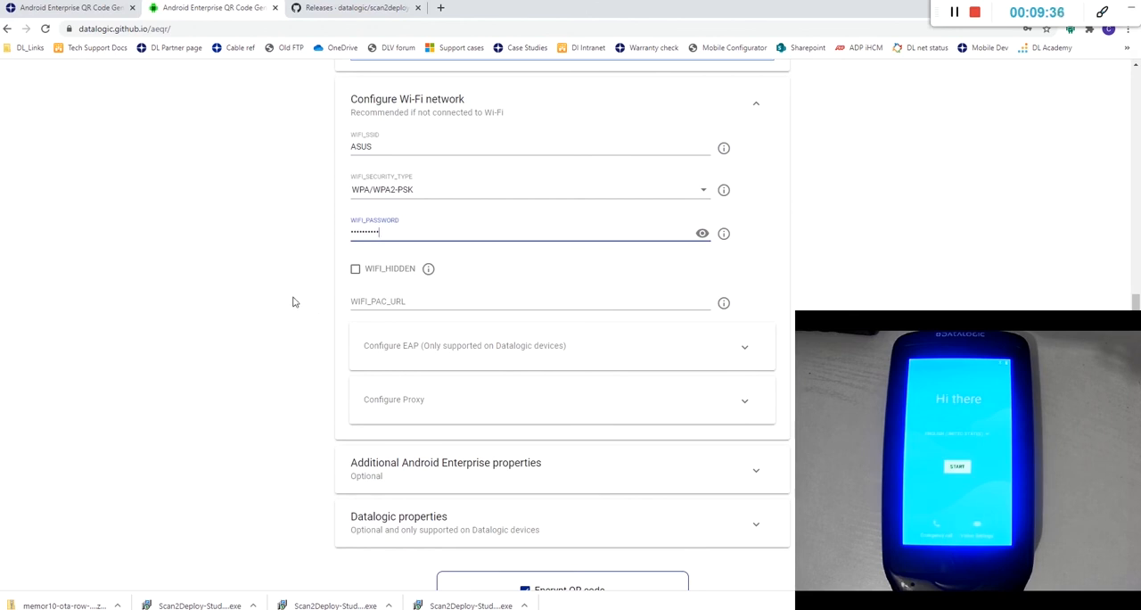
pyautogui.moveTo(344, 336)
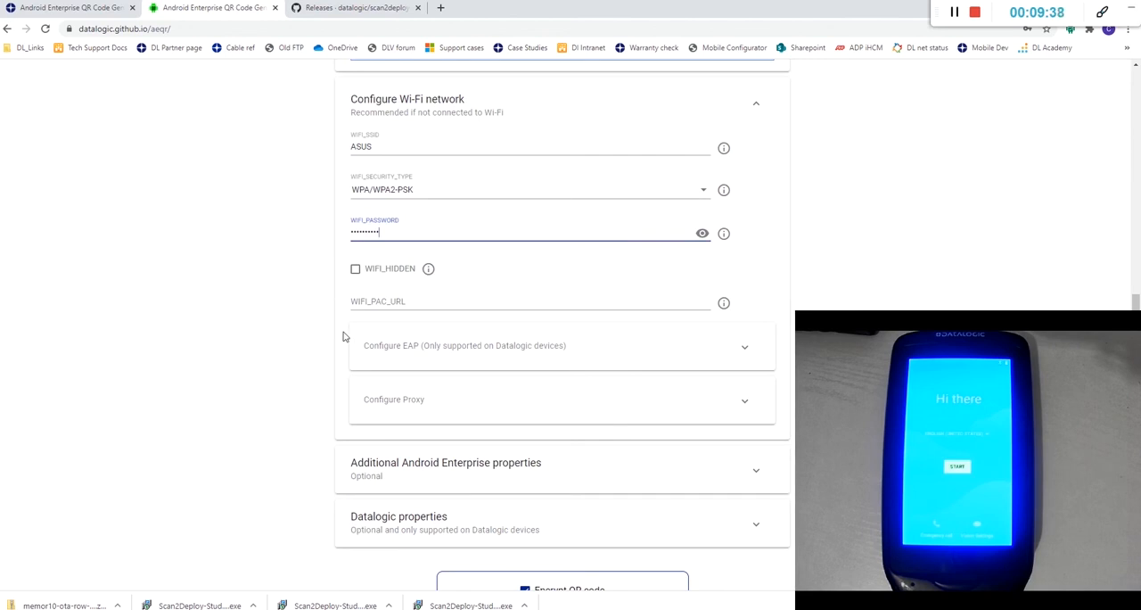
pyautogui.moveTo(326, 326)
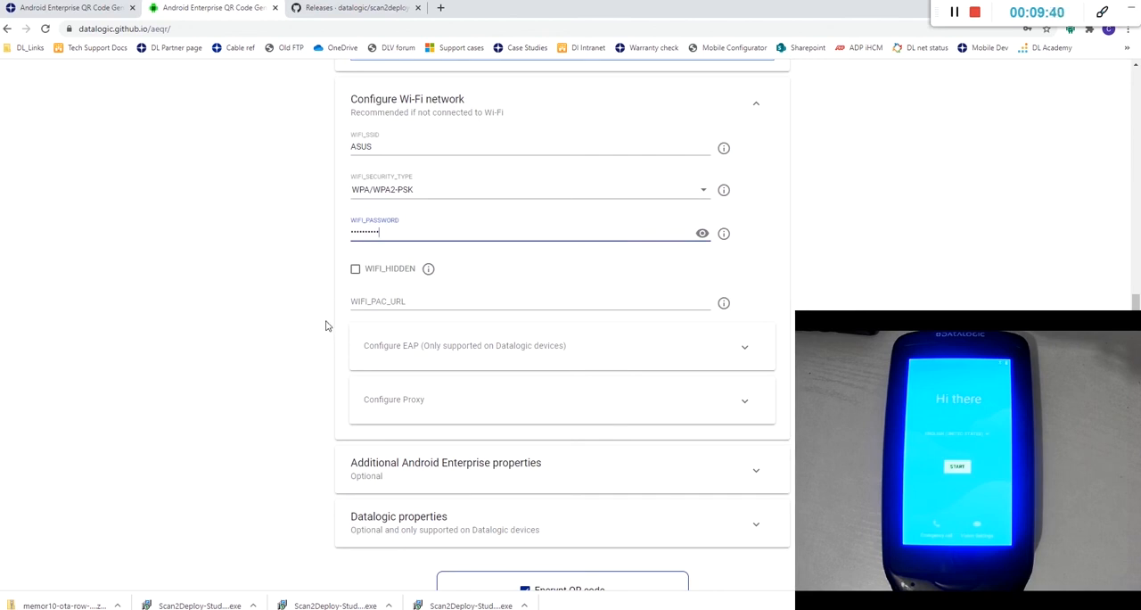
pyautogui.scroll(-3)
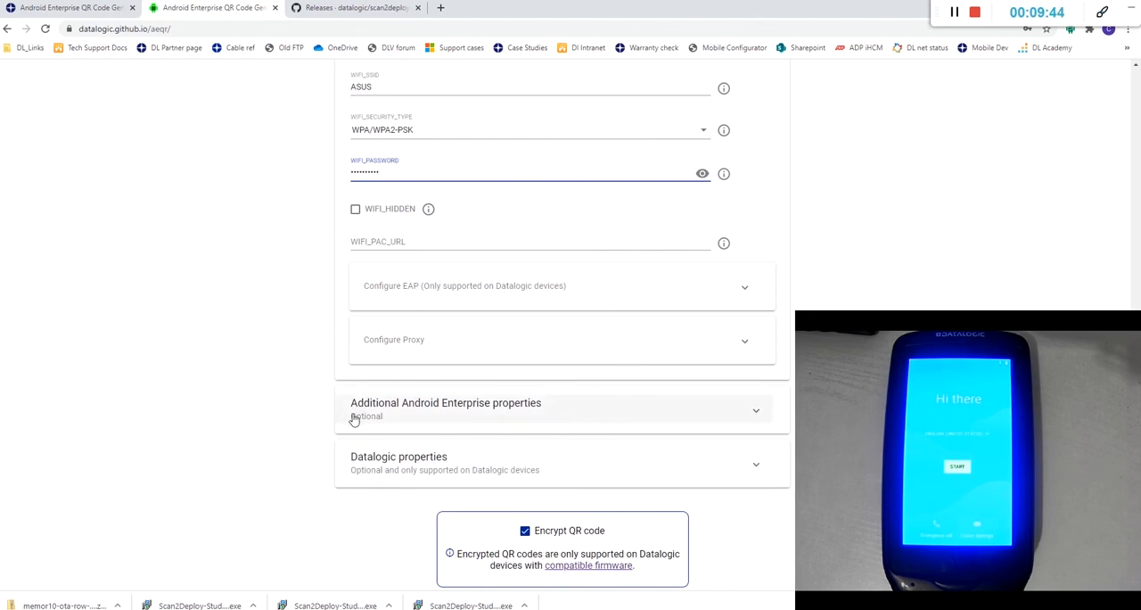
# Enable SKIP_ENCRYPTION in additional Android Enterprise properties and untick Encrypt QR code
pyautogui.click(447, 403)
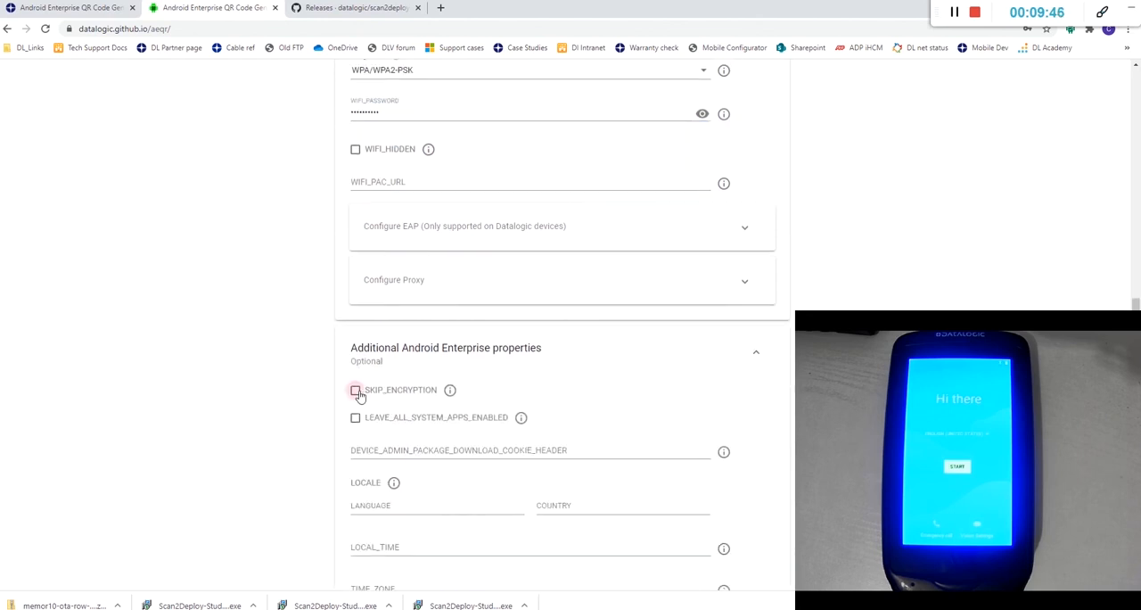
pyautogui.click(355, 390)
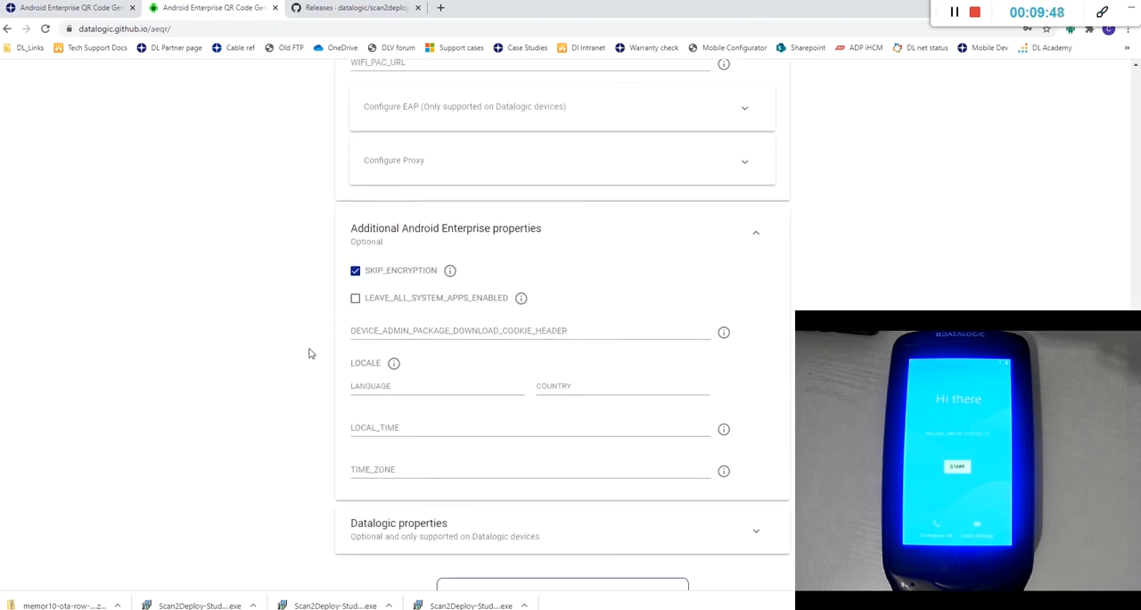
pyautogui.scroll(-3)
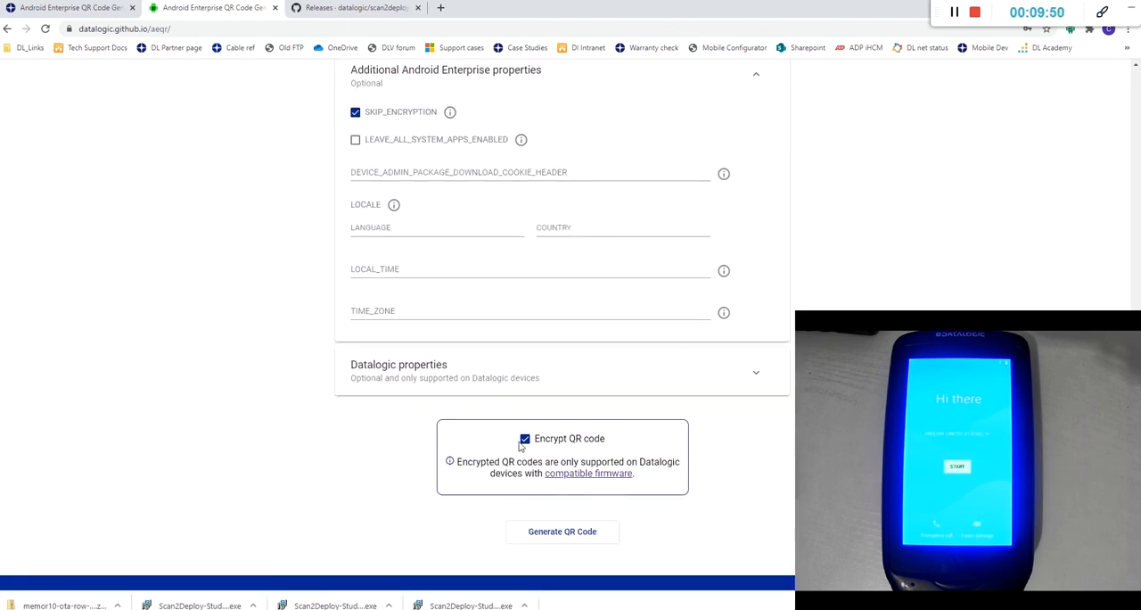
pyautogui.click(525, 439)
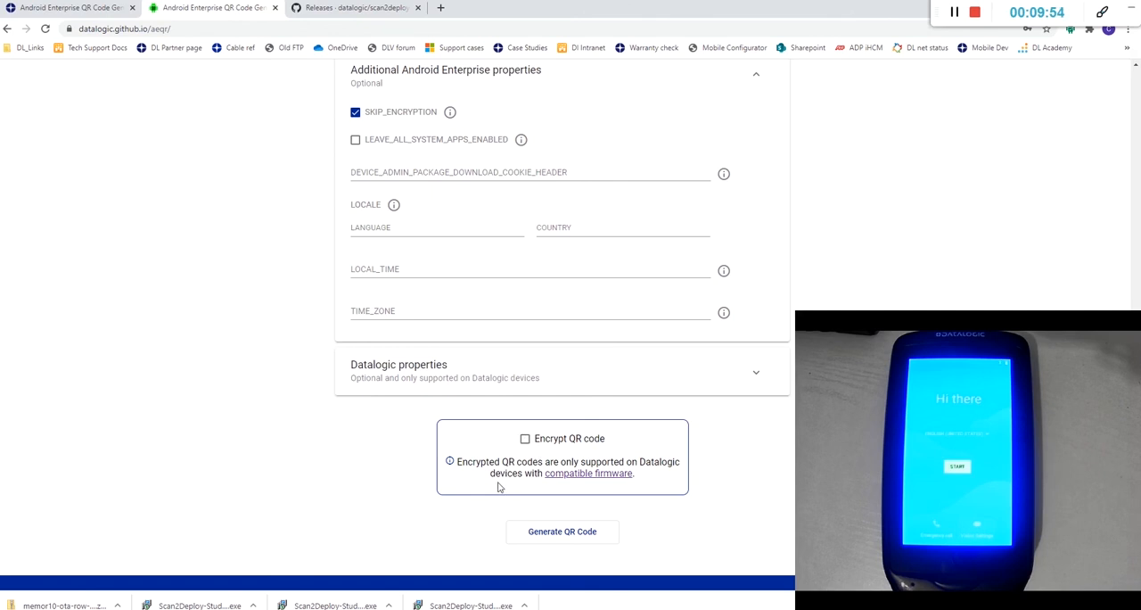
pyautogui.moveTo(642, 488)
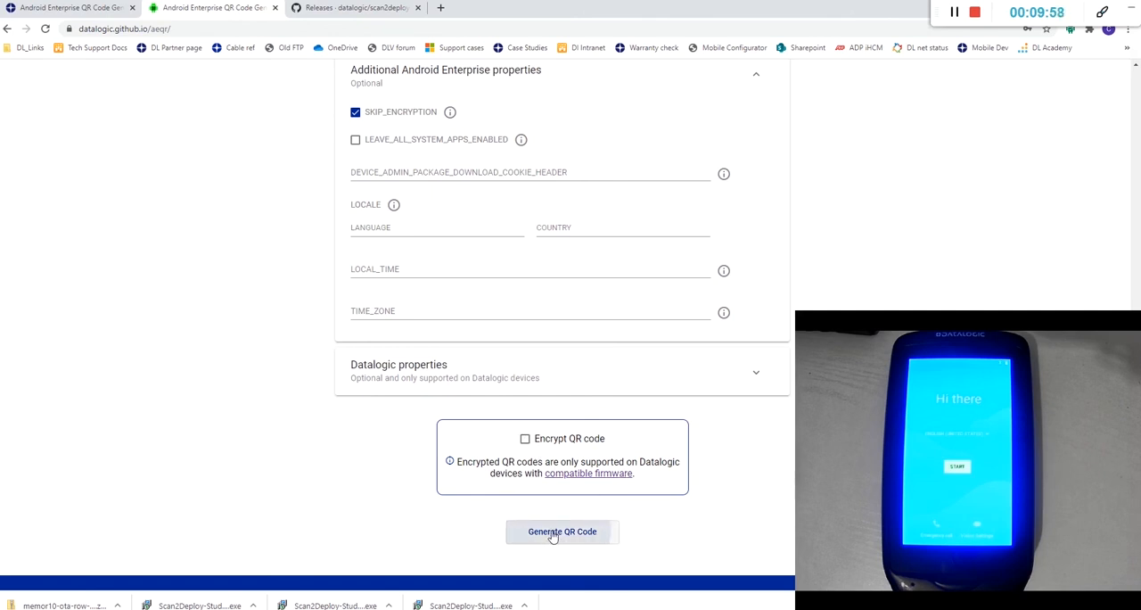
# Generate the unencrypted Android Enterprise enrollment QR code
pyautogui.click(560, 532)
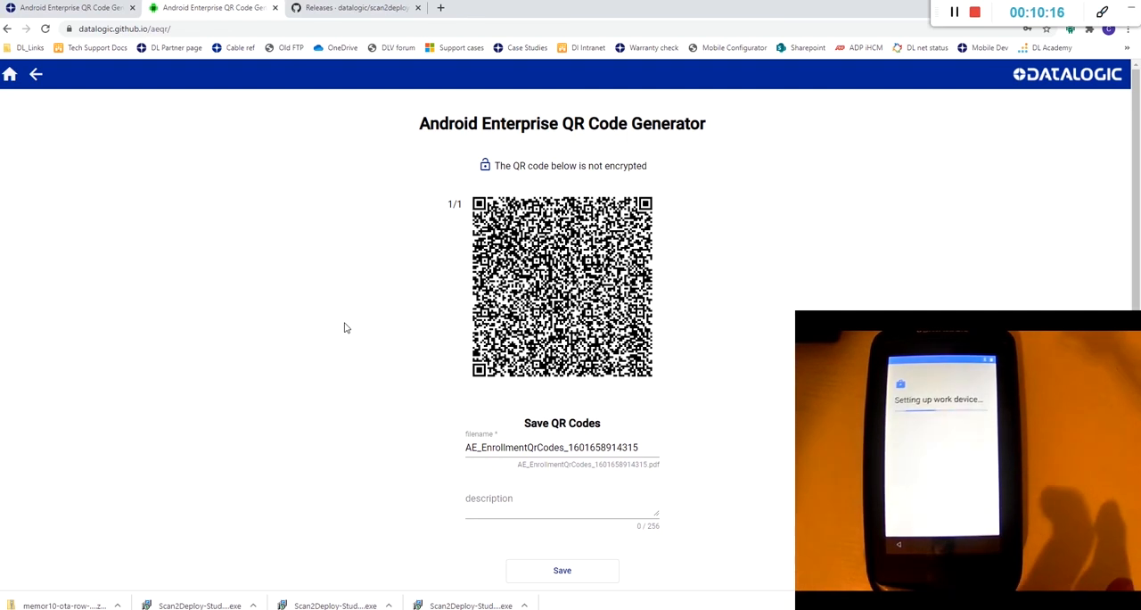
pyautogui.moveTo(461, 349)
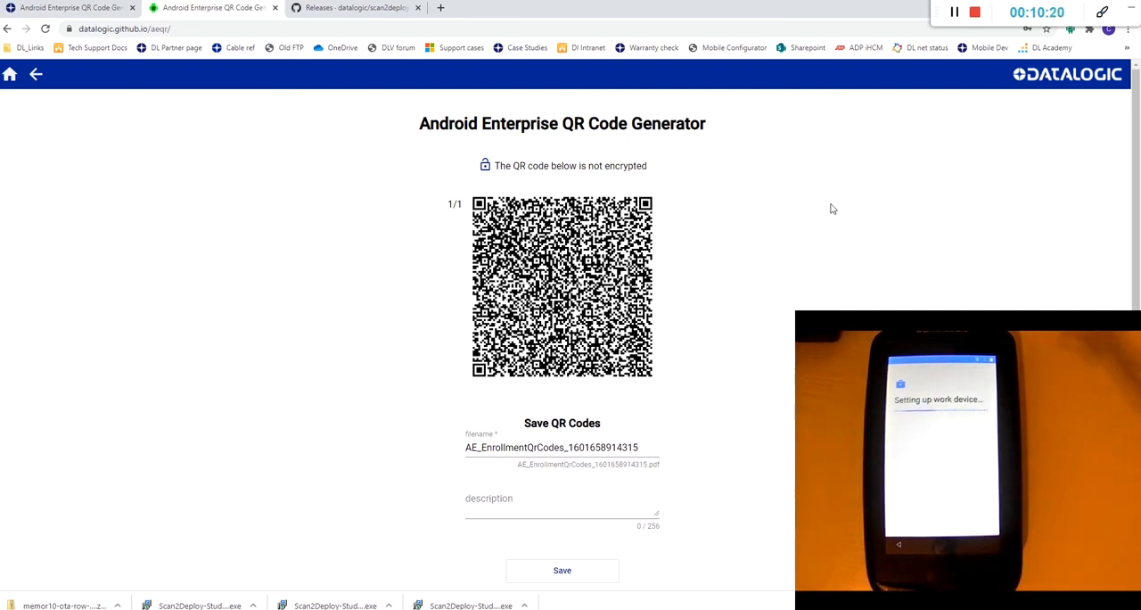
pyautogui.moveTo(916, 84)
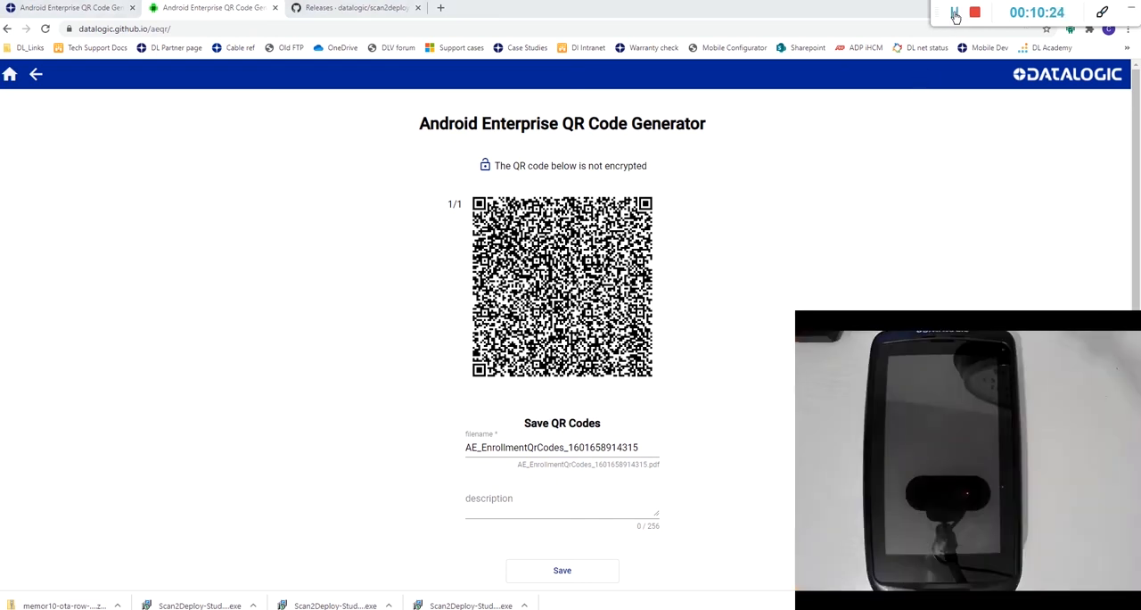
pyautogui.moveTo(924, 47)
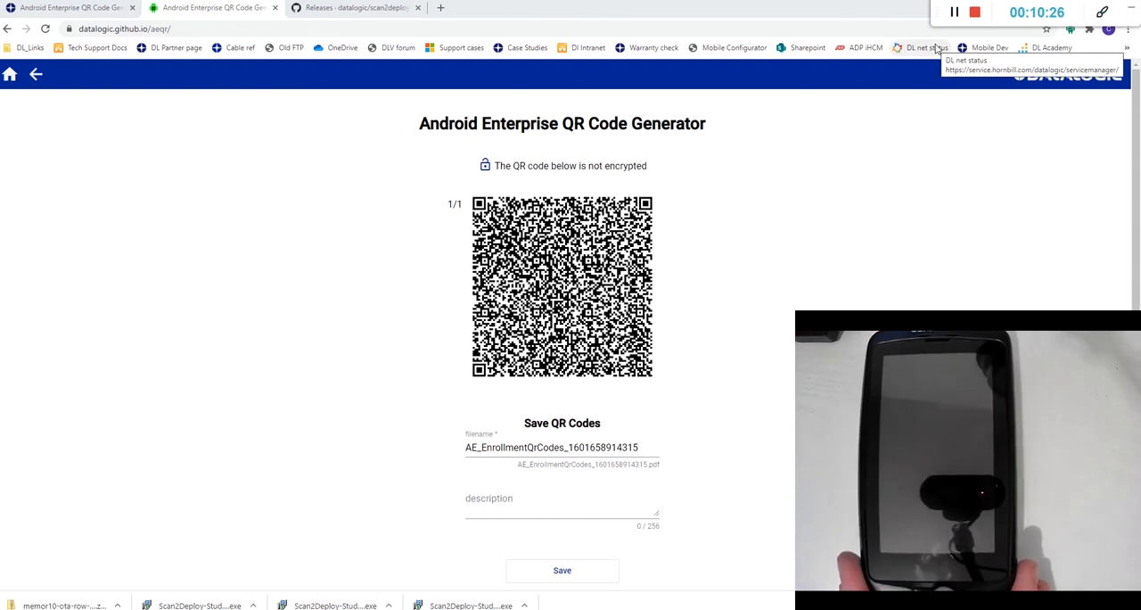